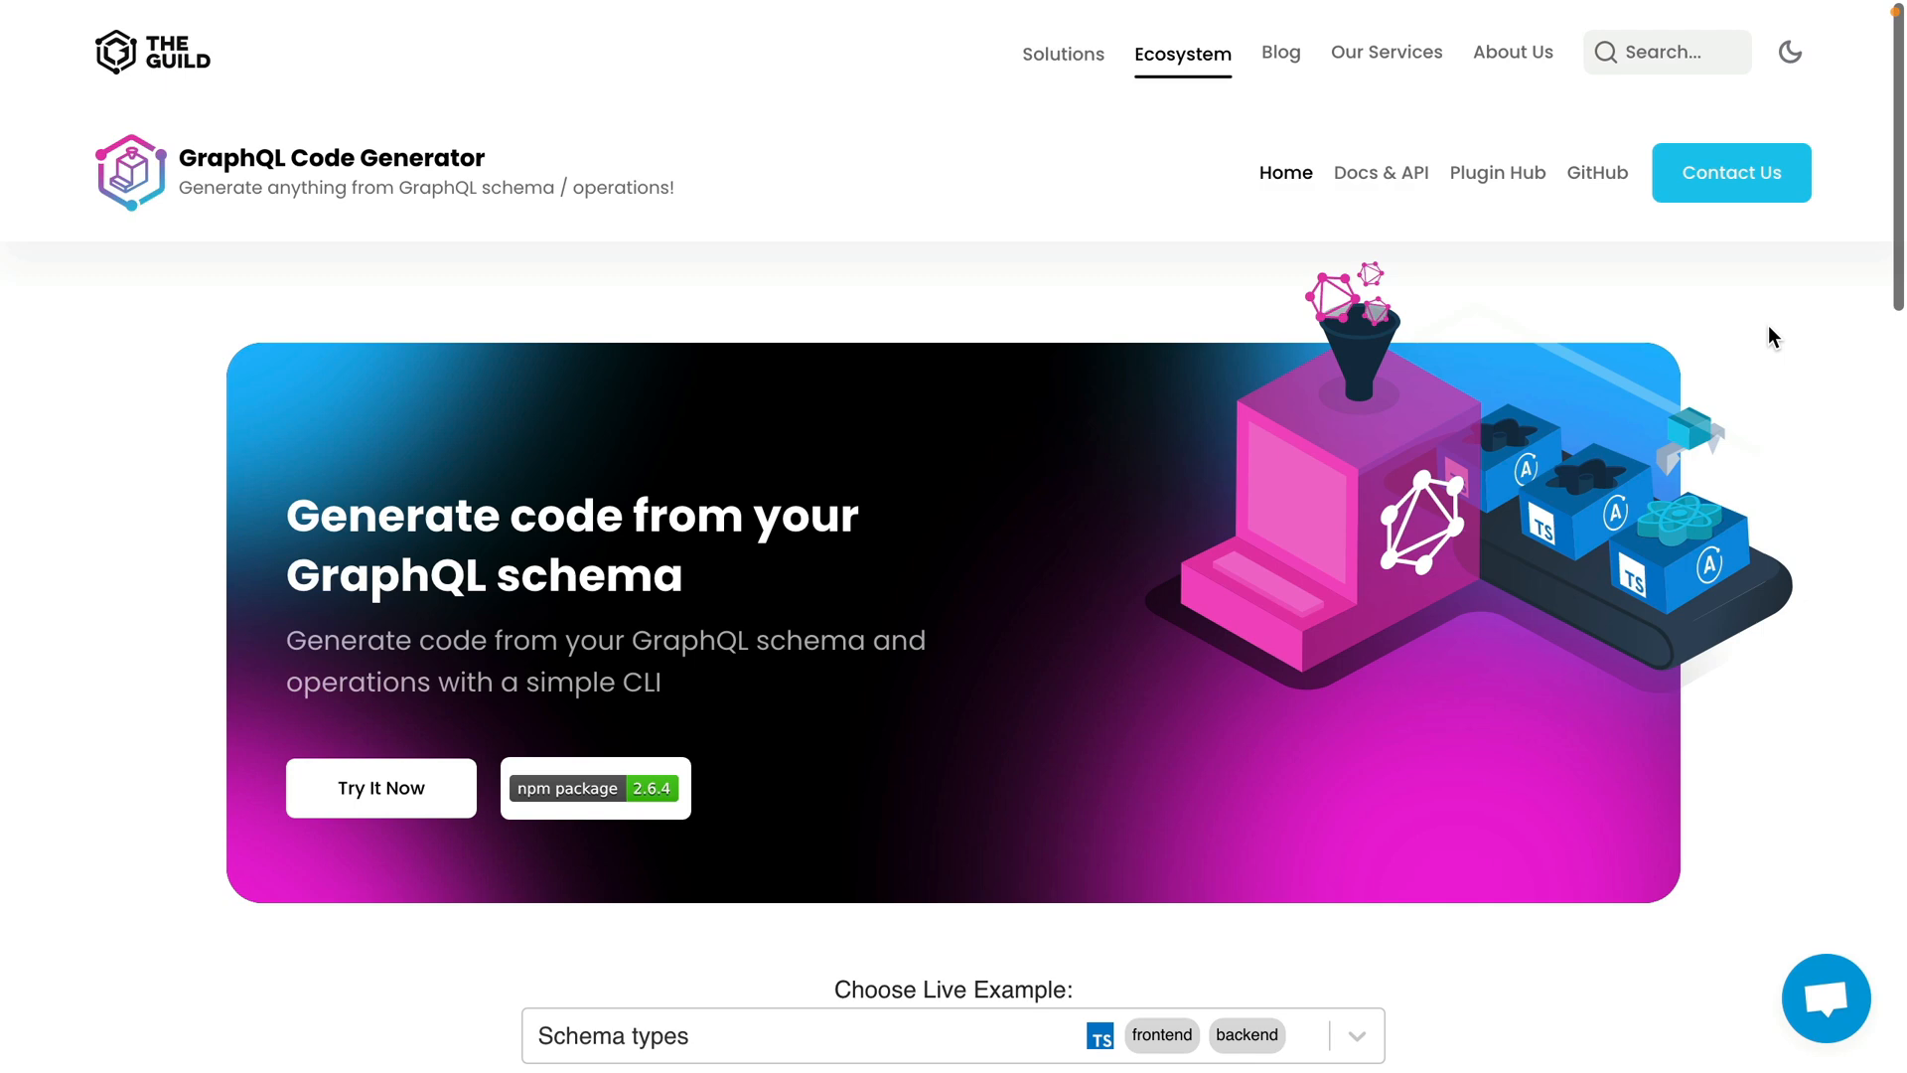
mouse_move(1563, 272)
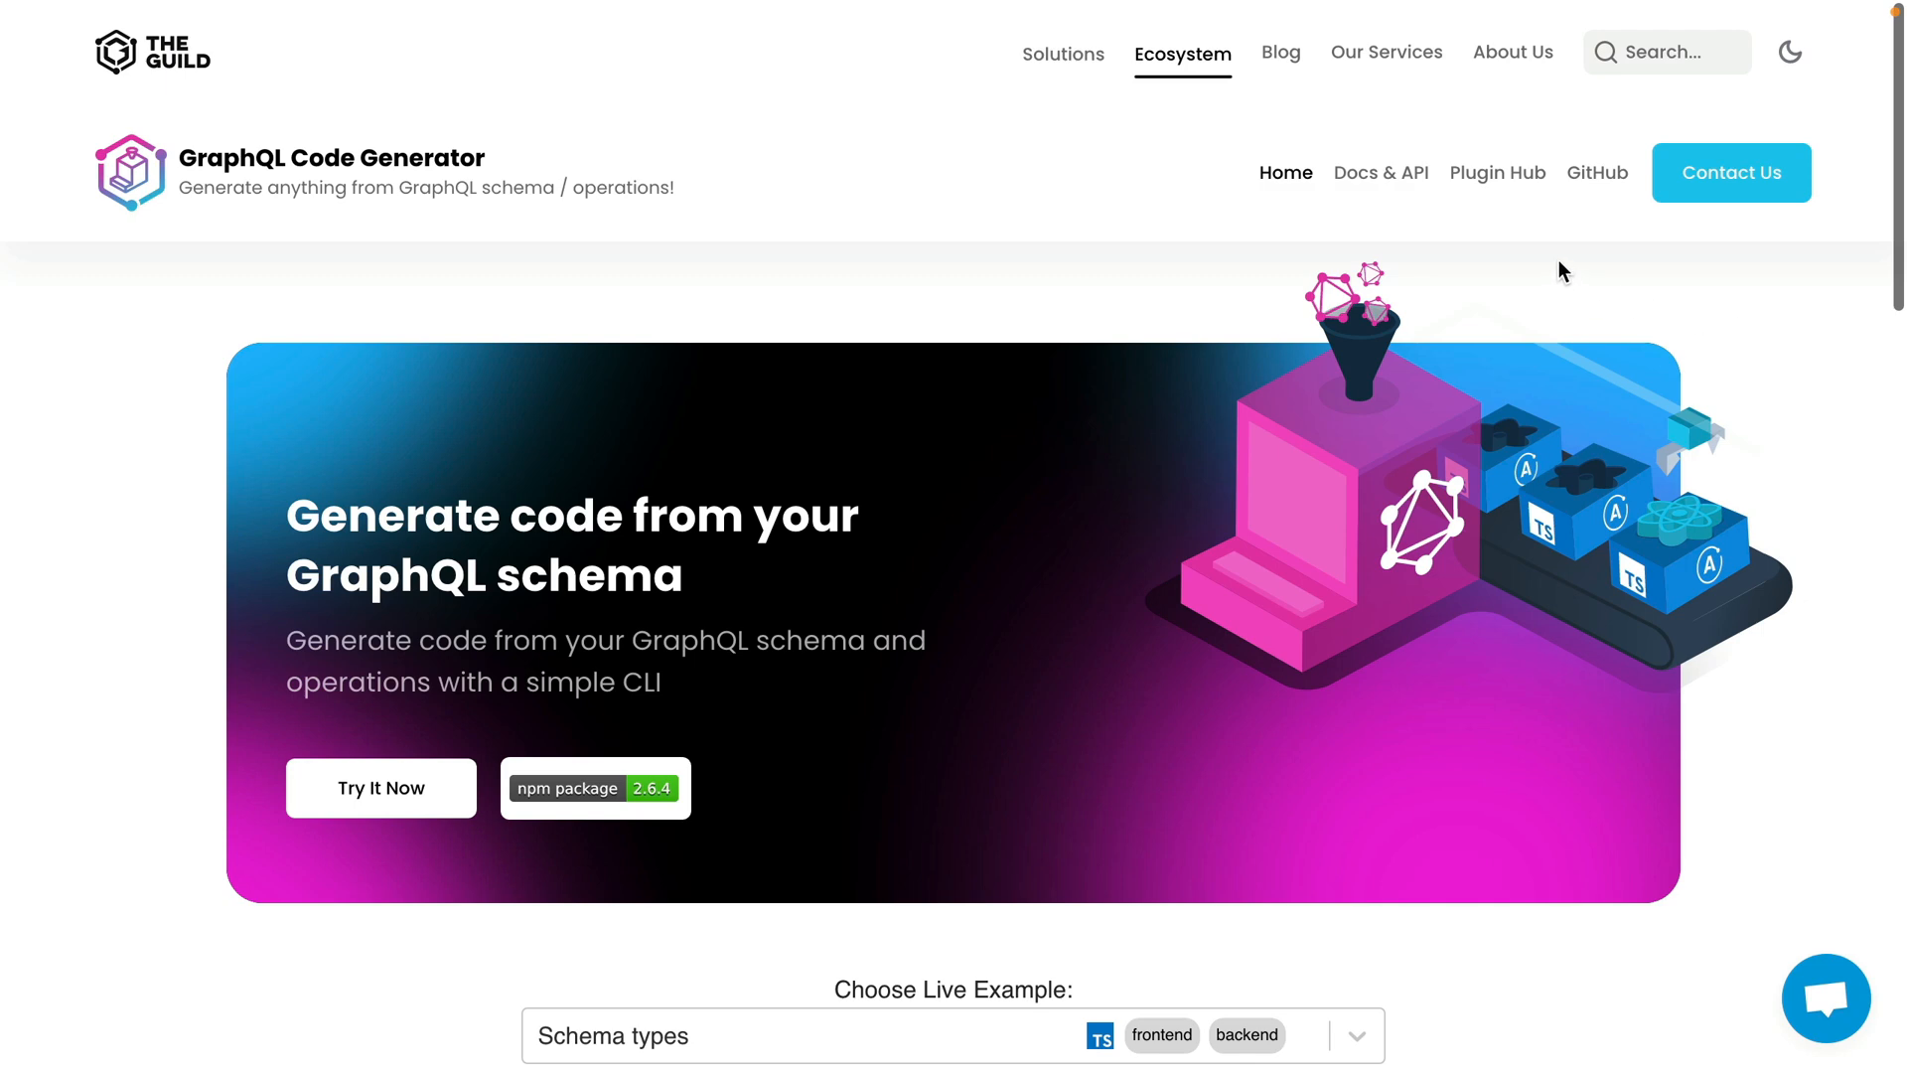
Step: Navigate from the GraphQL Code Generator site to its Docs & API Introduction page
left_click(1381, 171)
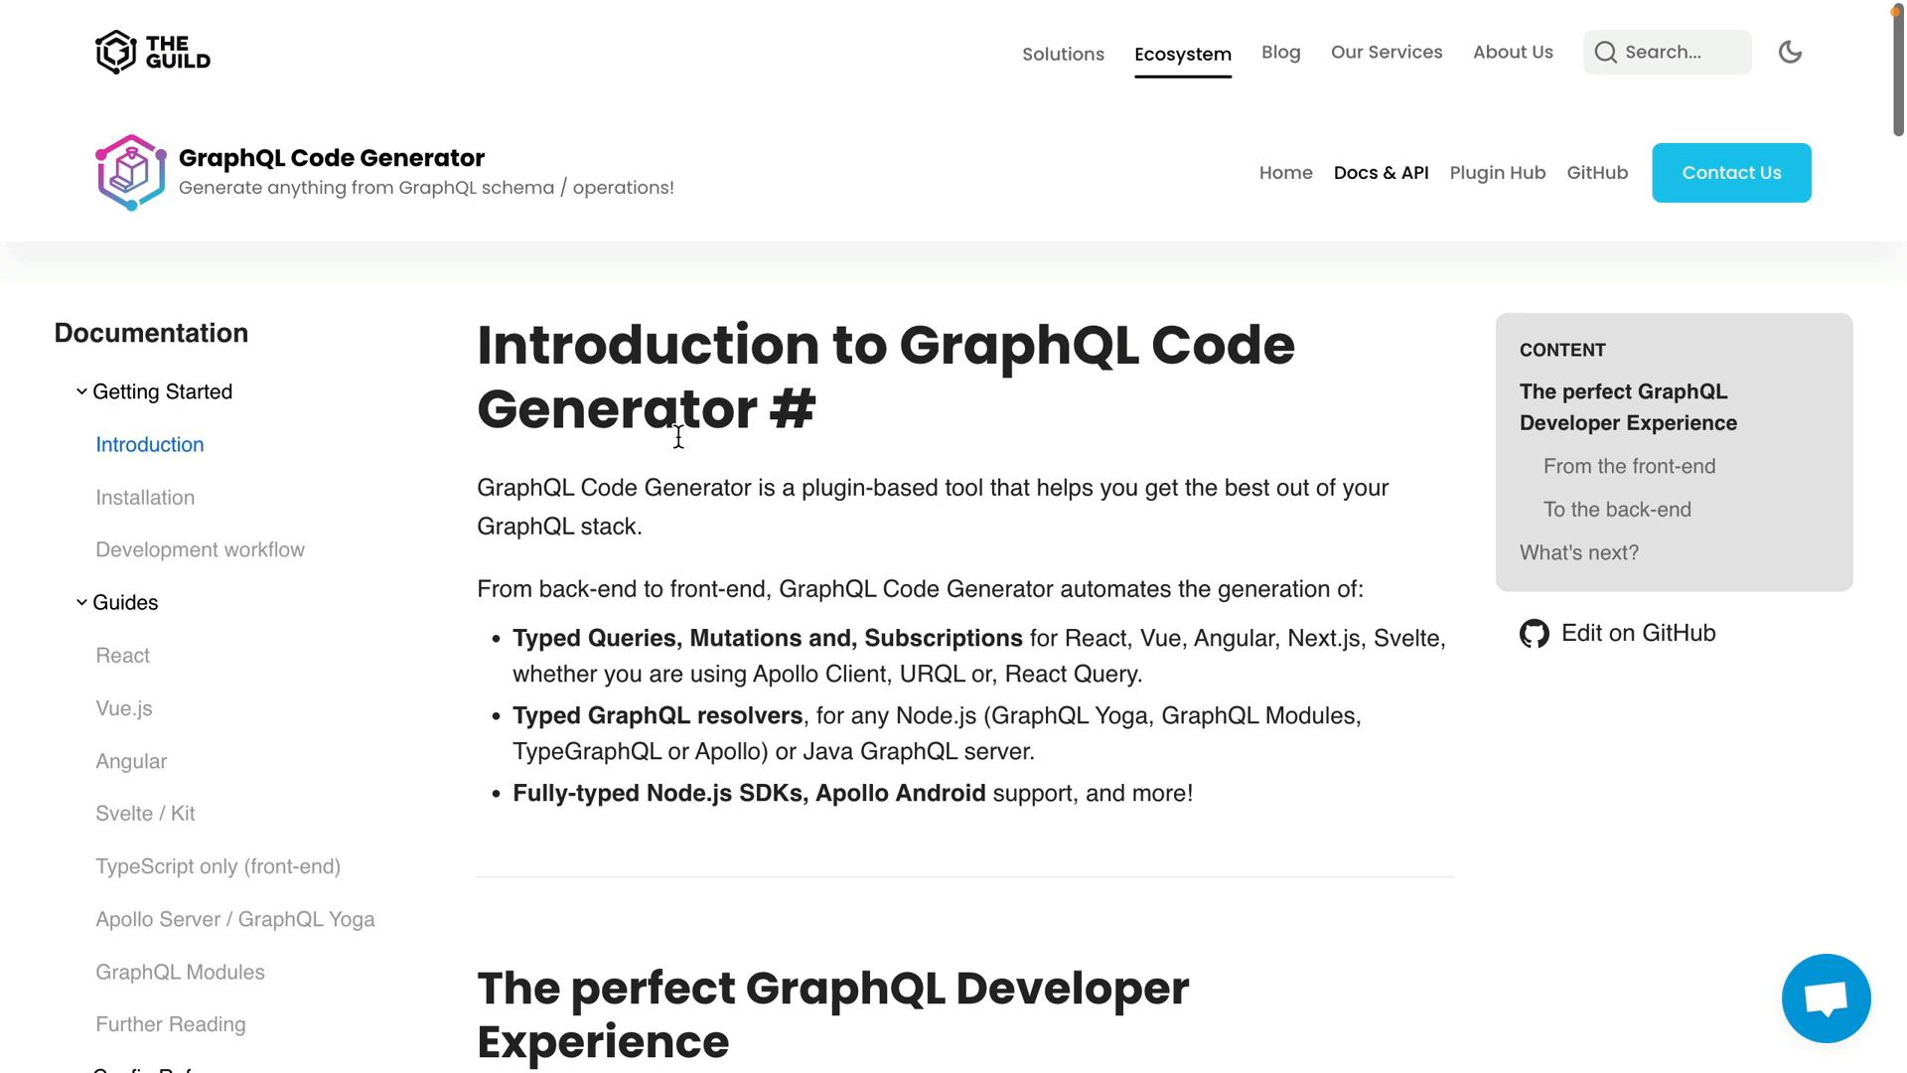
left_click(145, 497)
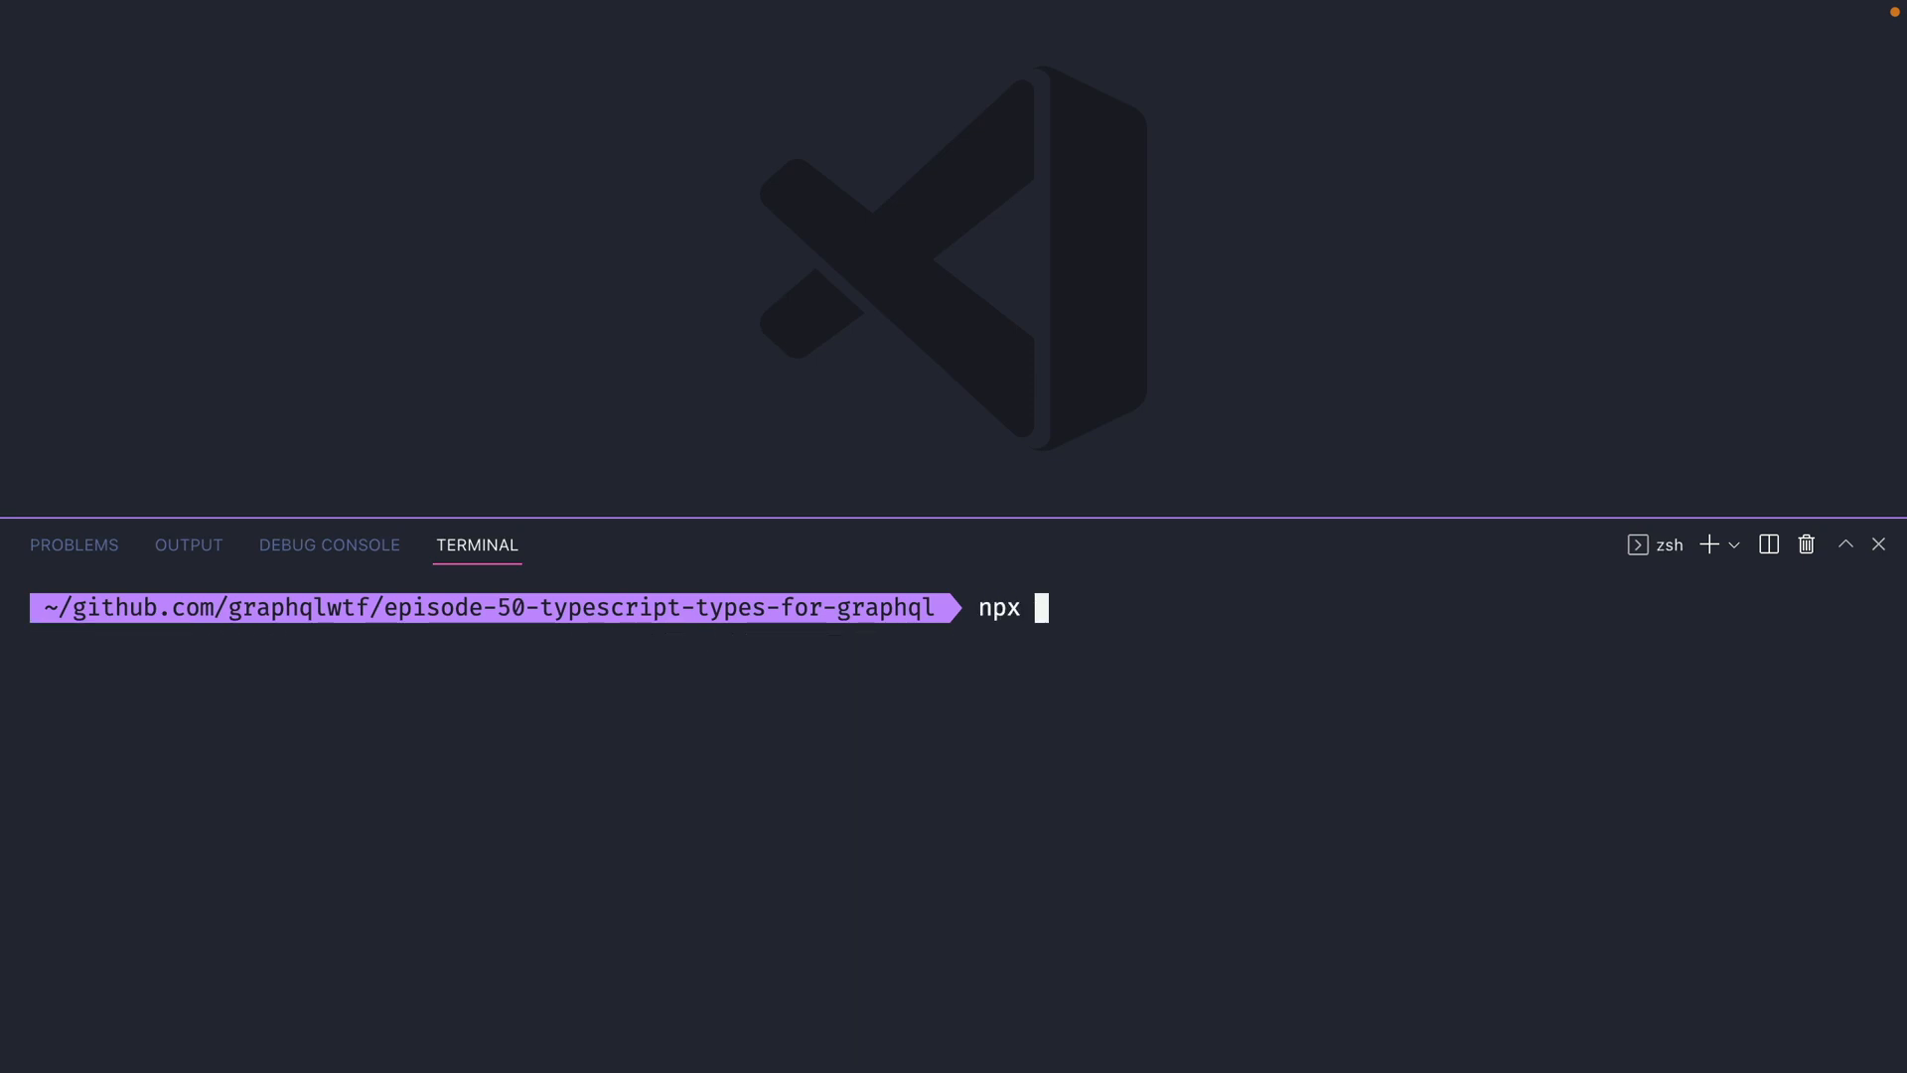
Step: Run npx graphql-codegen init and choose 'other framework or vanilla JS' as the application type
type("graphql-codegen init")
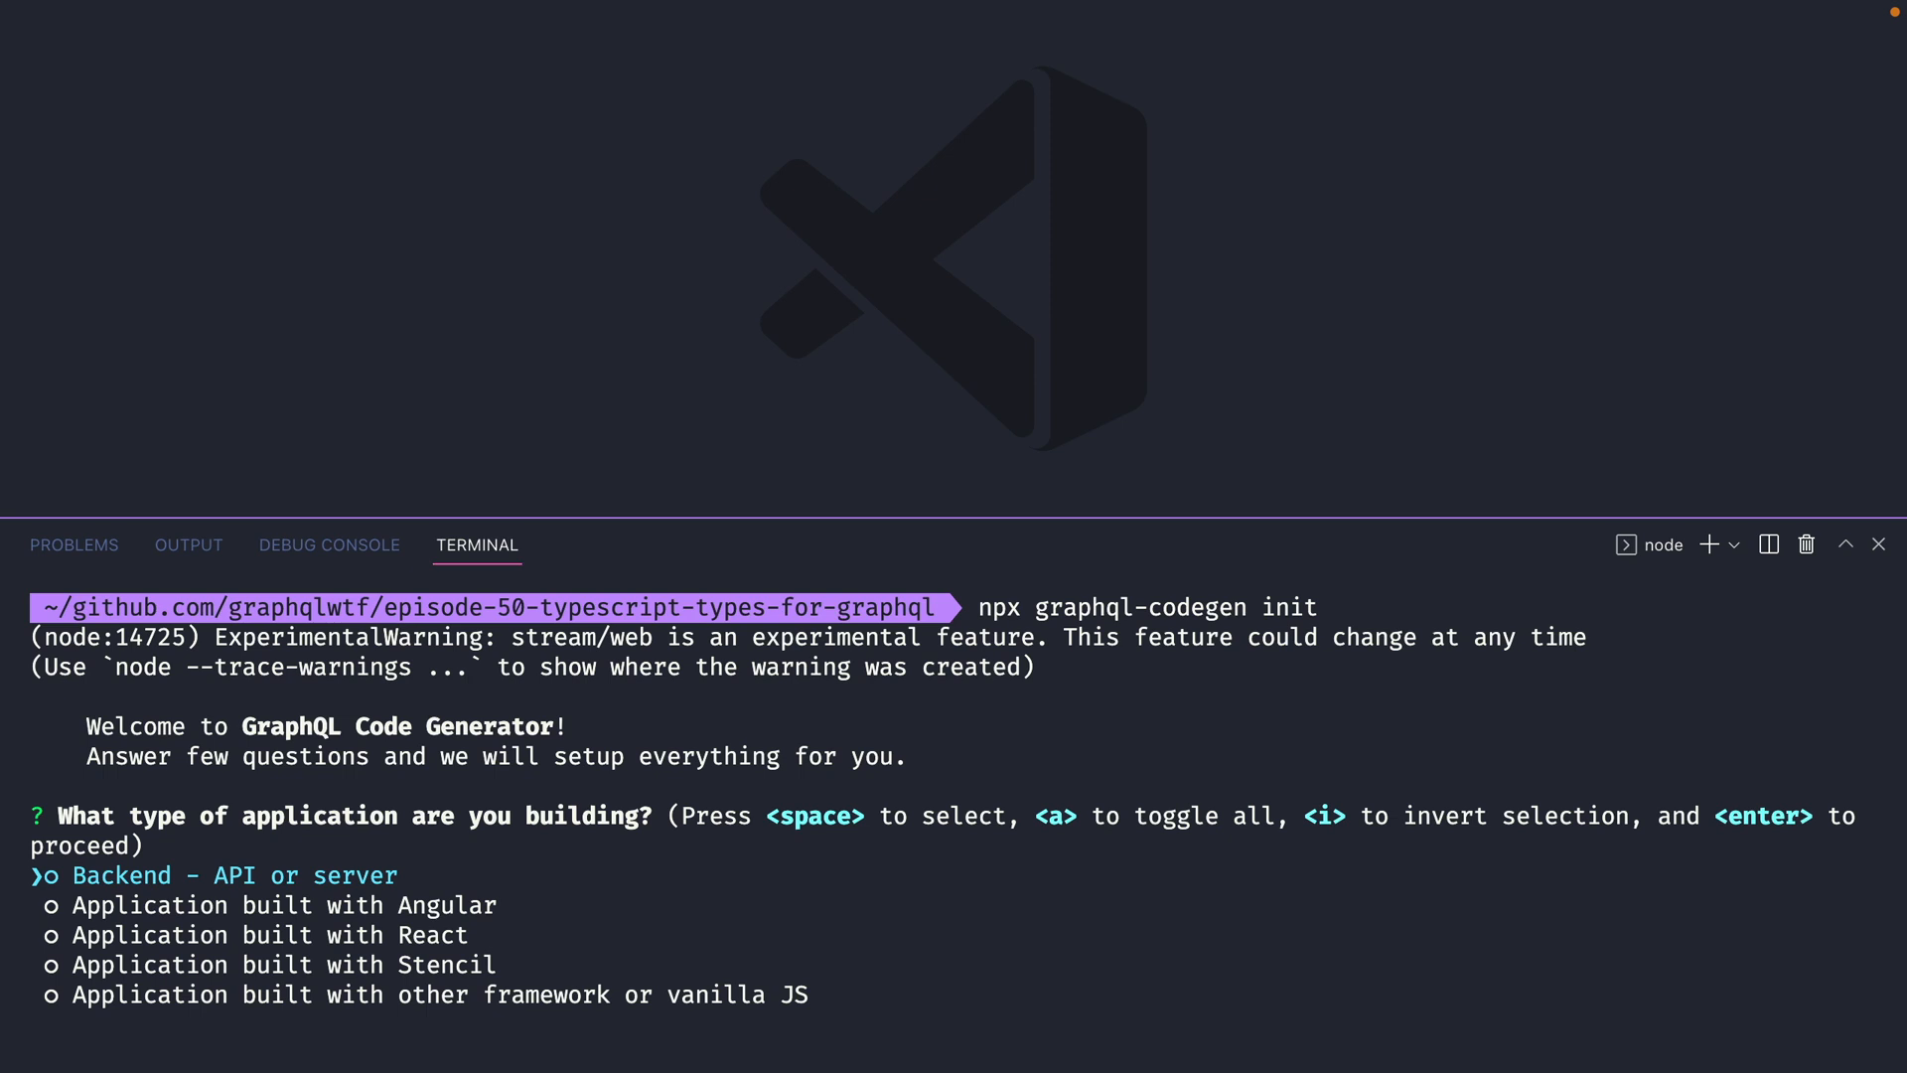
key("Down")
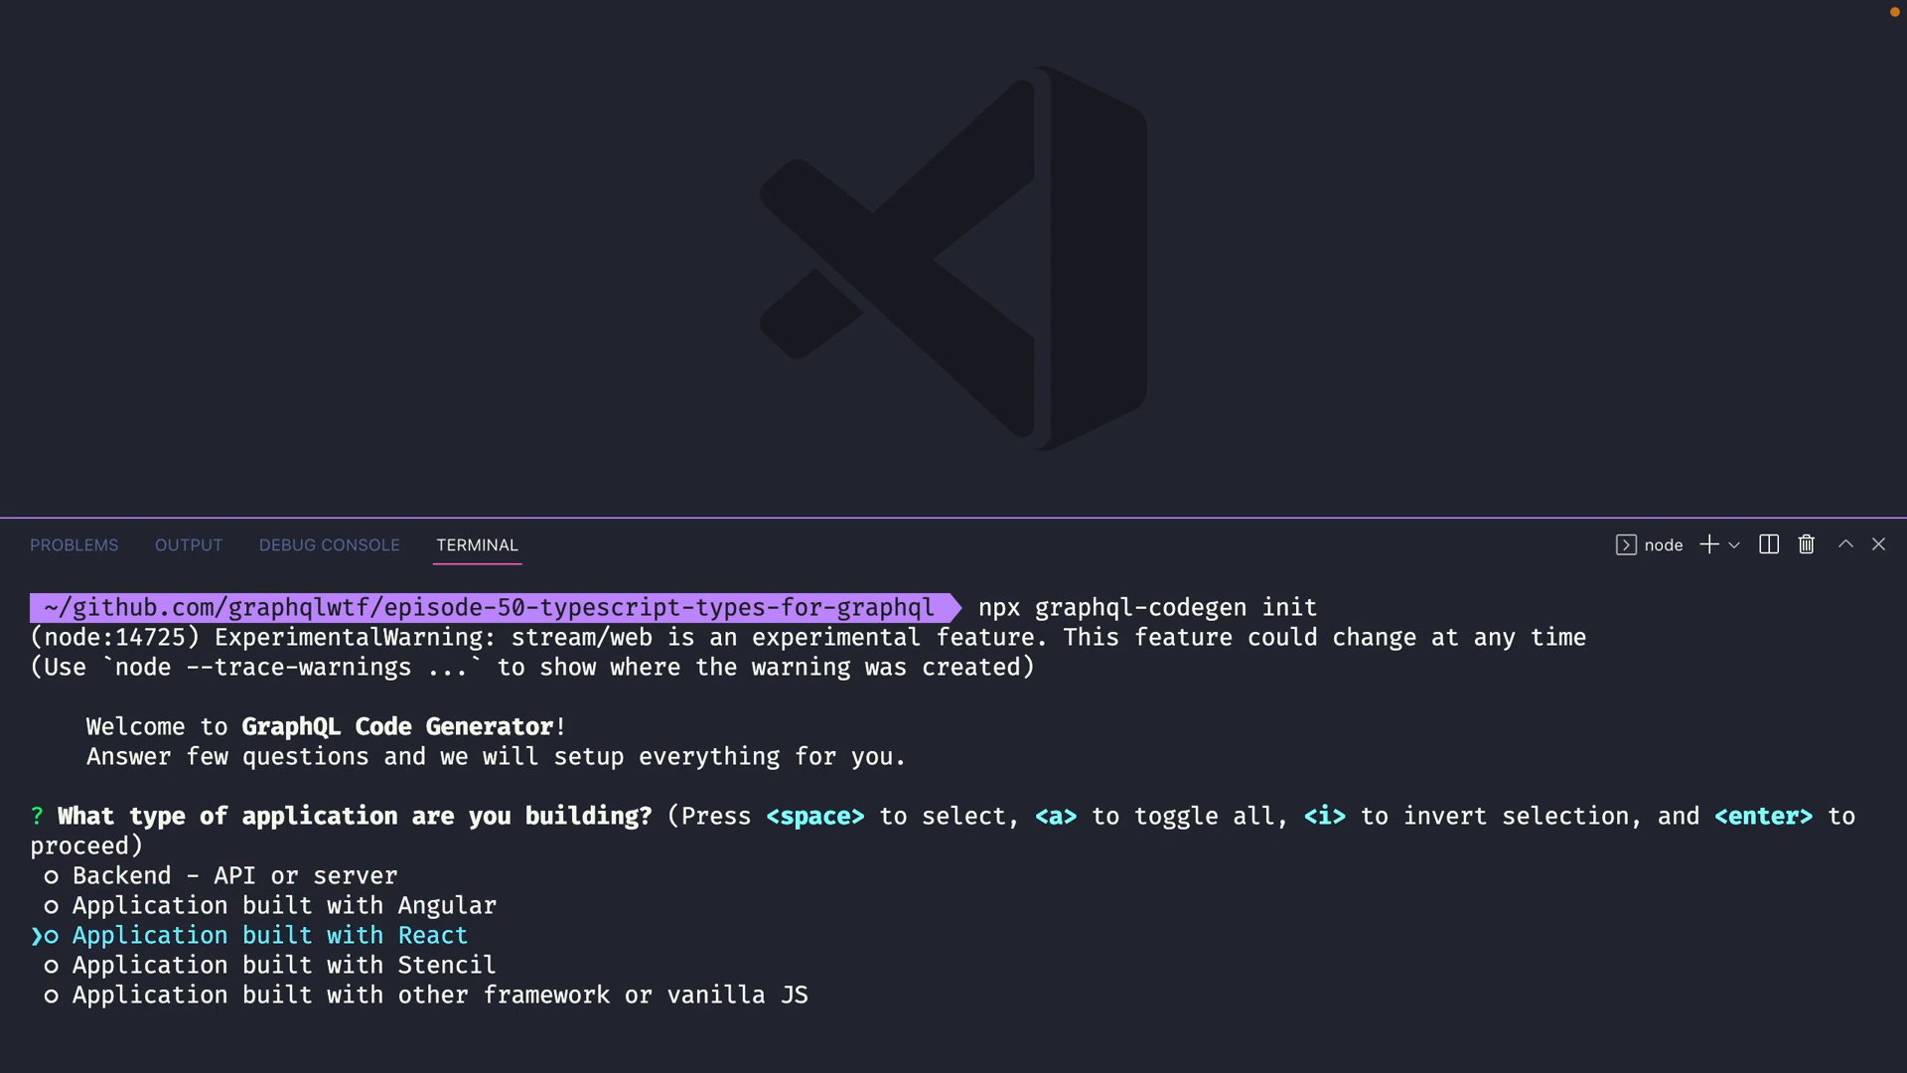
key("Down")
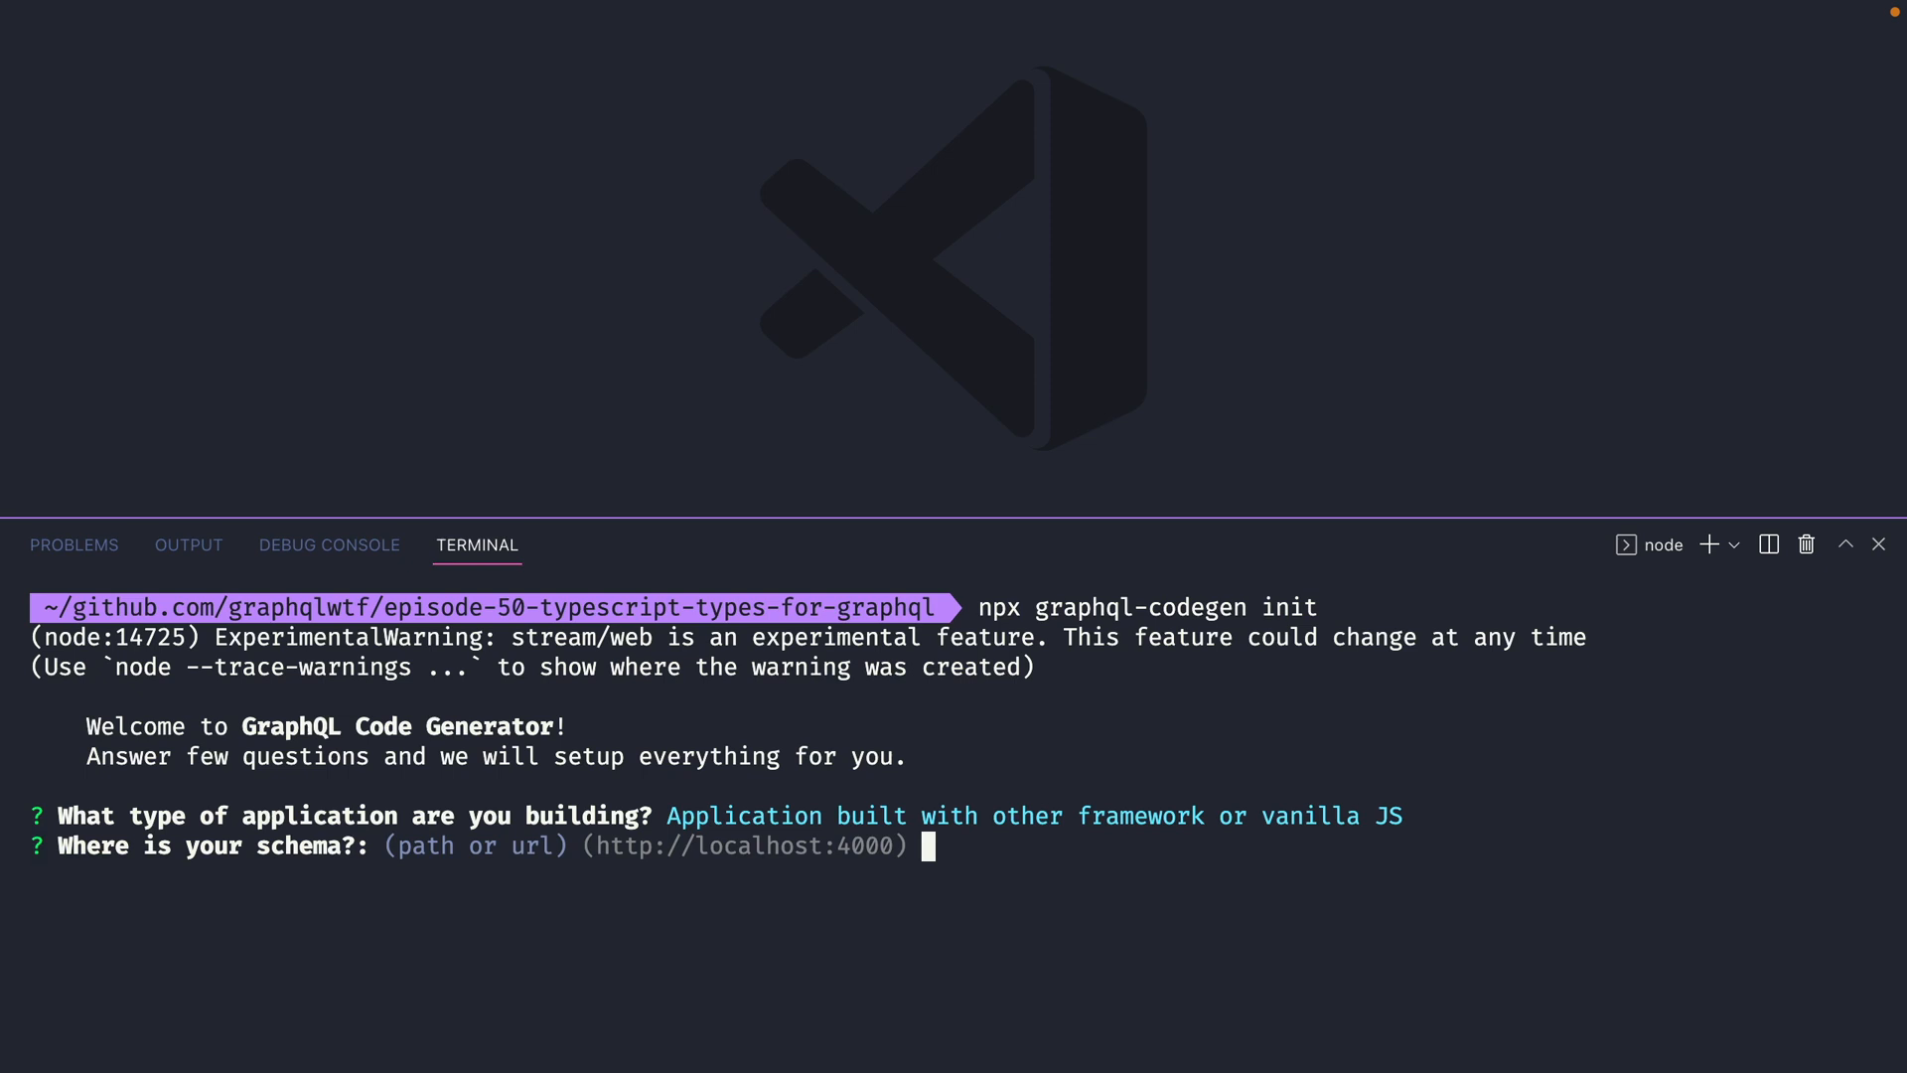
type("https://api.cartql.com")
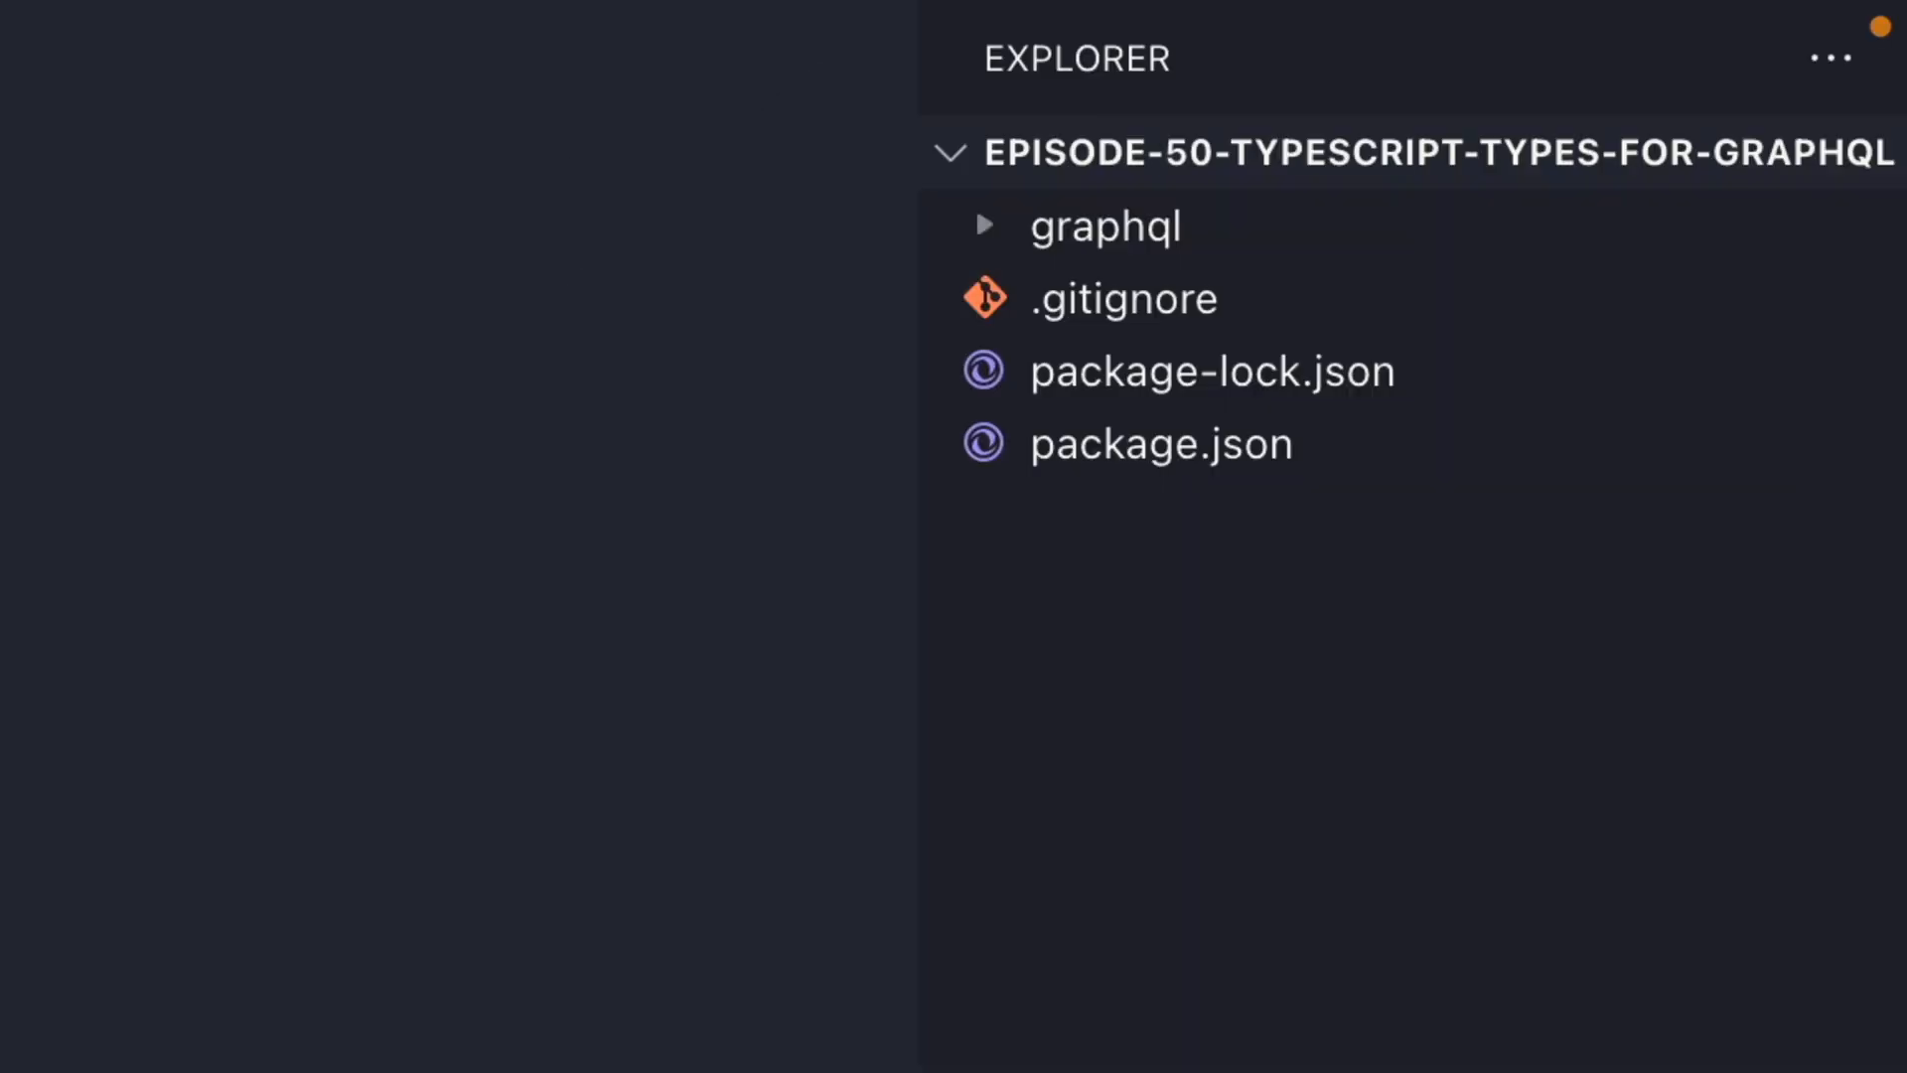
left_click(1104, 224)
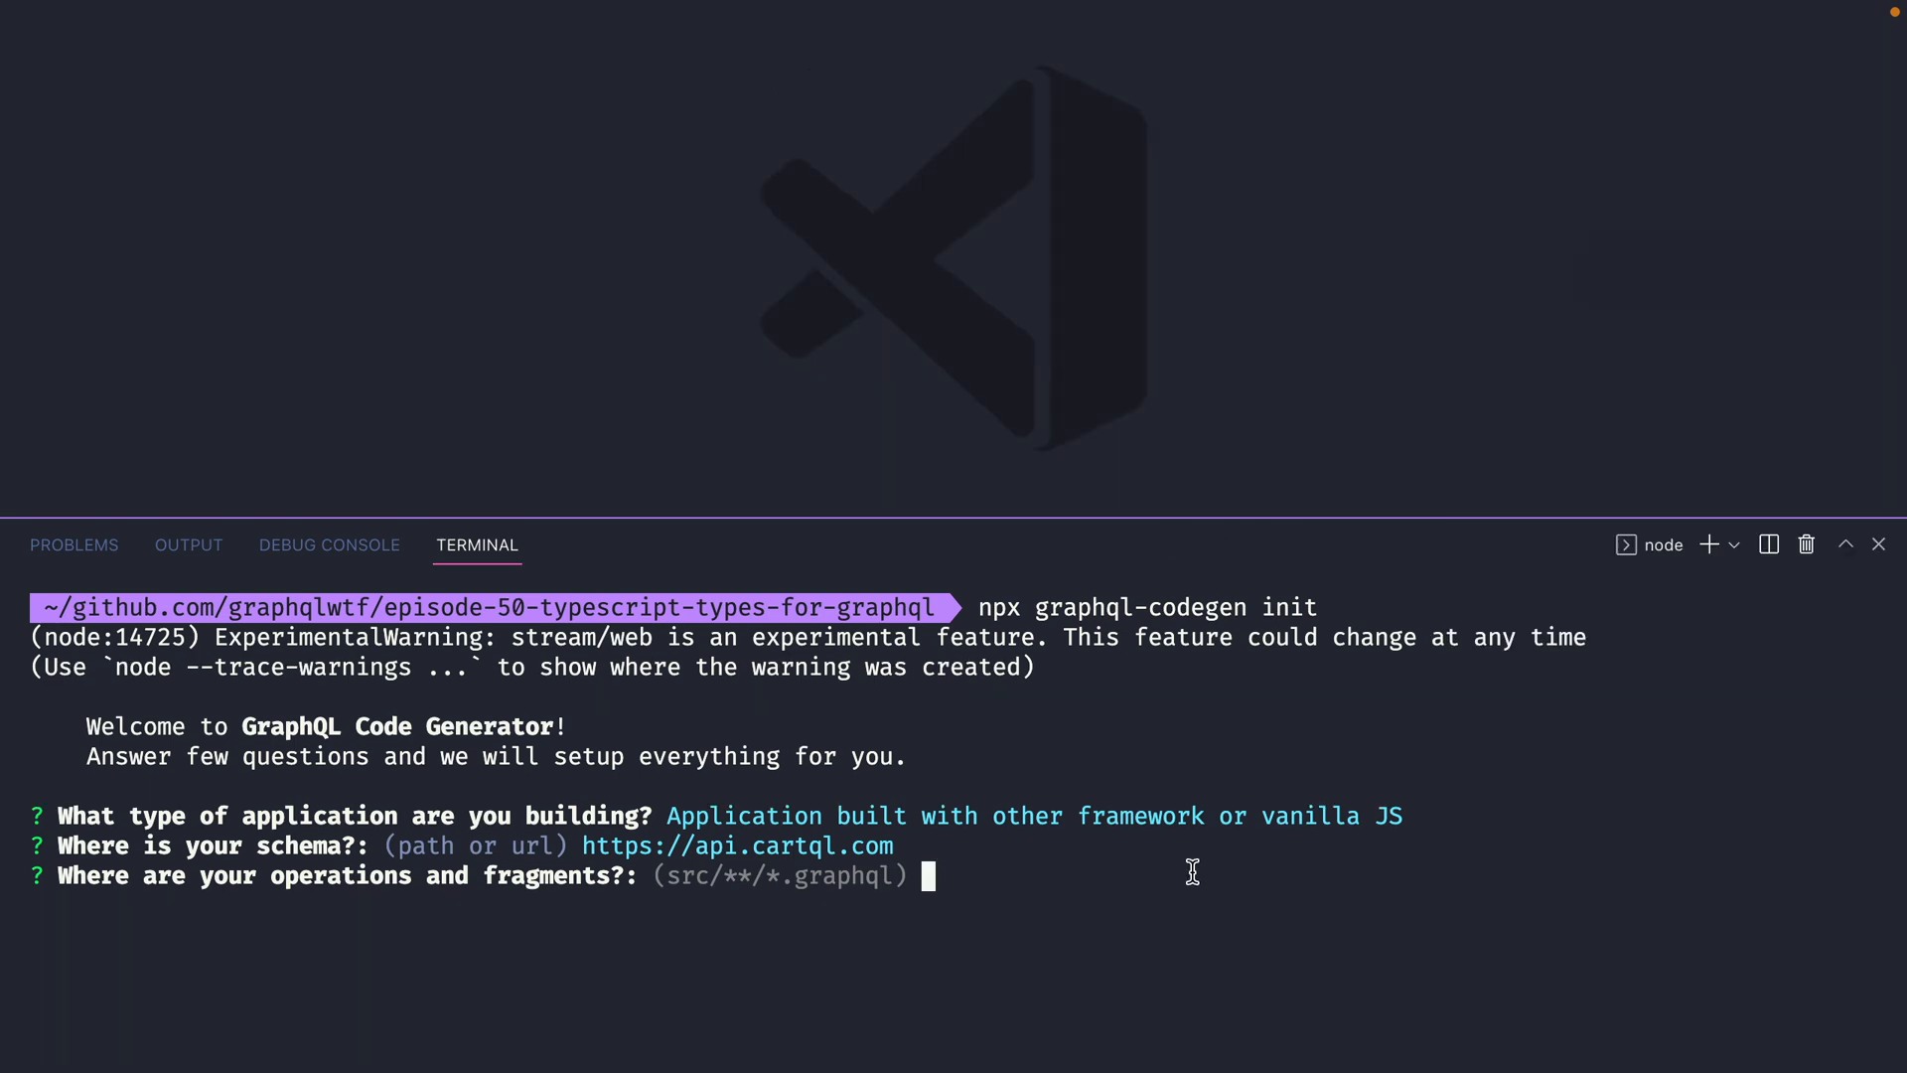
type("./graphql/**/*.graphql")
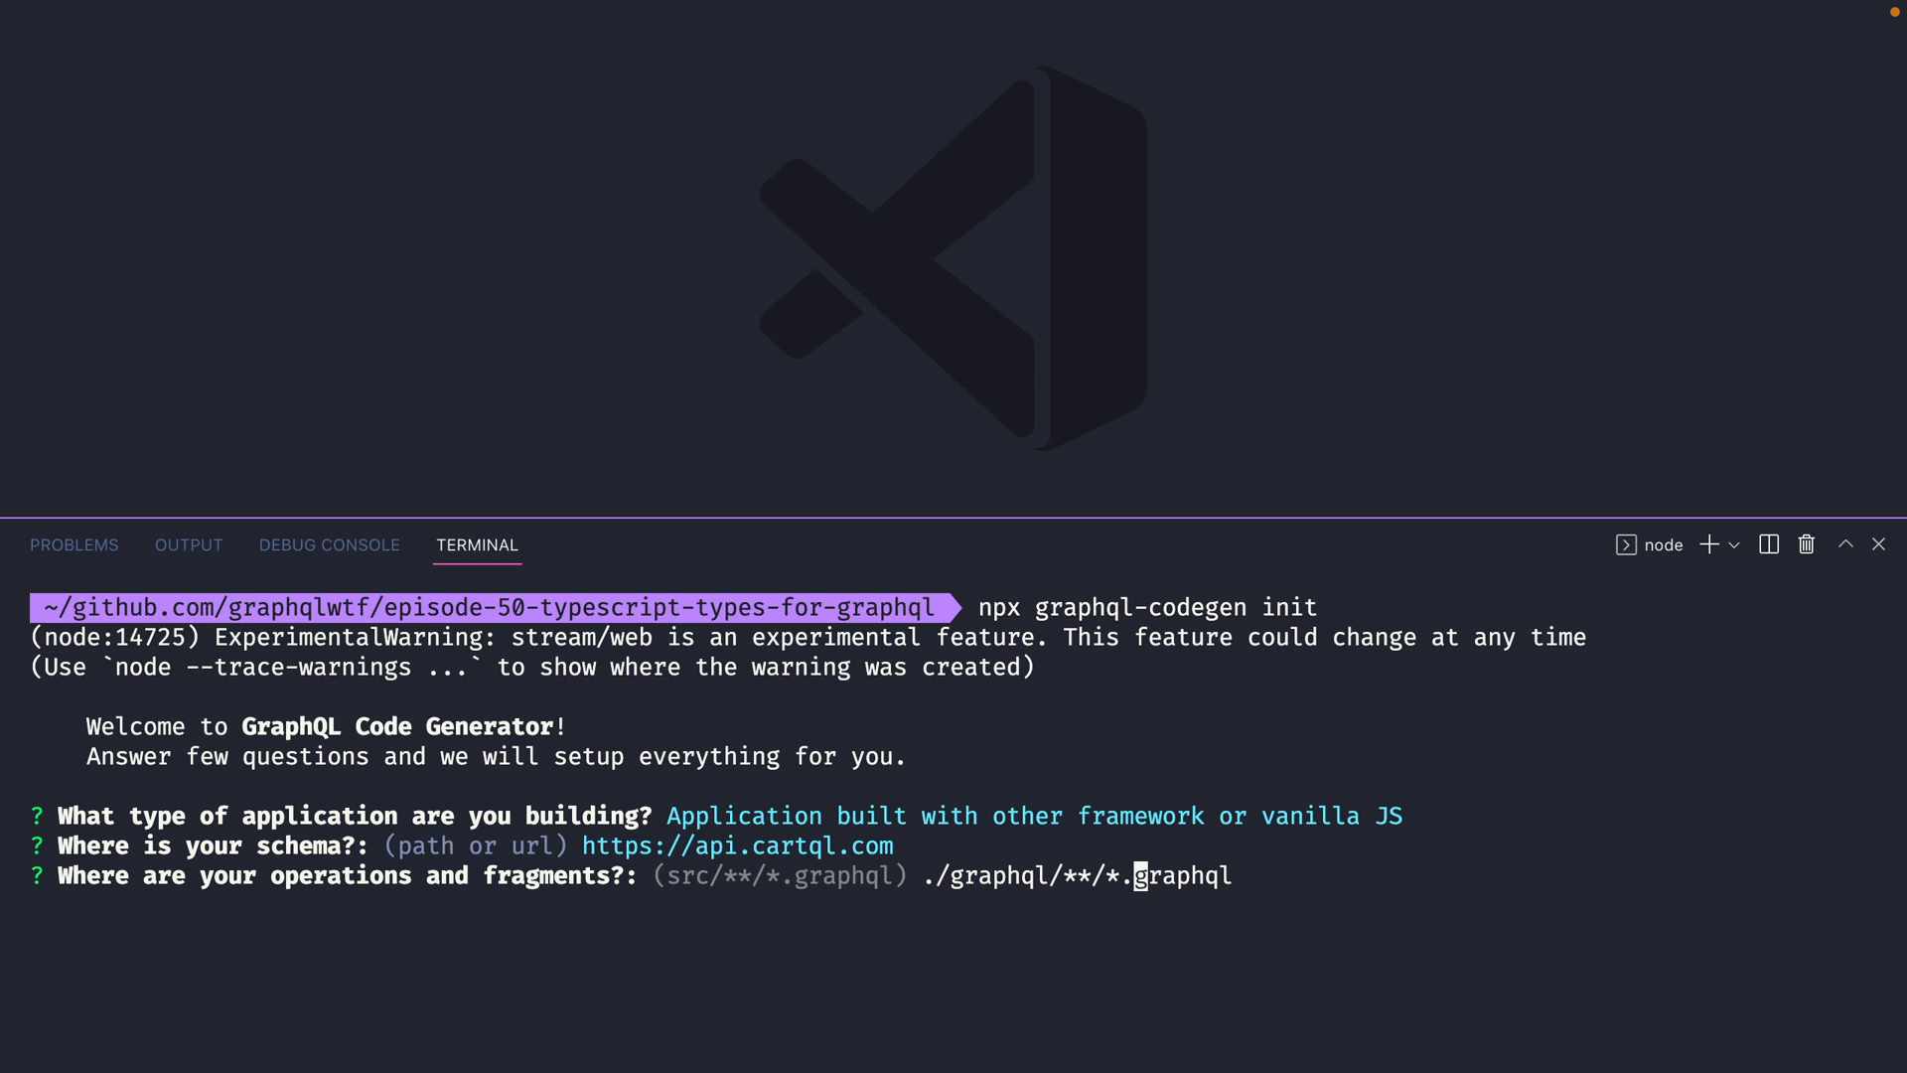
type("{gql,")
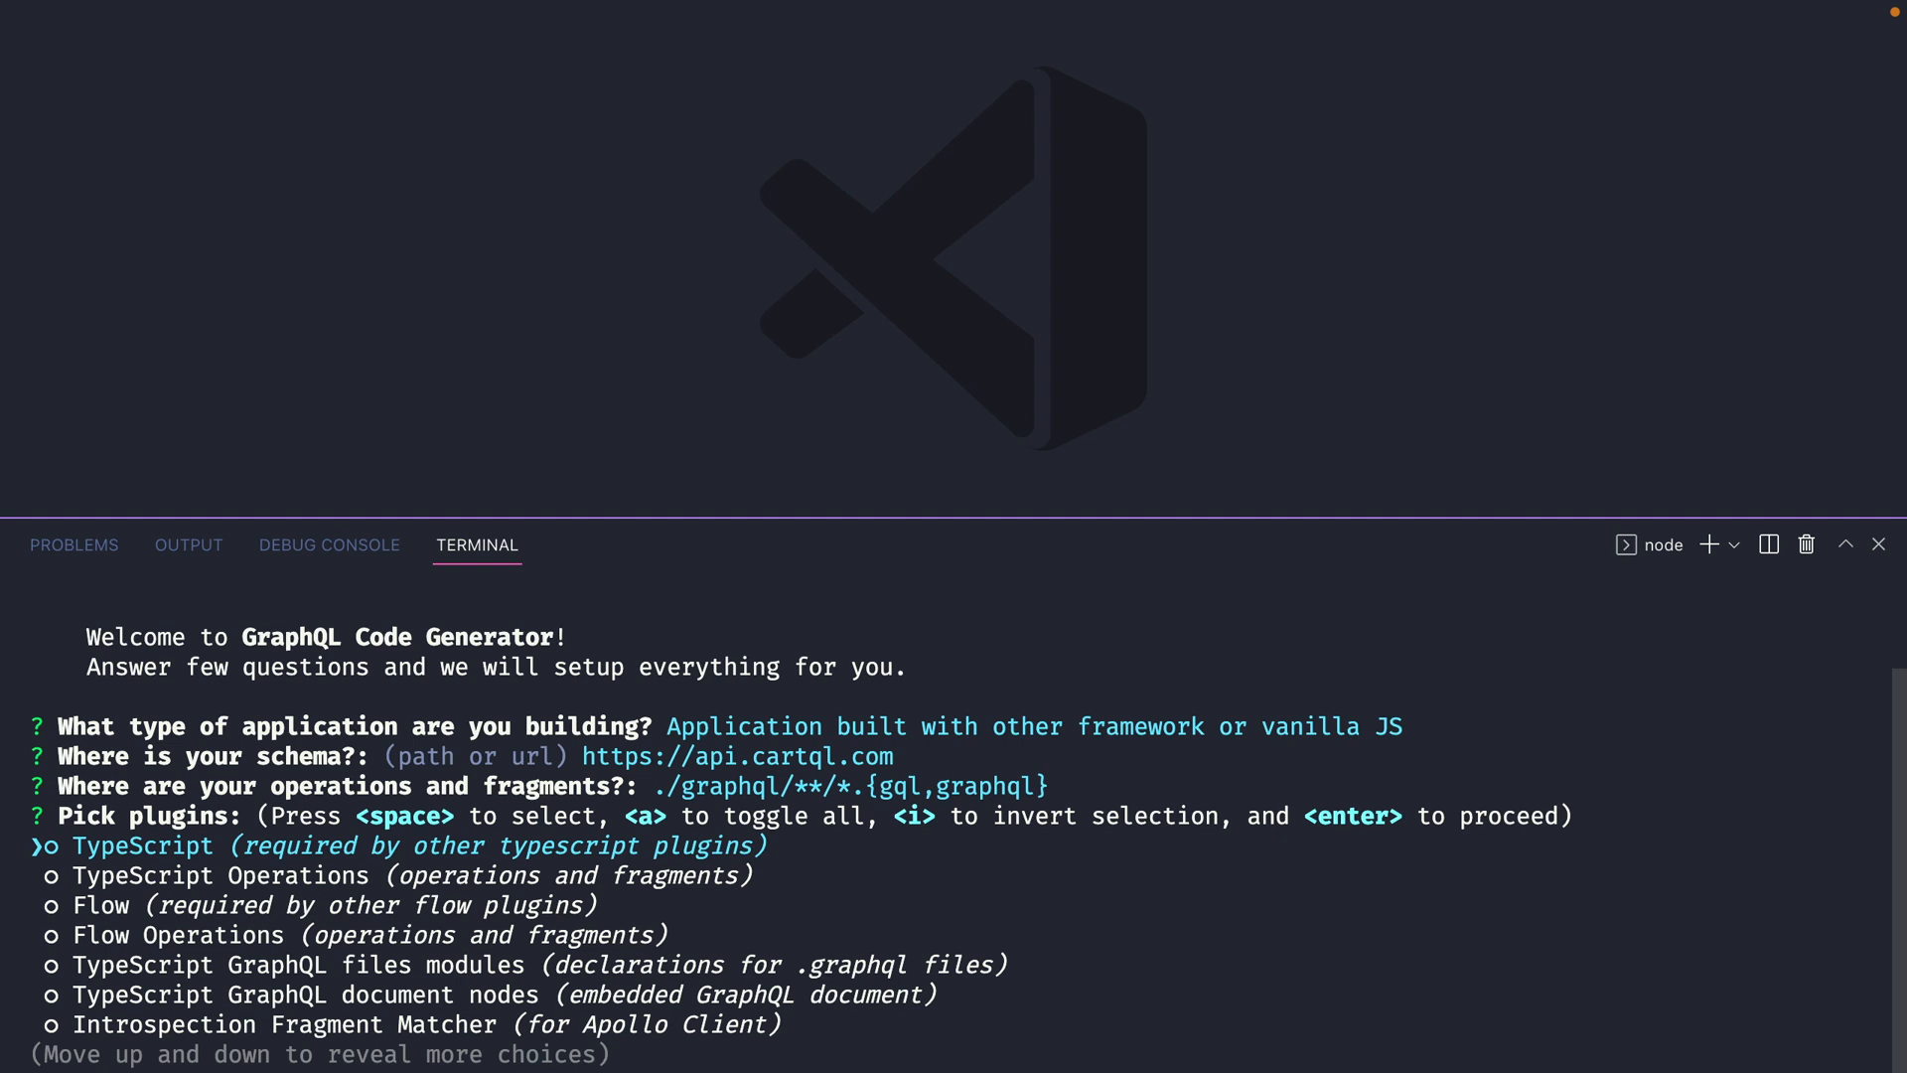
Step: Select TypeScript and TypeScript Operations plugins, output types.ts, and decline an introspection file
key("space")
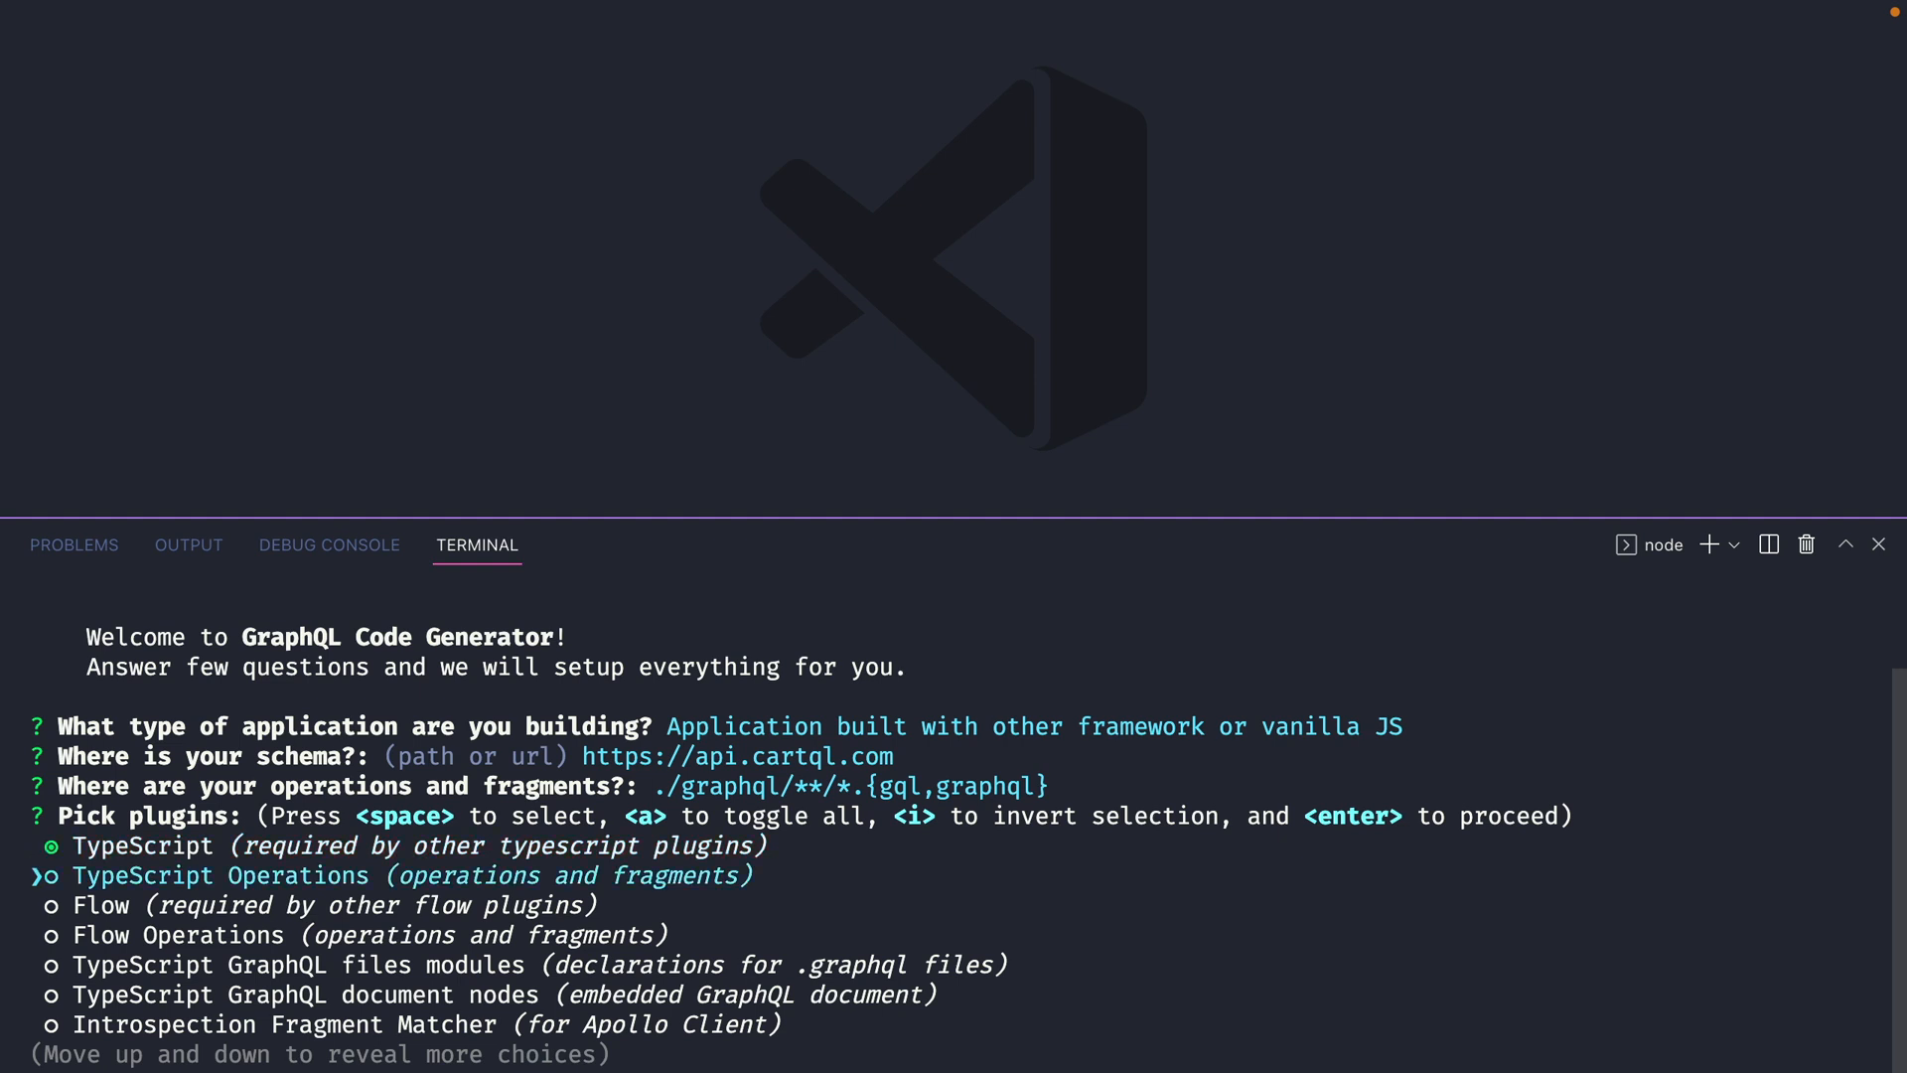
key("space")
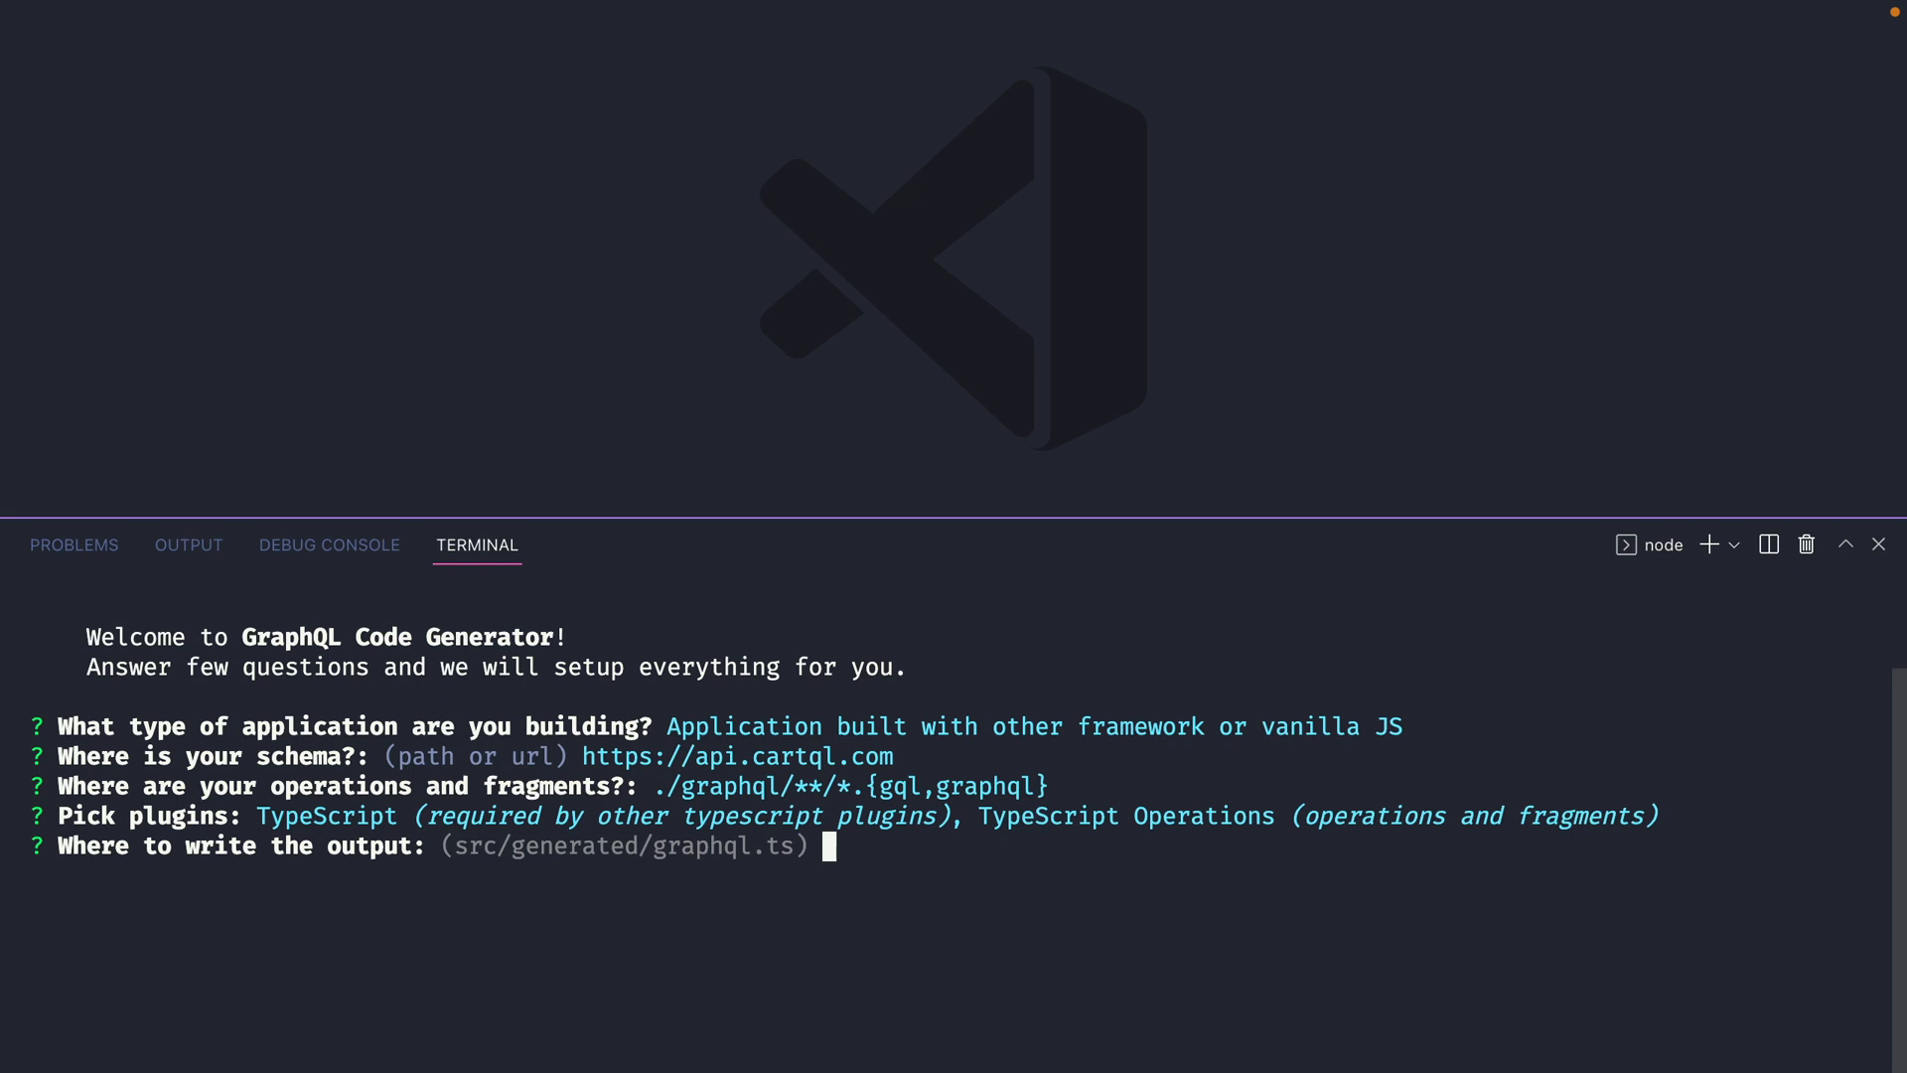
type("t")
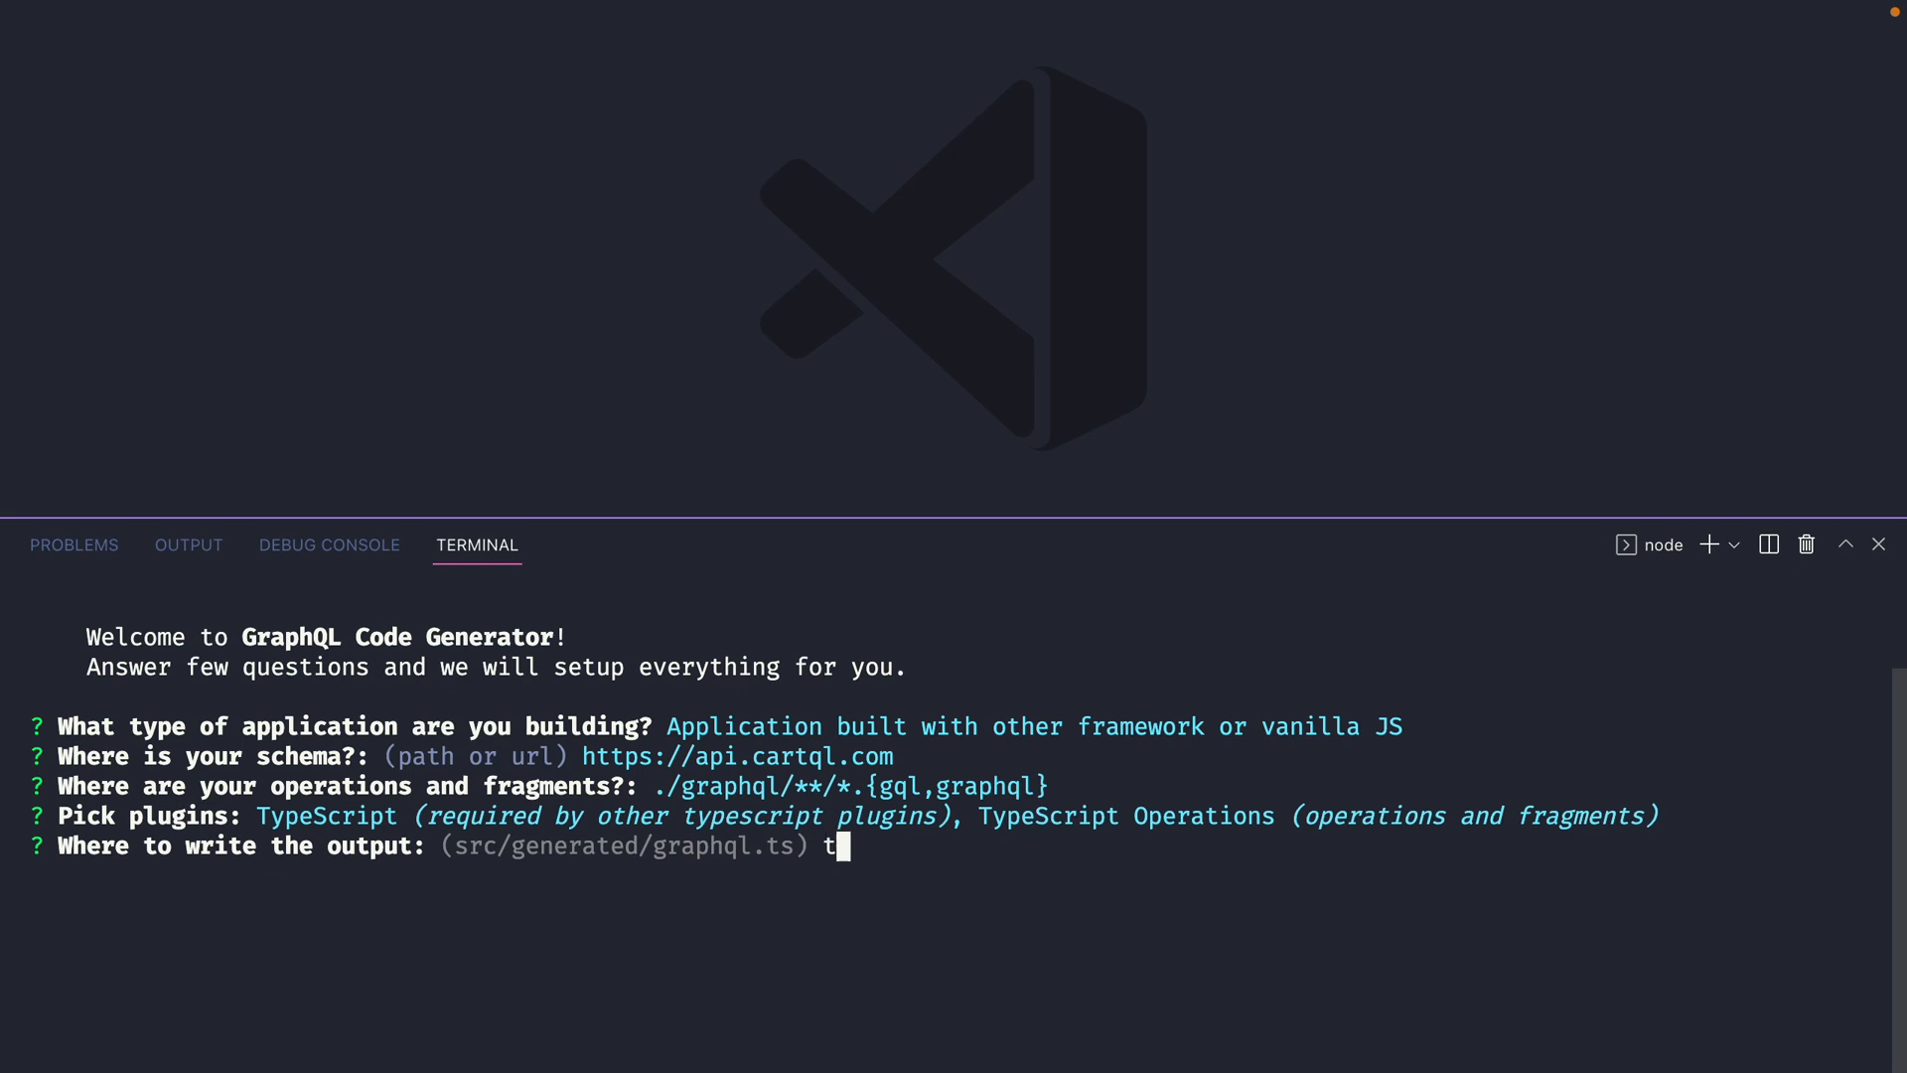
type("ypes.ts")
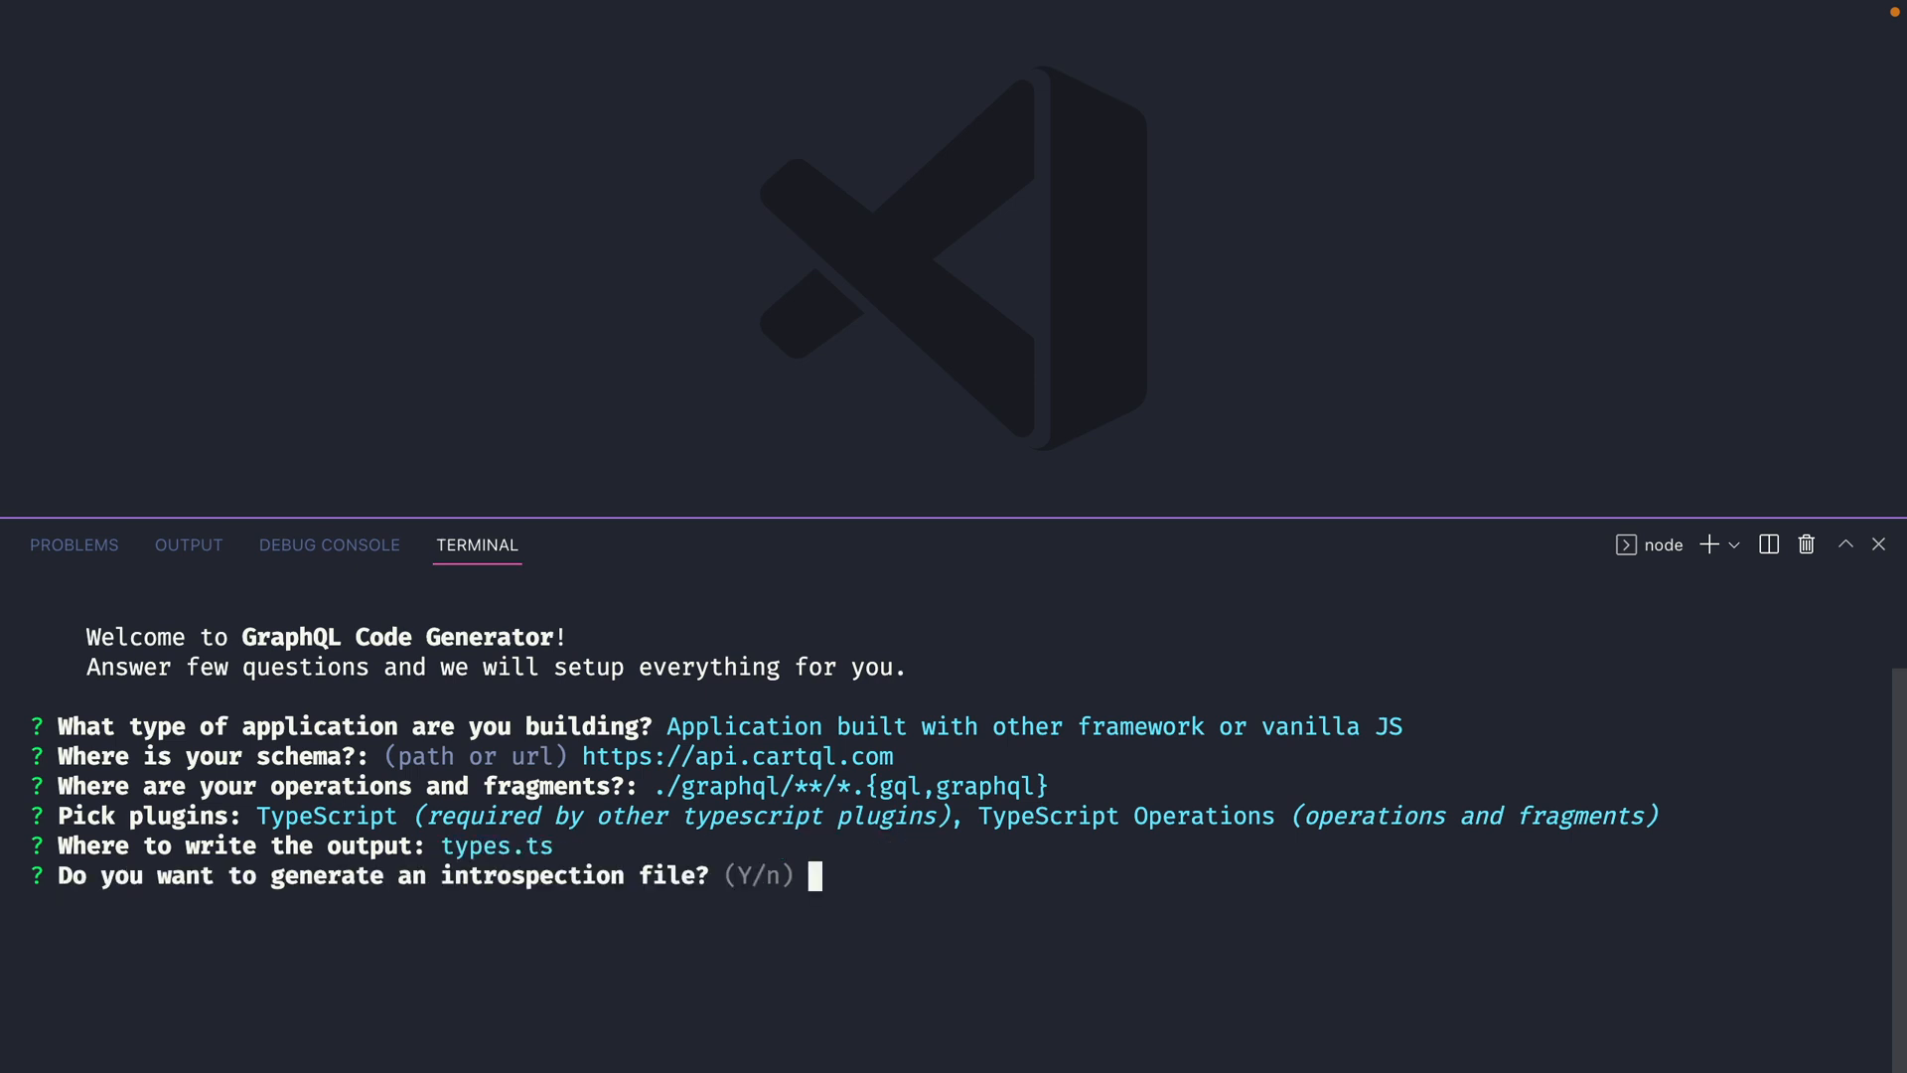
type("n")
type("codege")
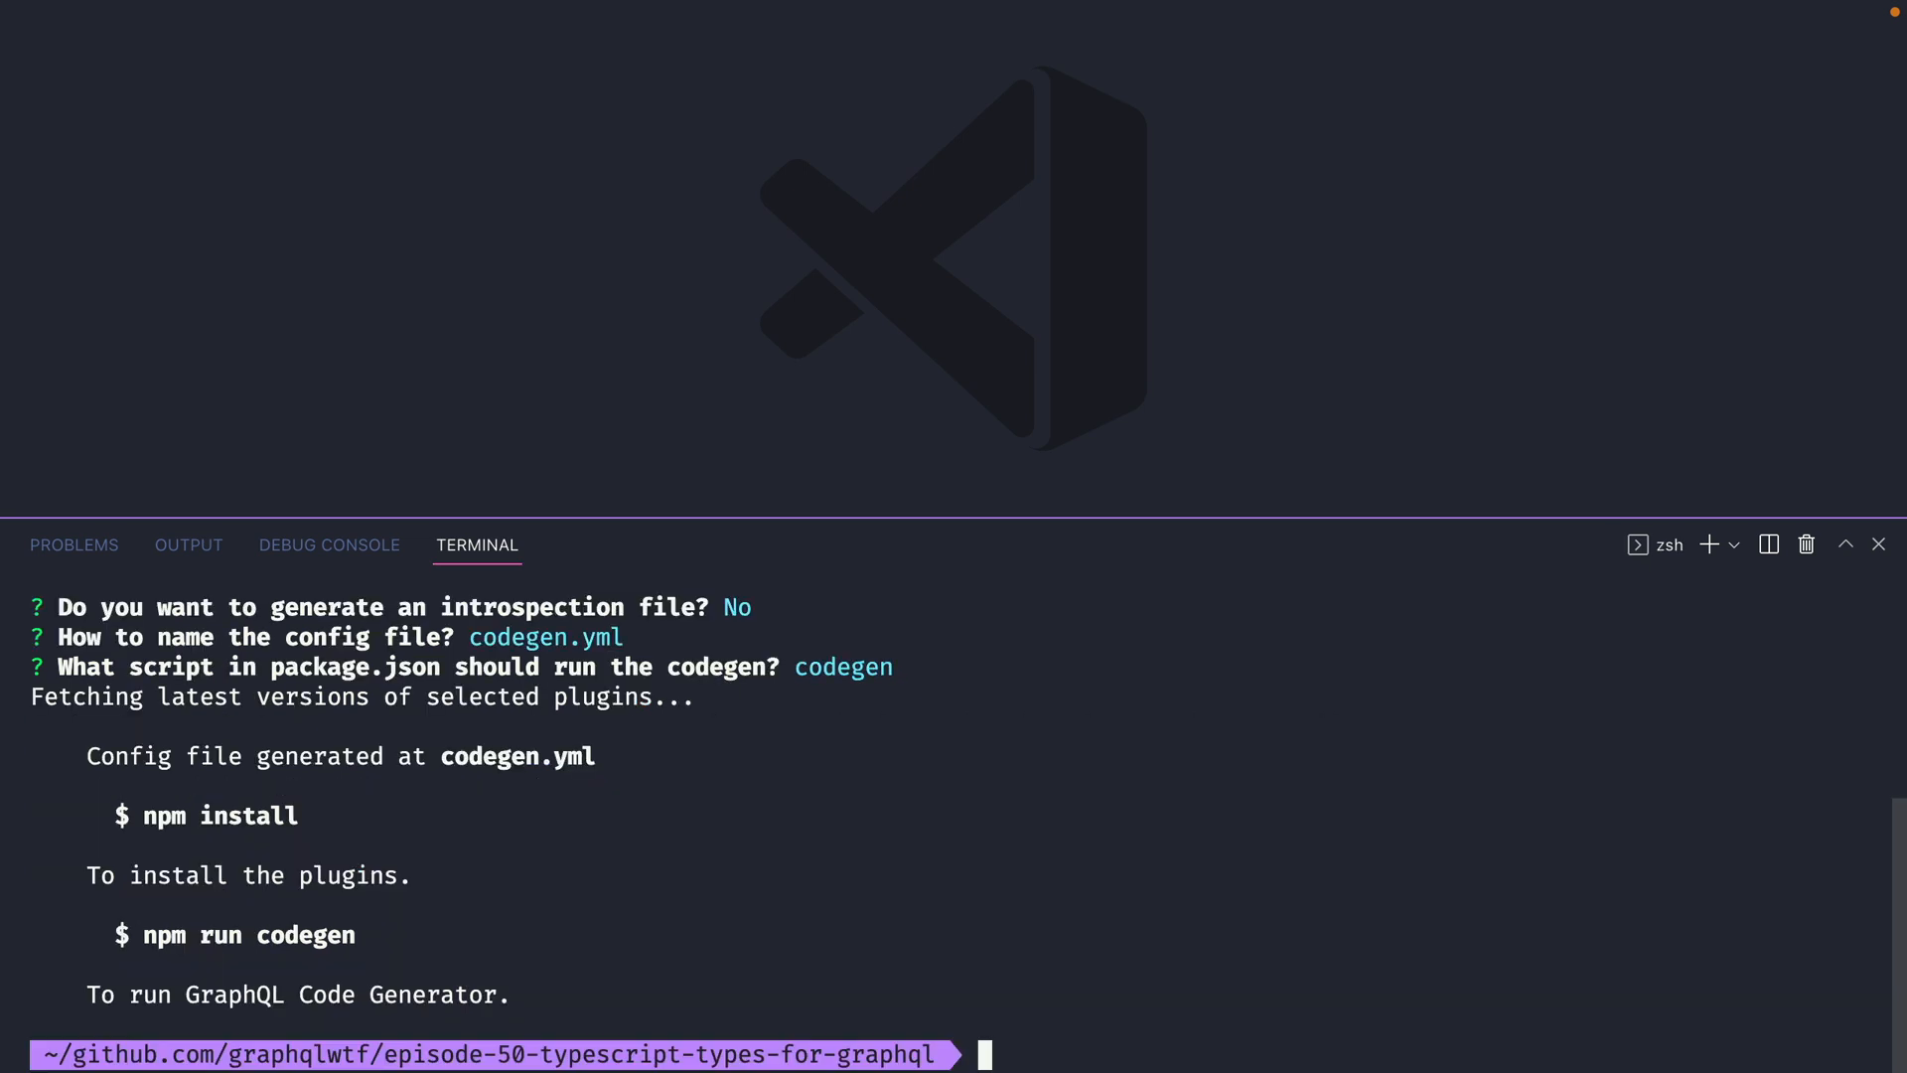
Step: Run npm install, then npm run codegen to generate types.ts with only the typescript plugin
type("npm ins")
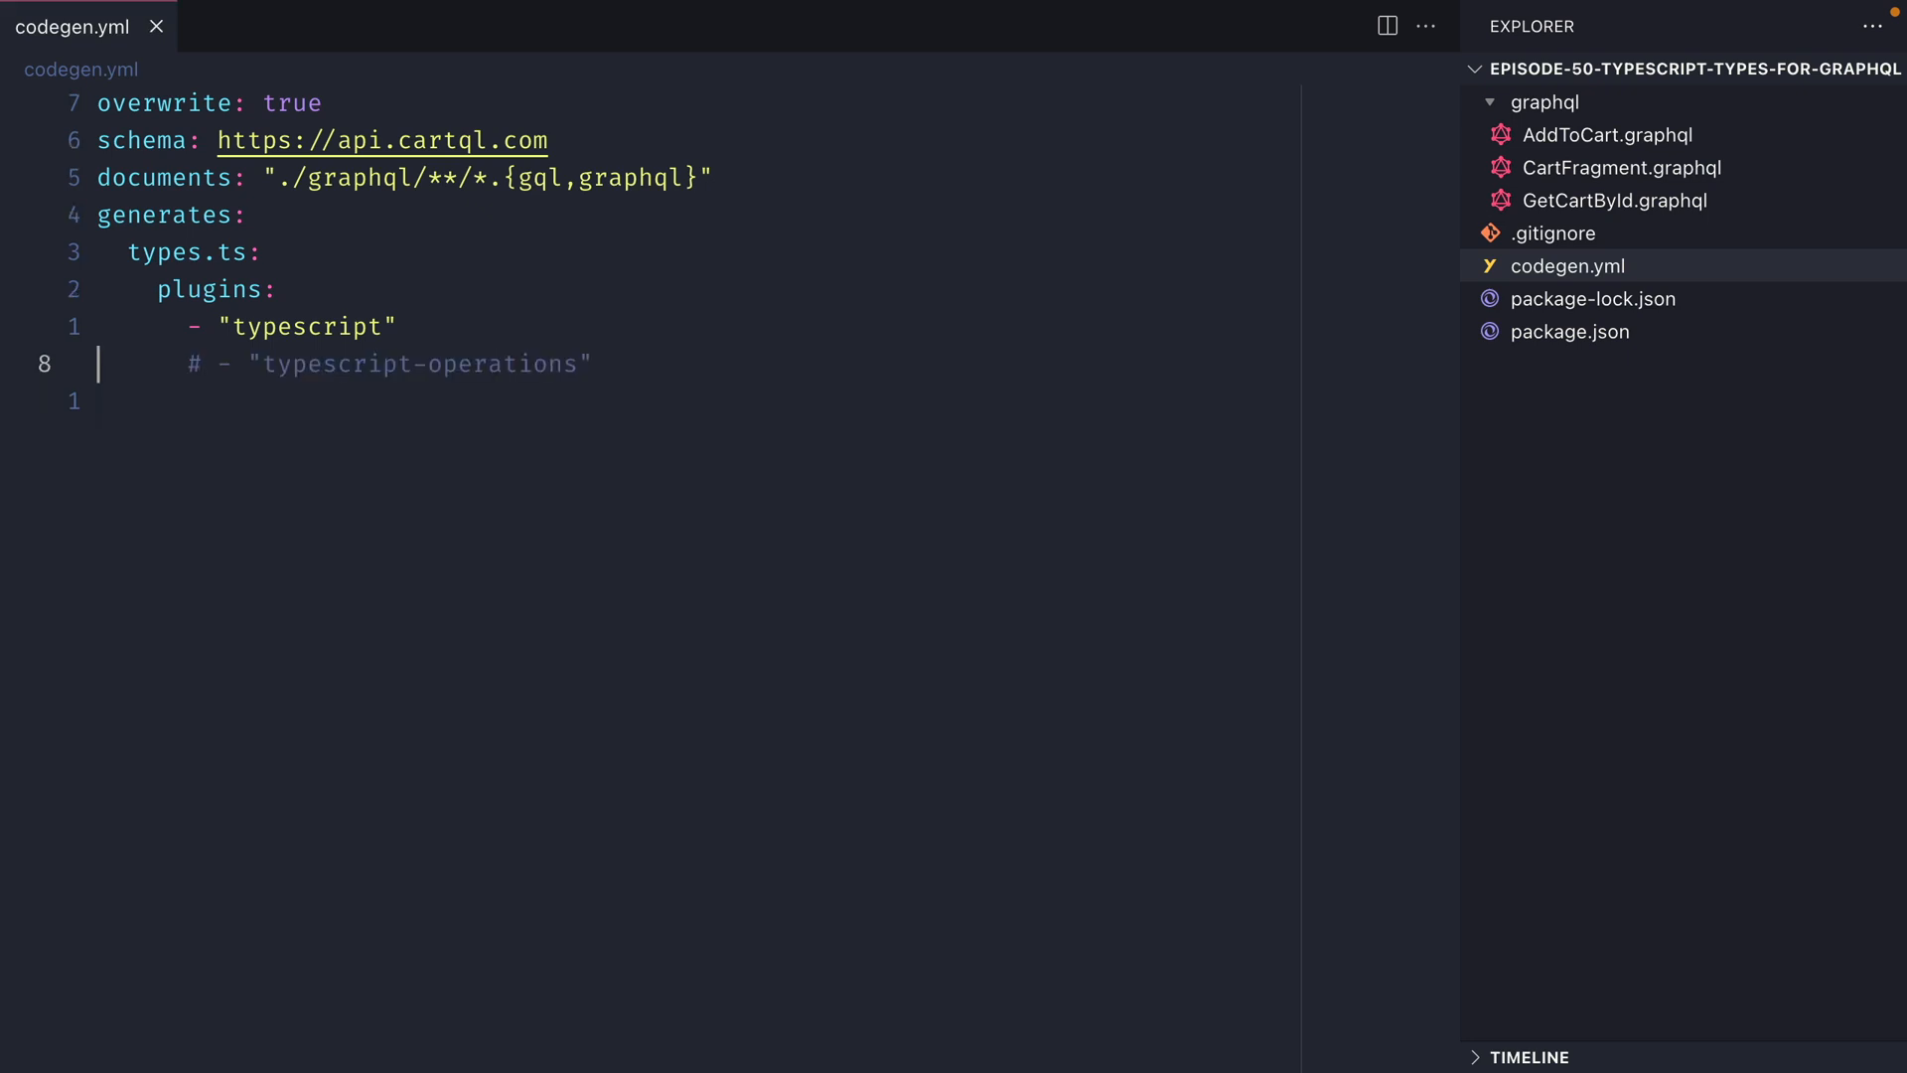
type("npm run")
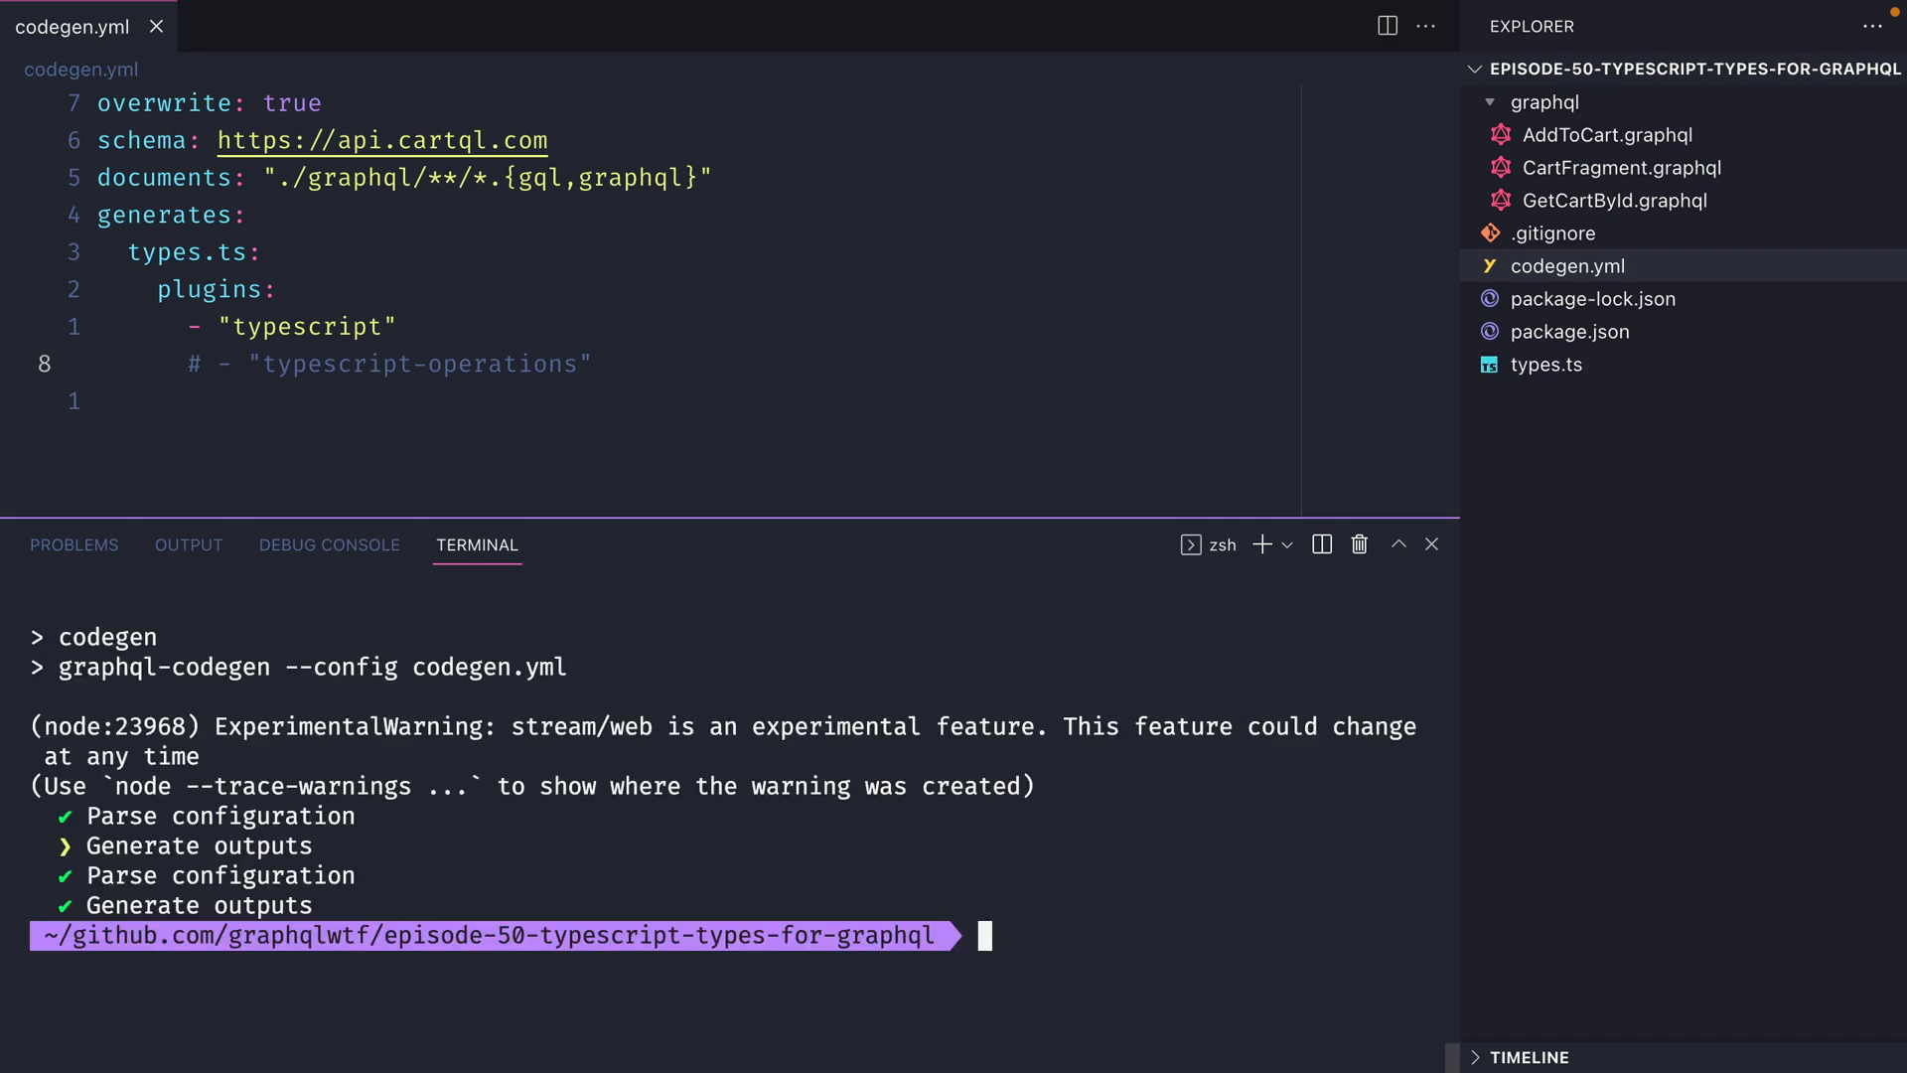
left_click(1547, 366)
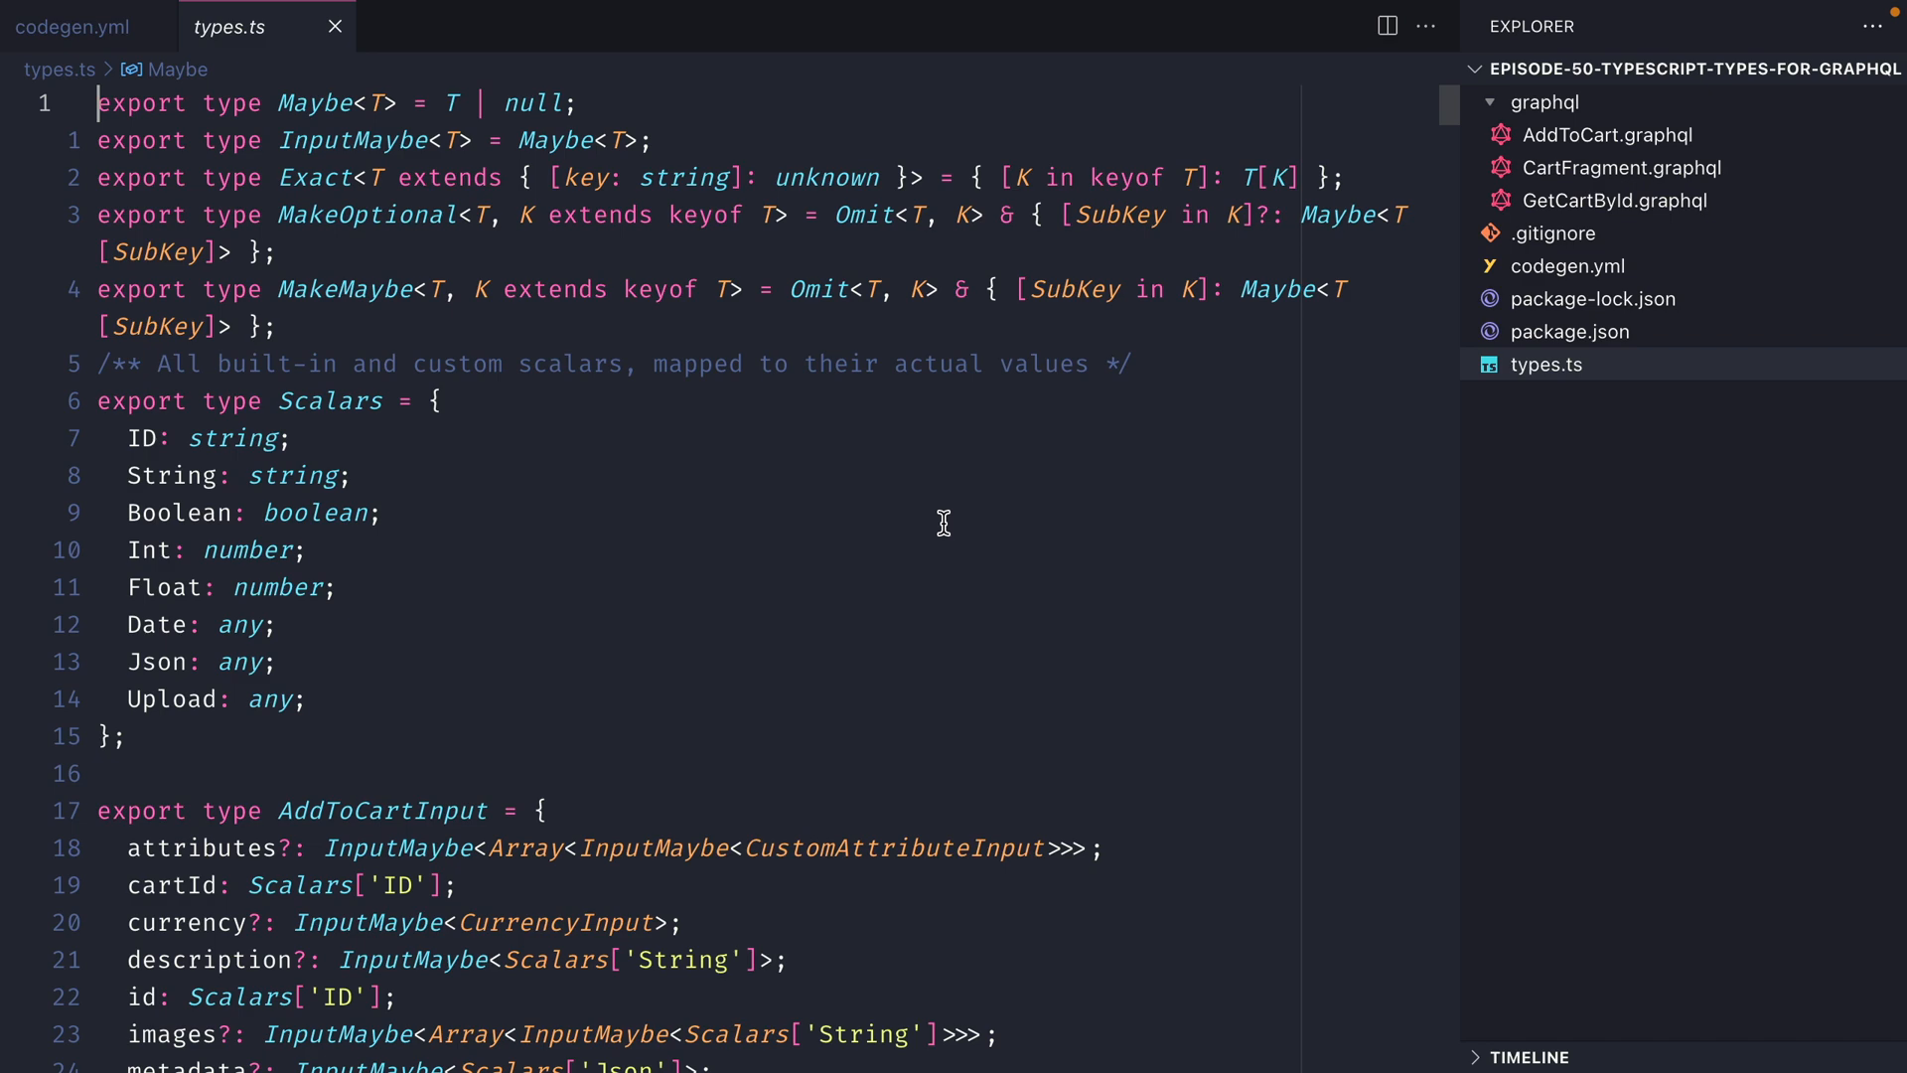
scroll("down", 3)
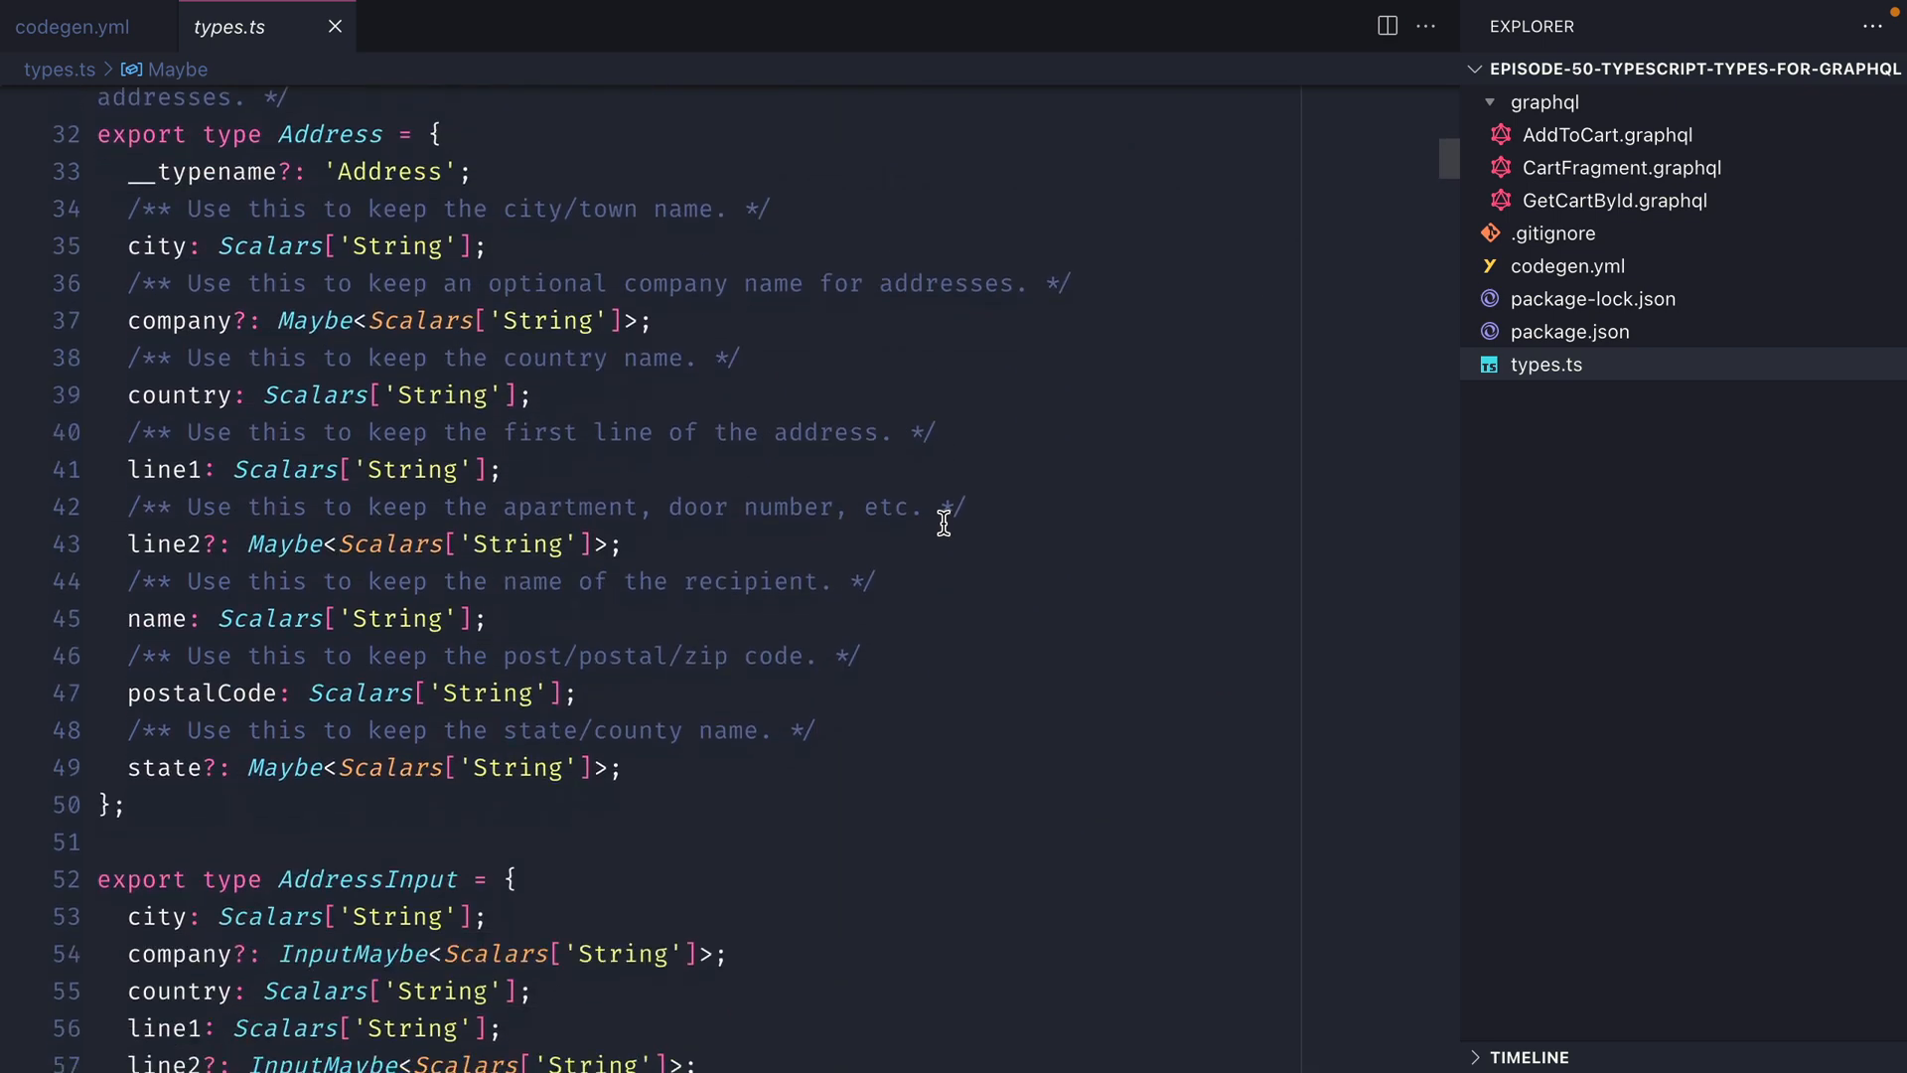
scroll("down", 3)
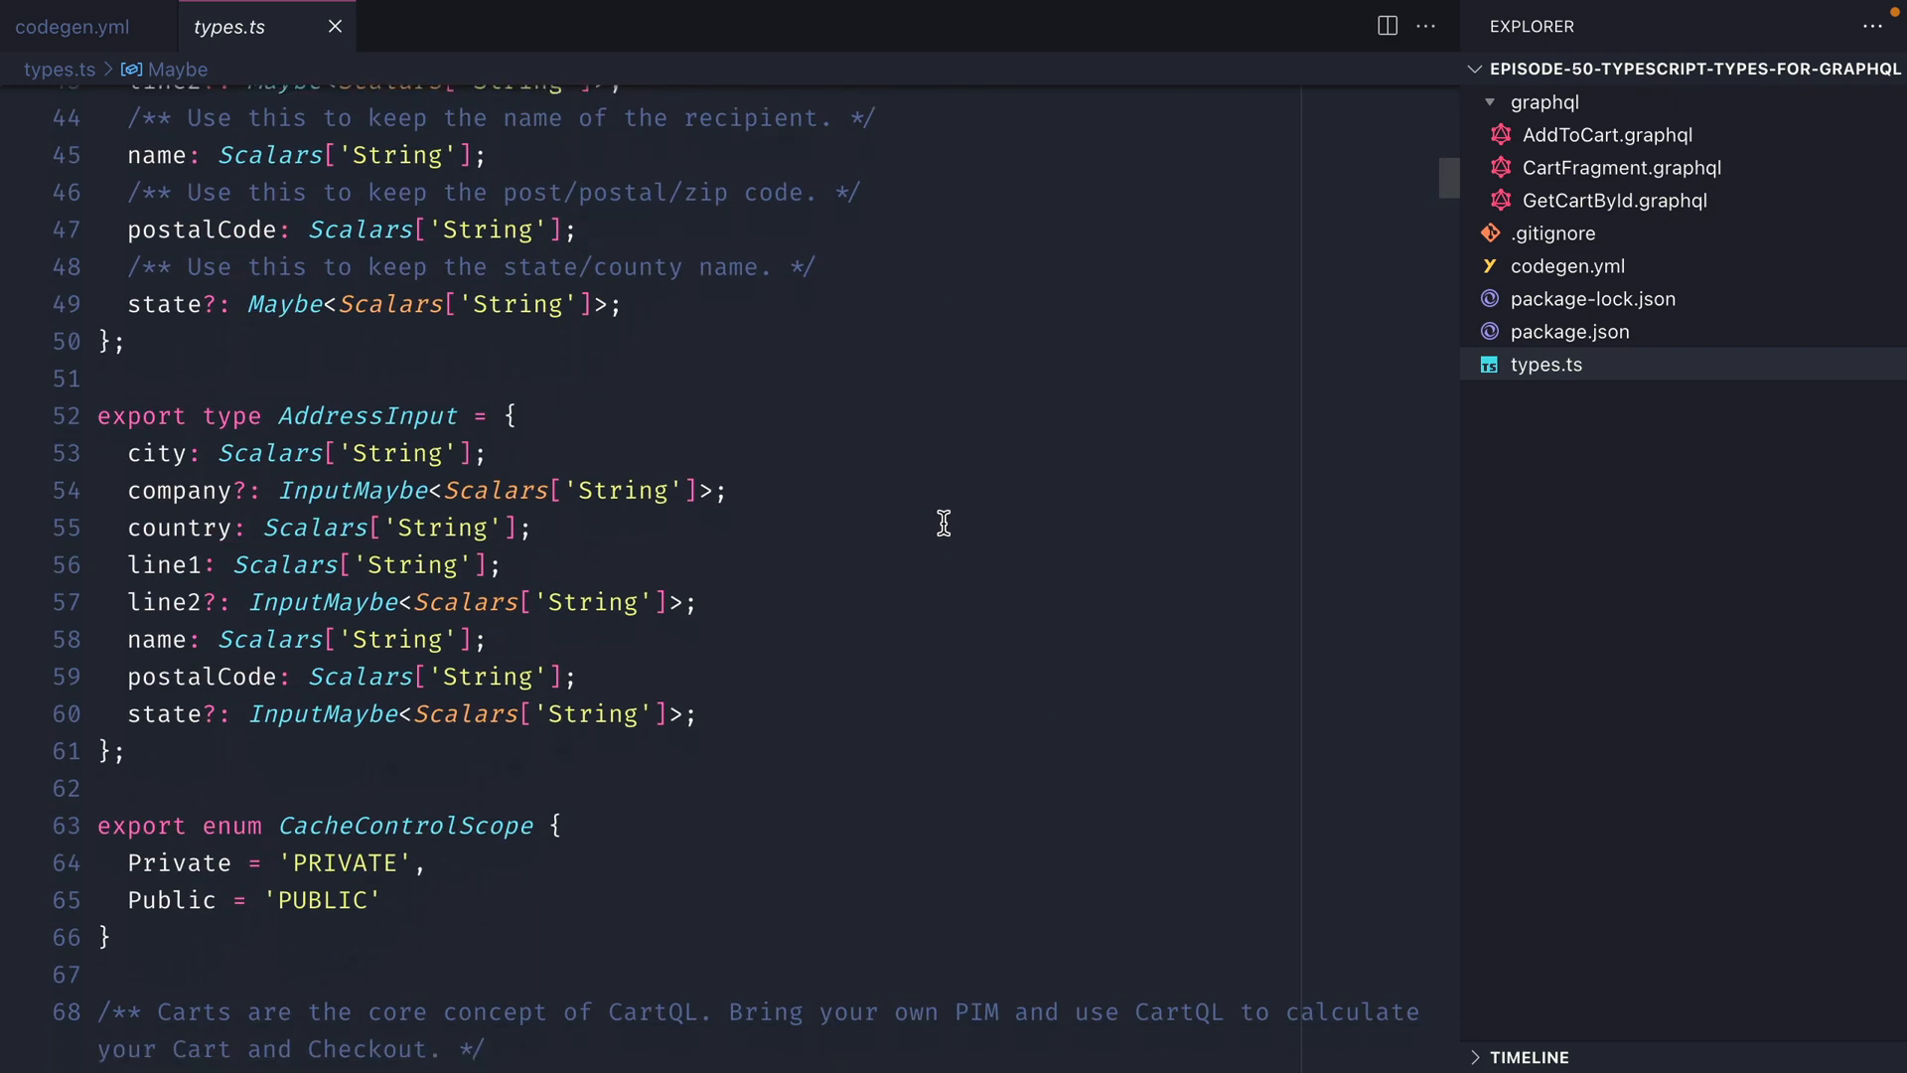
scroll("down", 3)
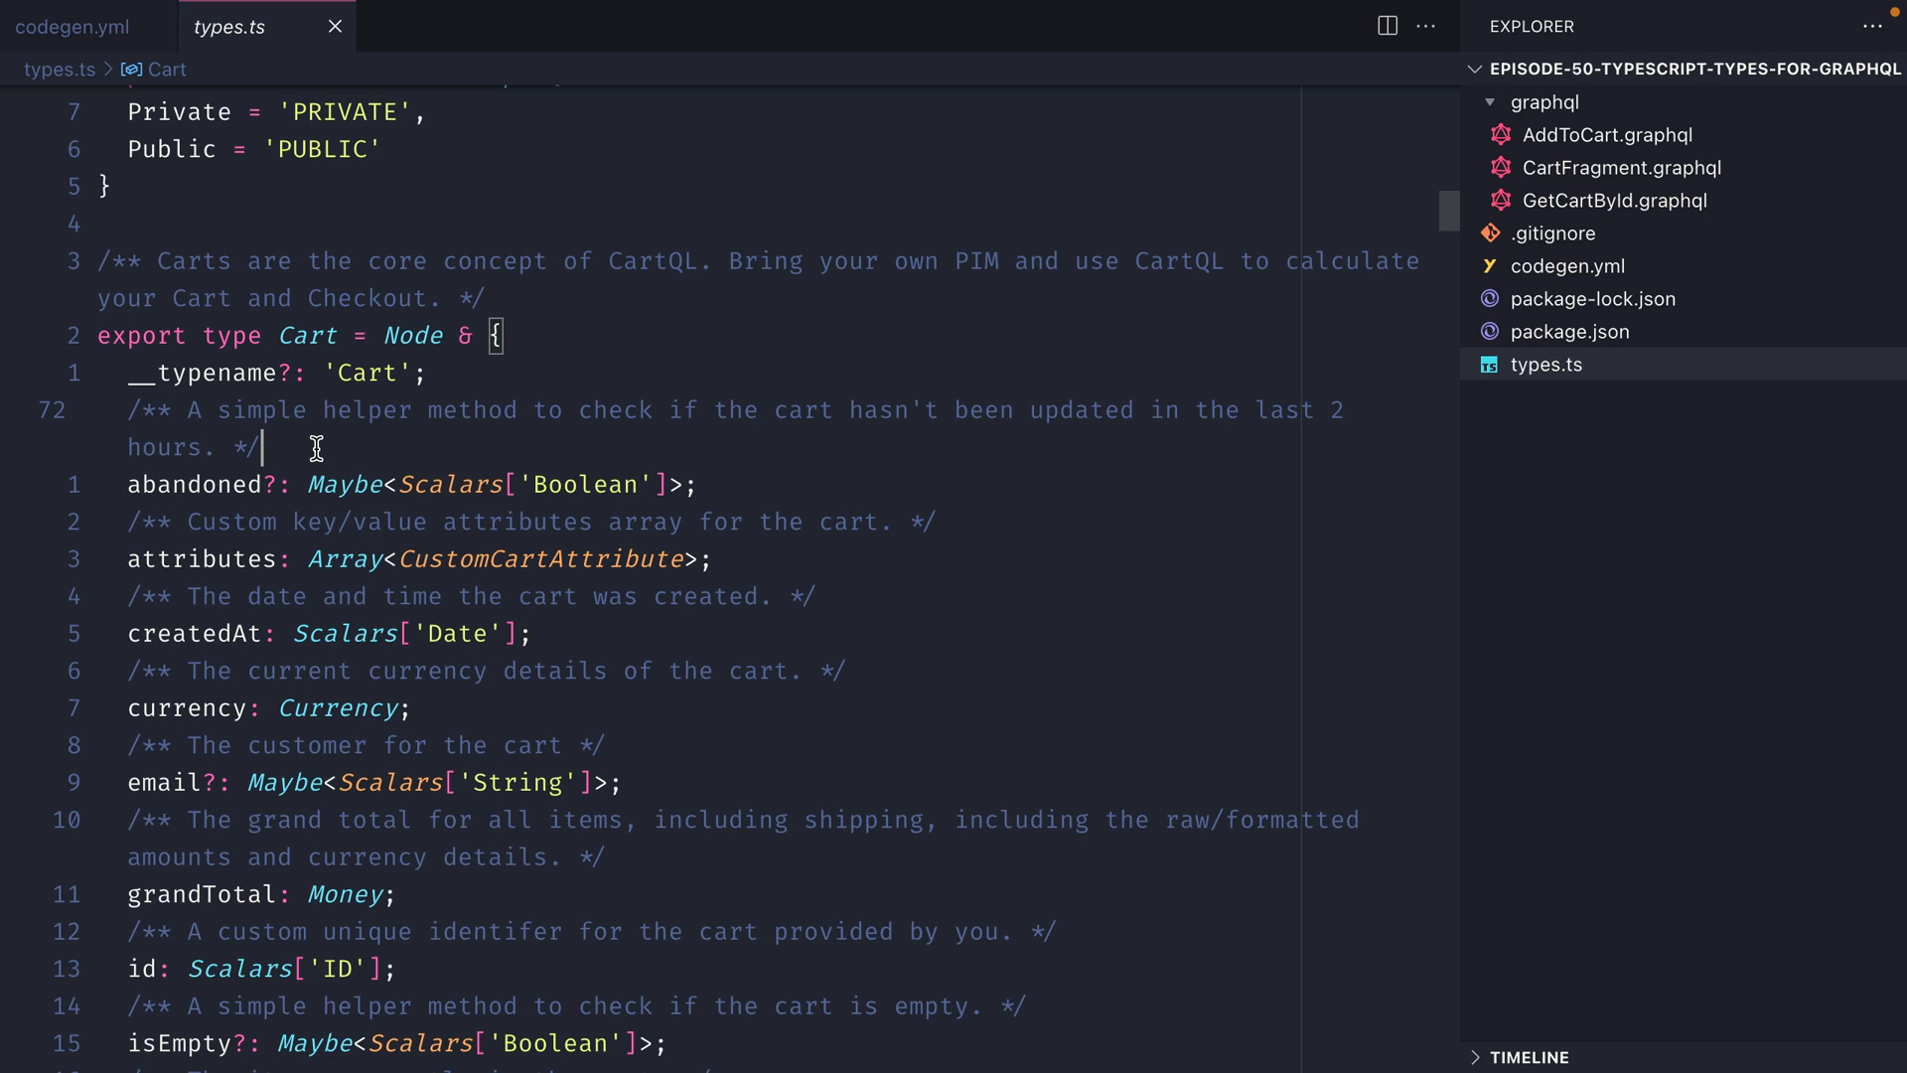
scroll("down", 3)
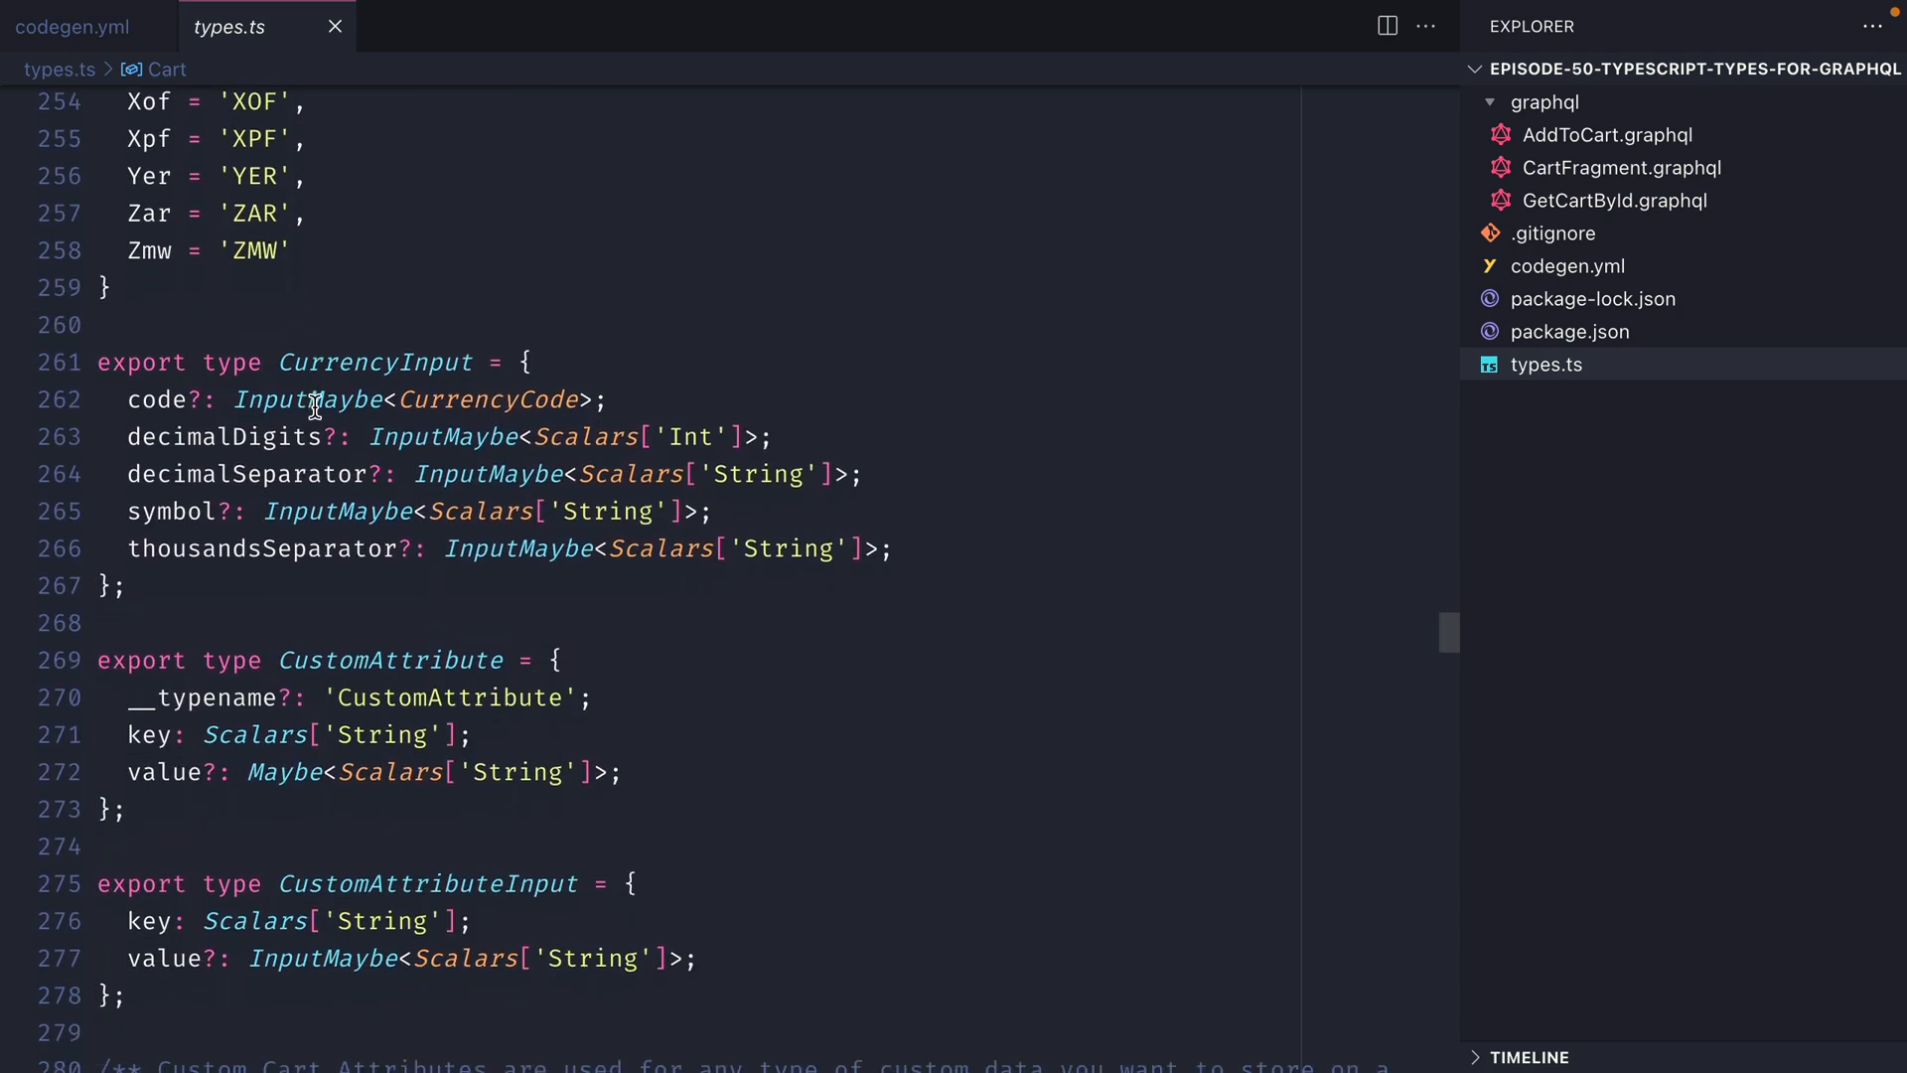
scroll("down", 3)
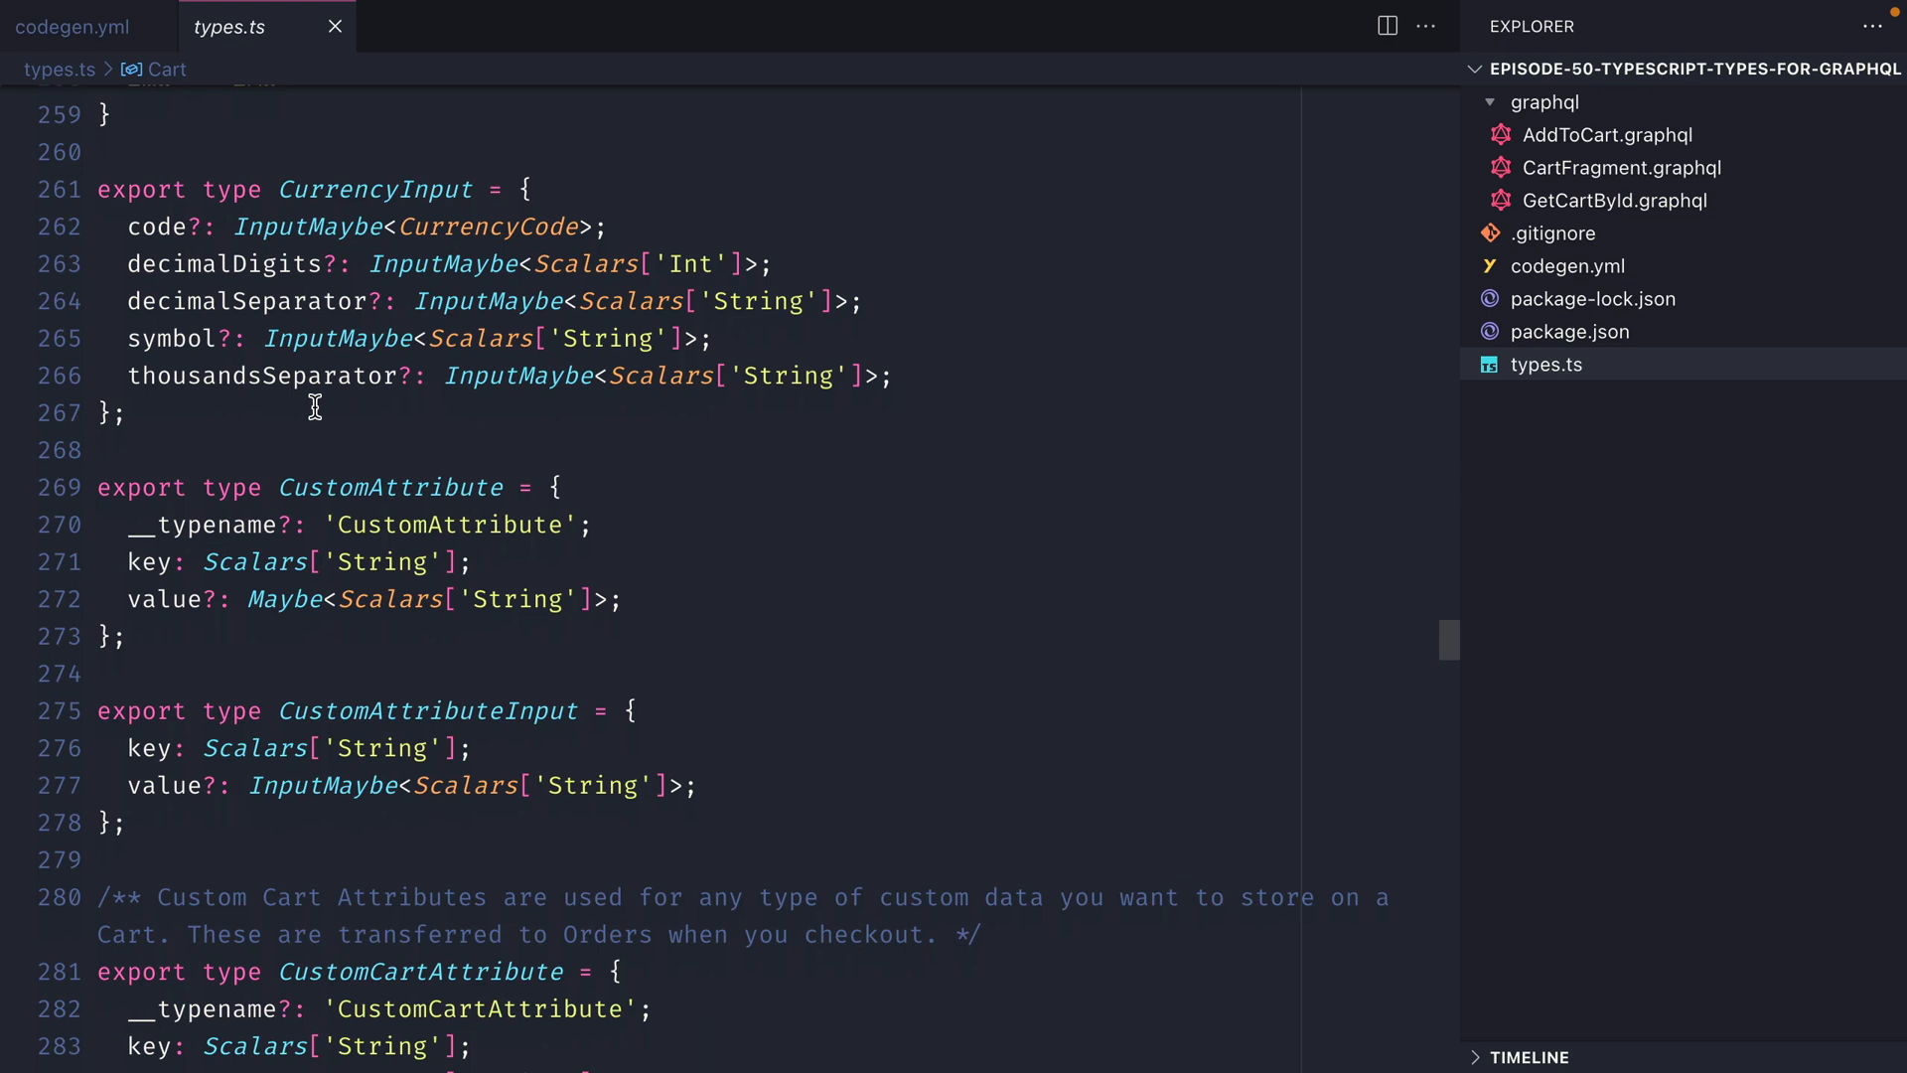
scroll("down", 3)
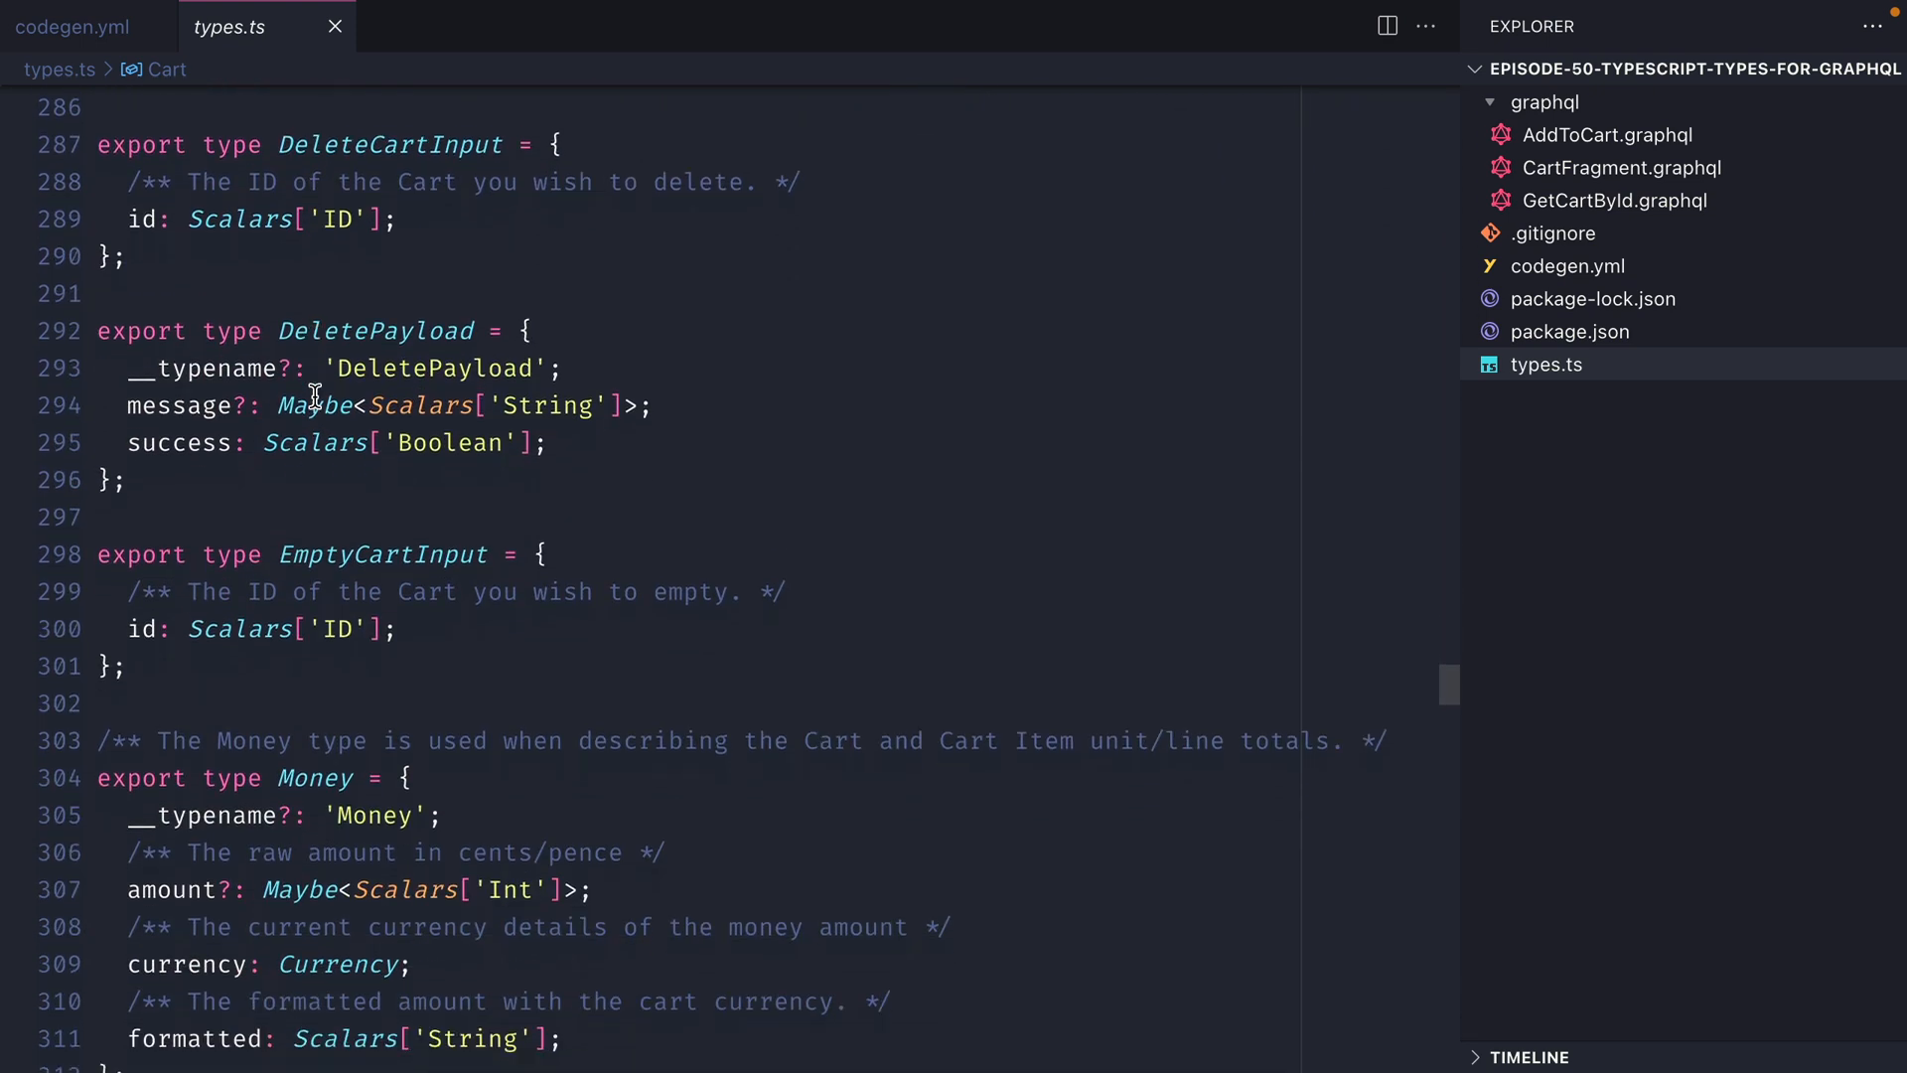
scroll("down", 3)
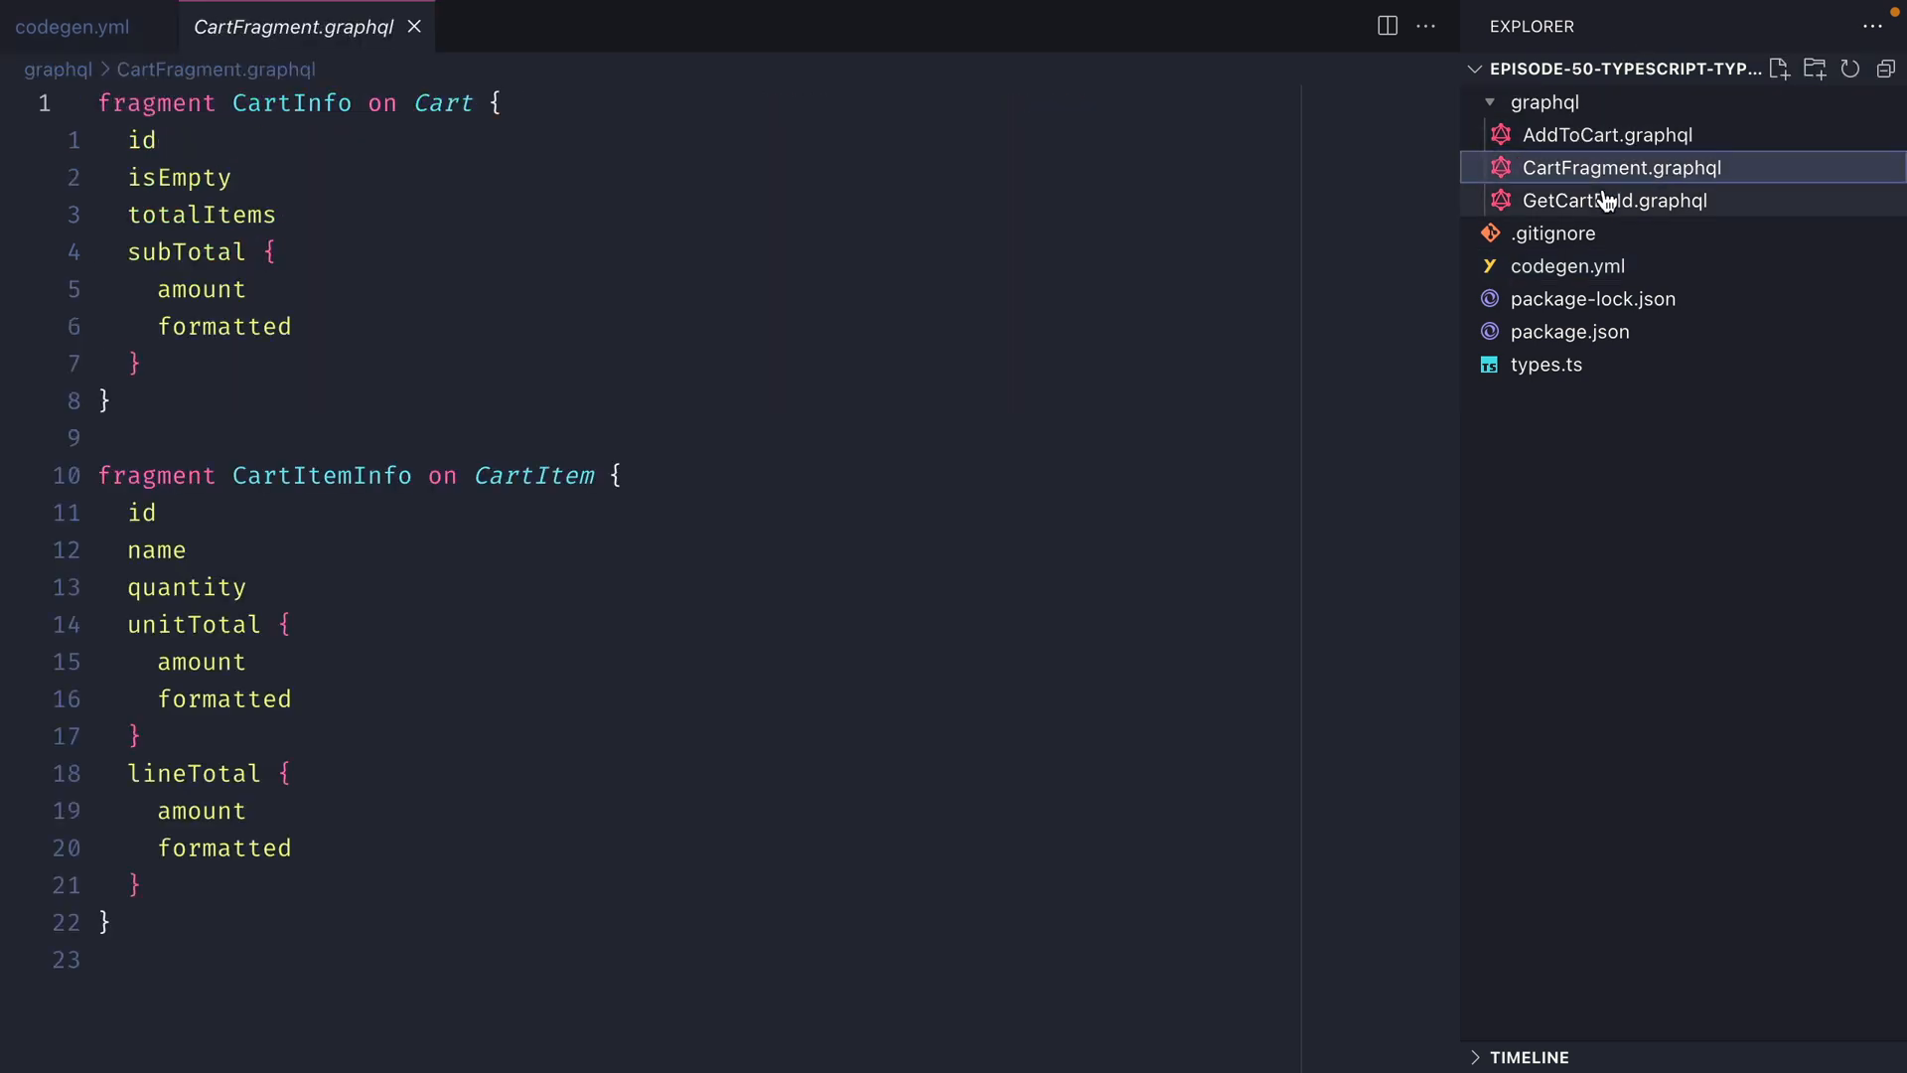
Step: Review GetCartById.graphql, then rerun codegen with typescript-operations re-enabled in codegen.yml
left_click(1615, 200)
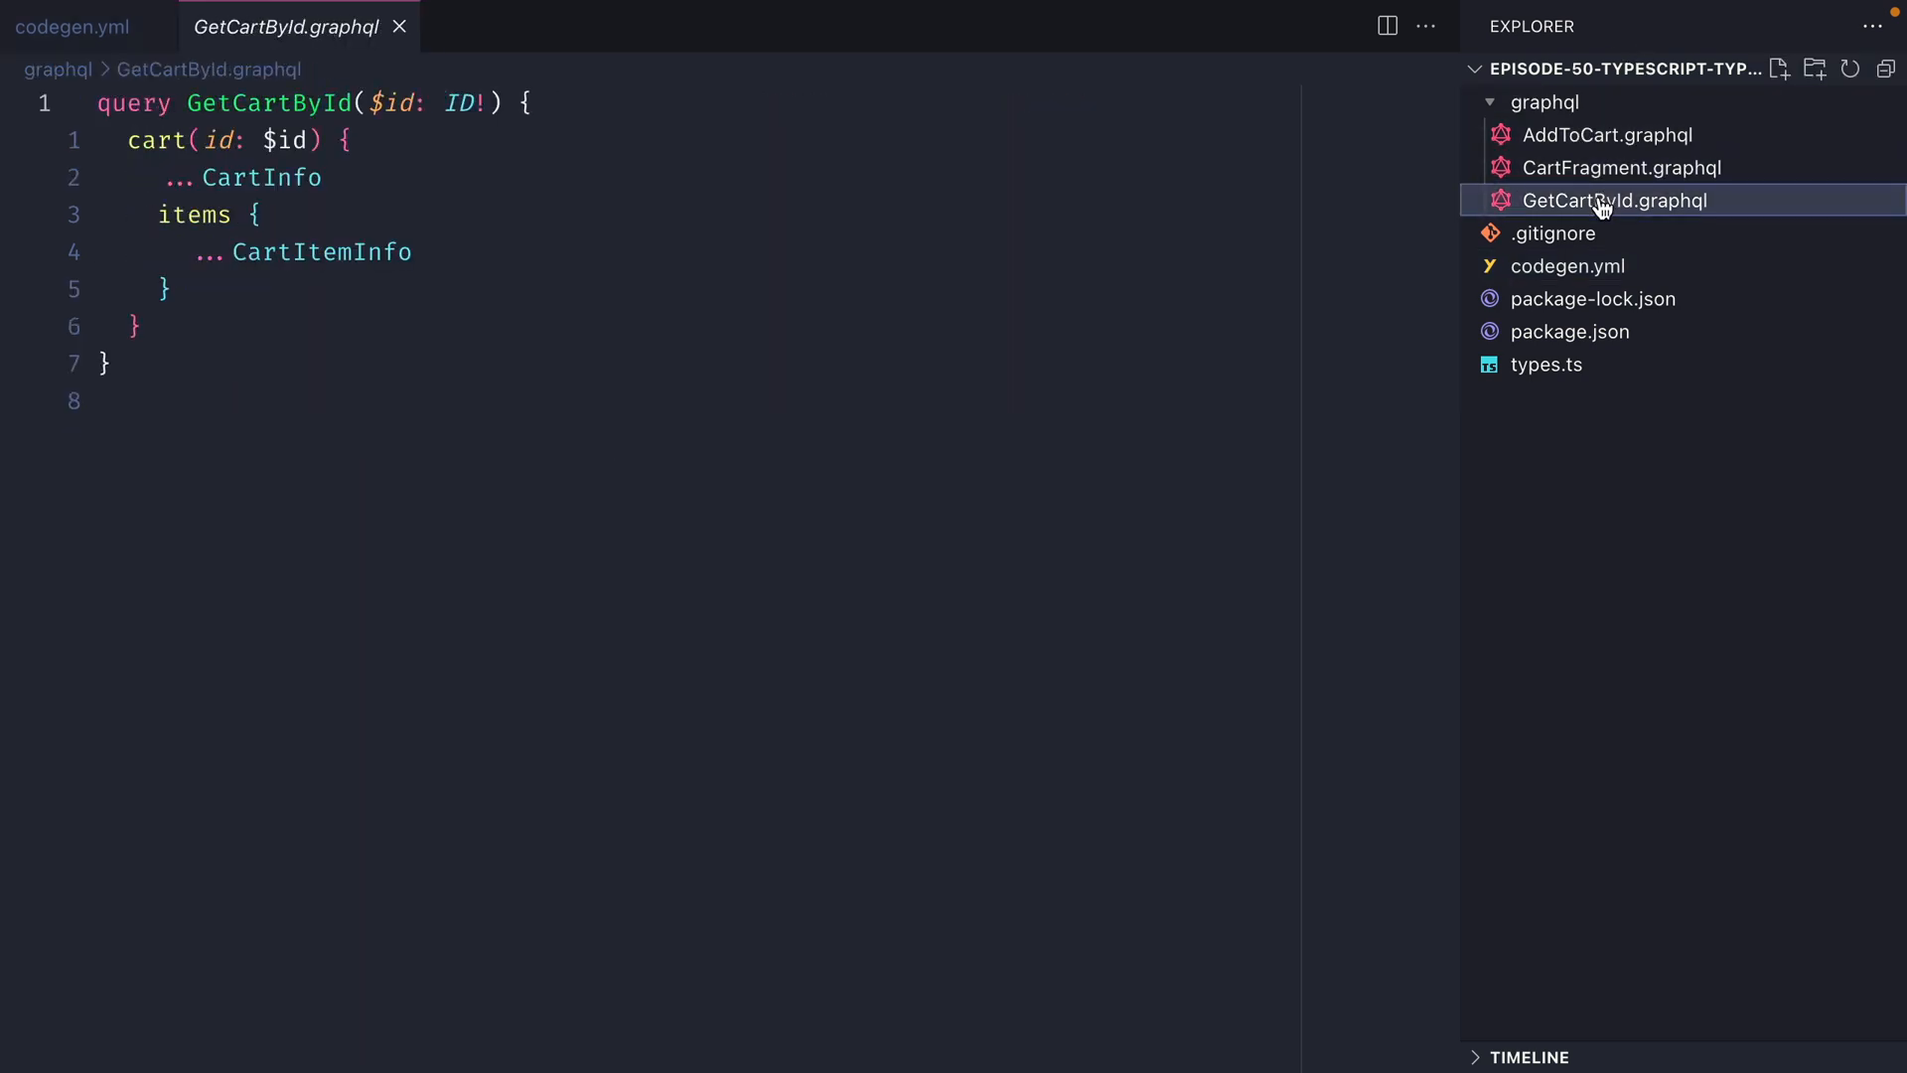
left_click(74, 26)
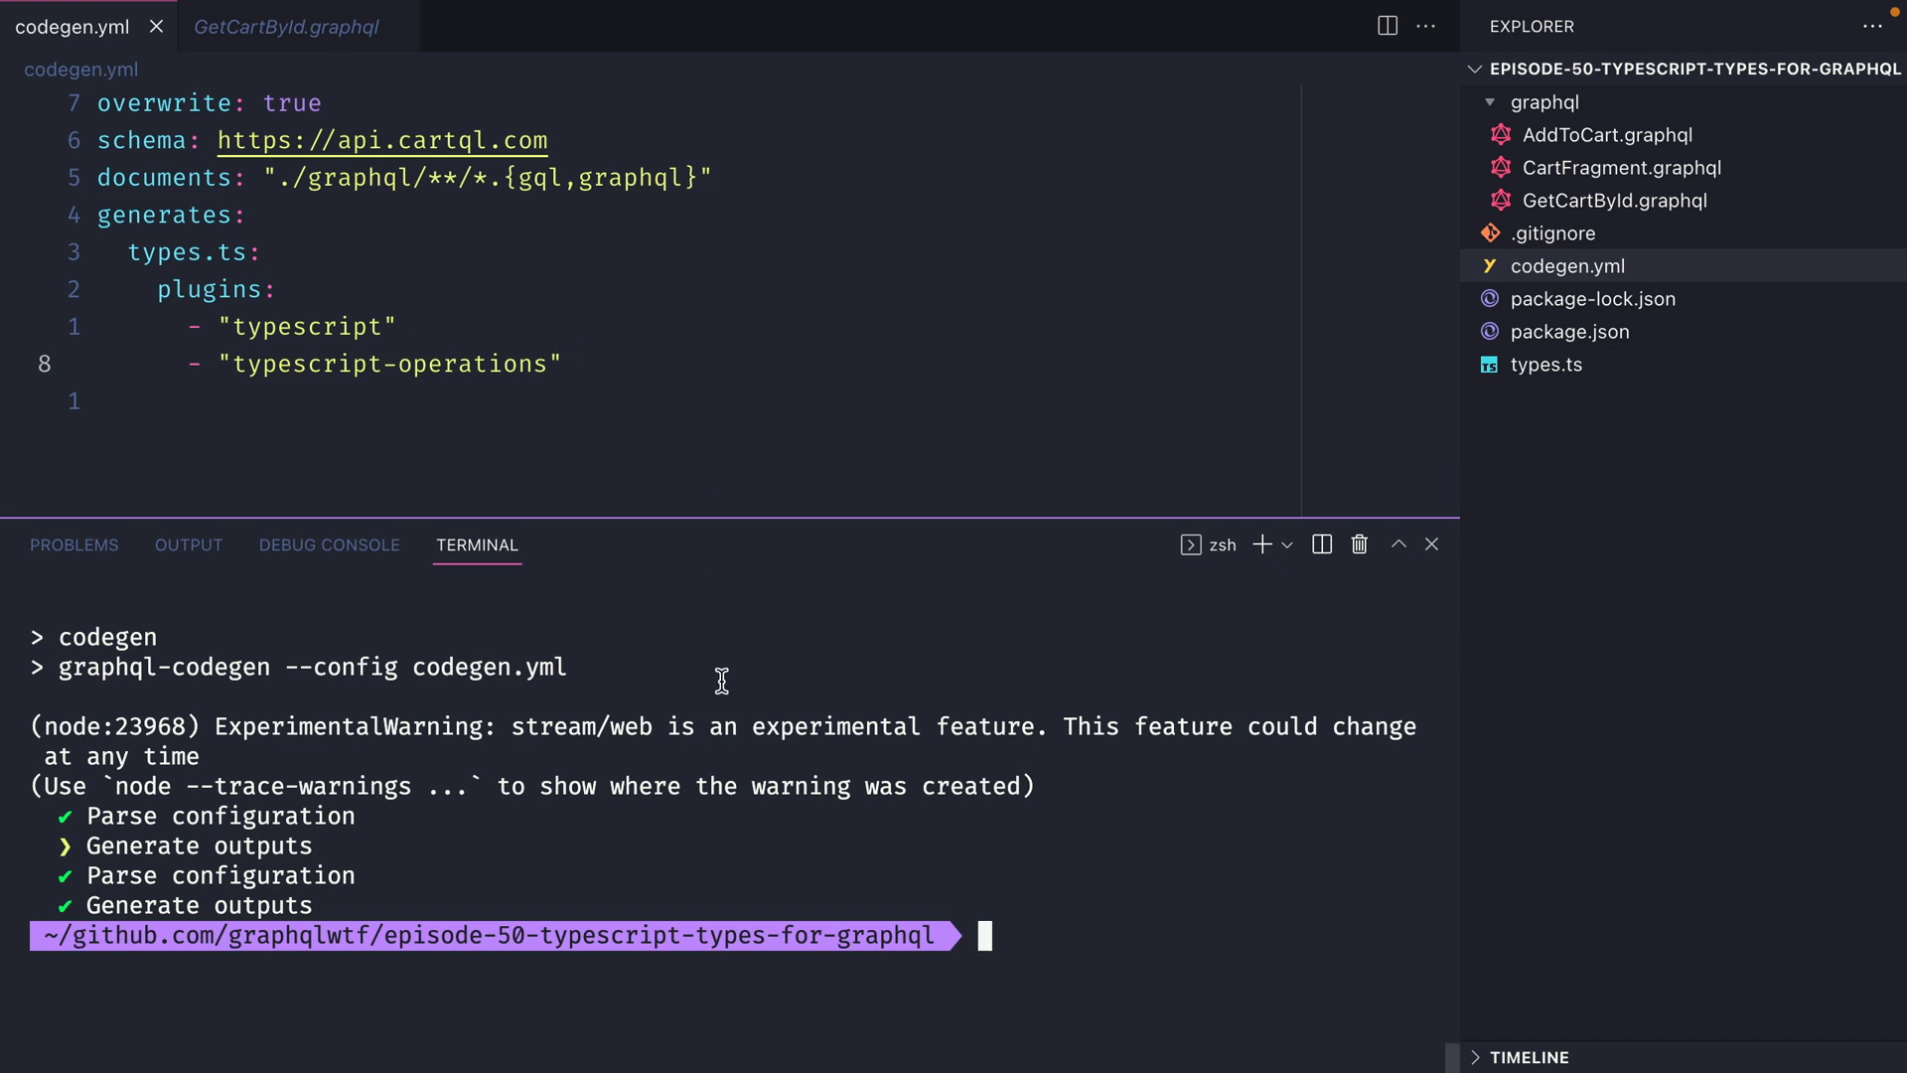
Step: Inspect types.ts for CartInfoFragment and GetCartByIdQuery types, then return to codegen.yml
left_click(1546, 363)
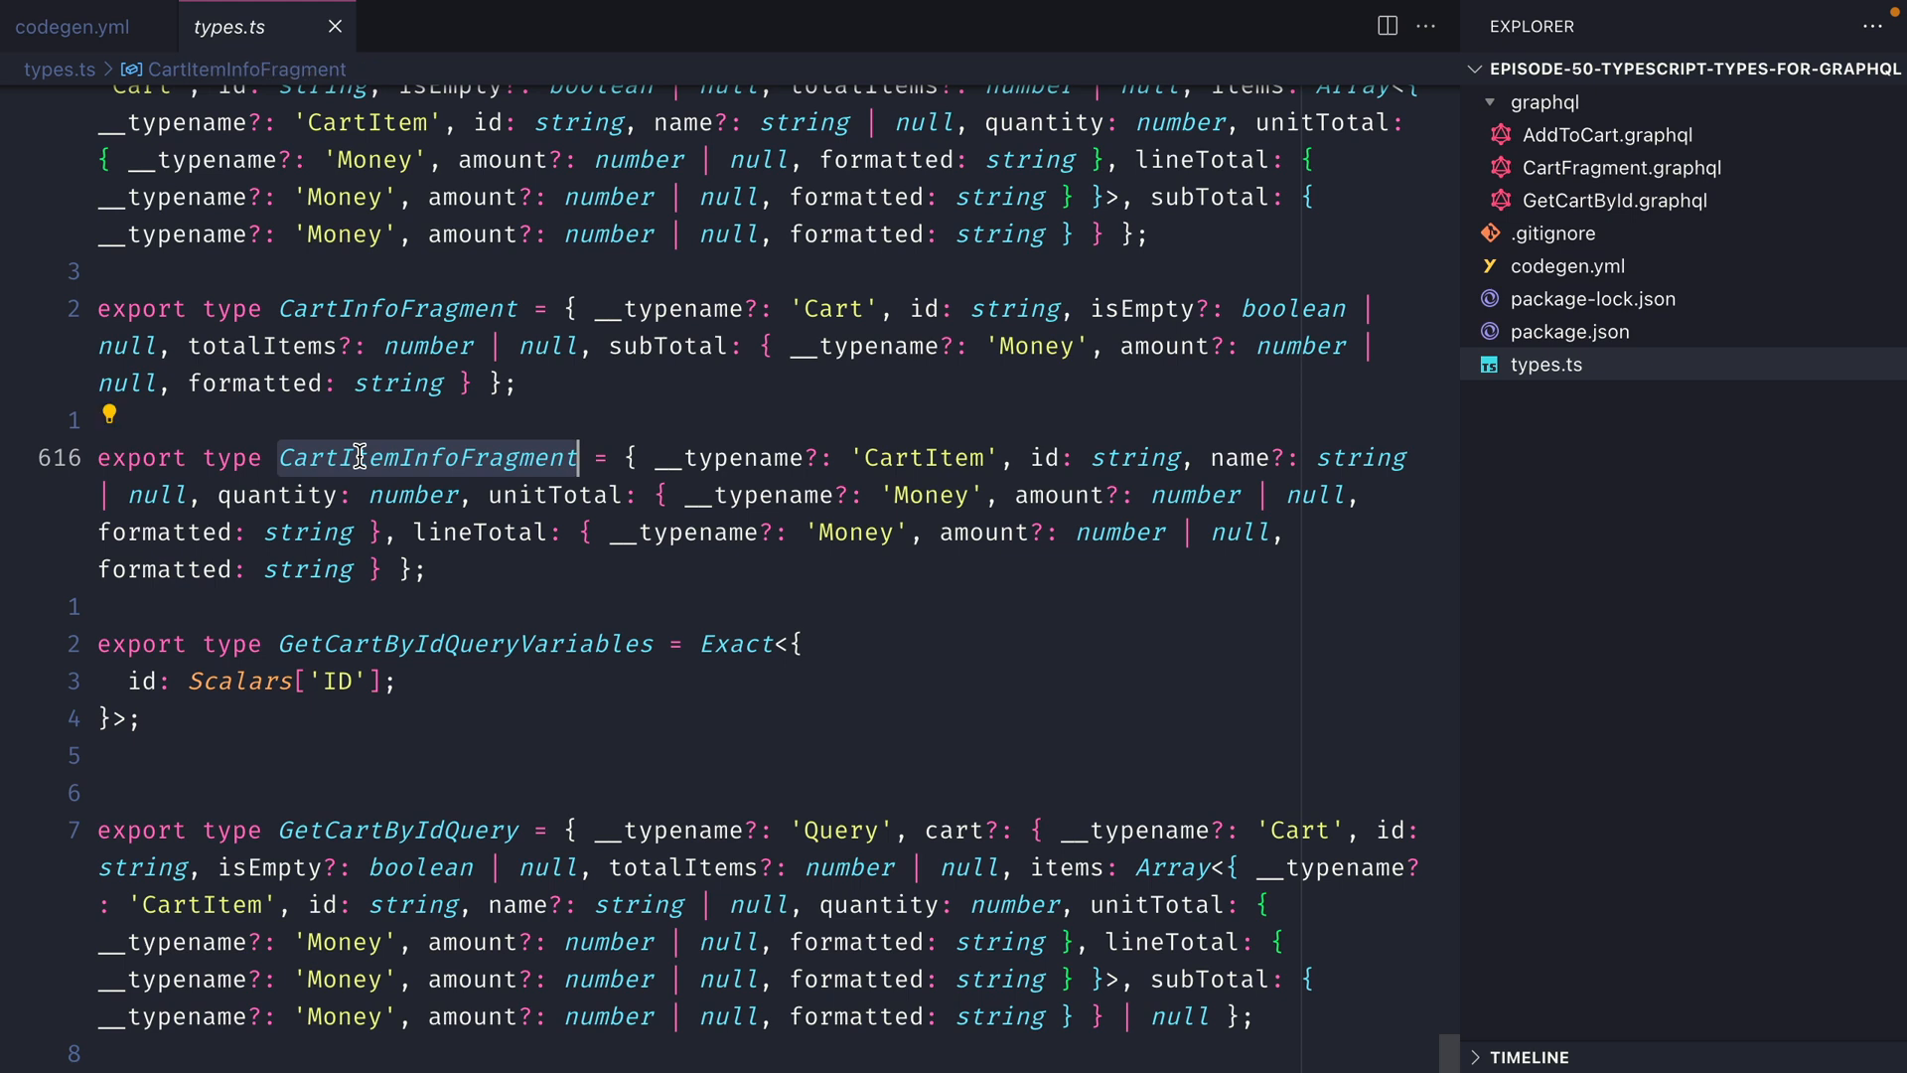
left_click(74, 26)
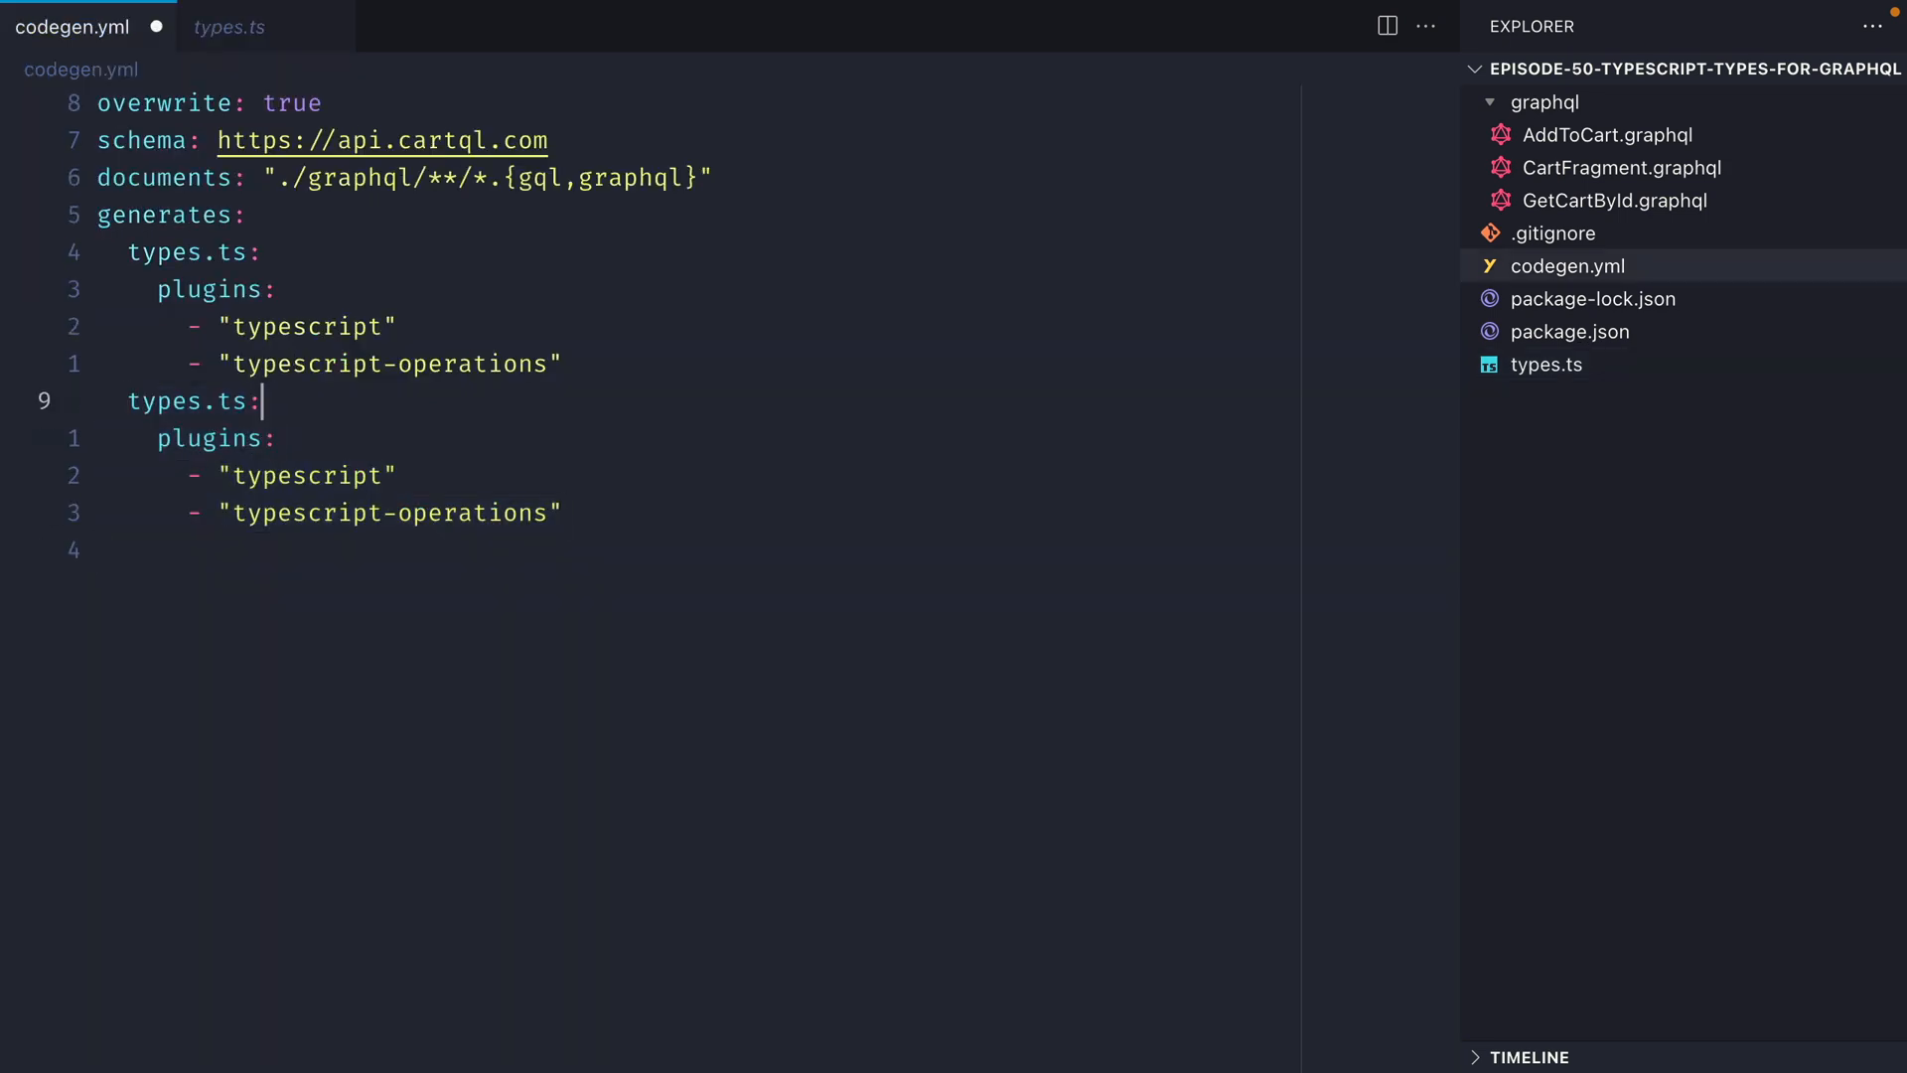
Step: Define a types2.ts output with only the typescript plugin, run codegen, and inspect the generated types2.ts
type("2")
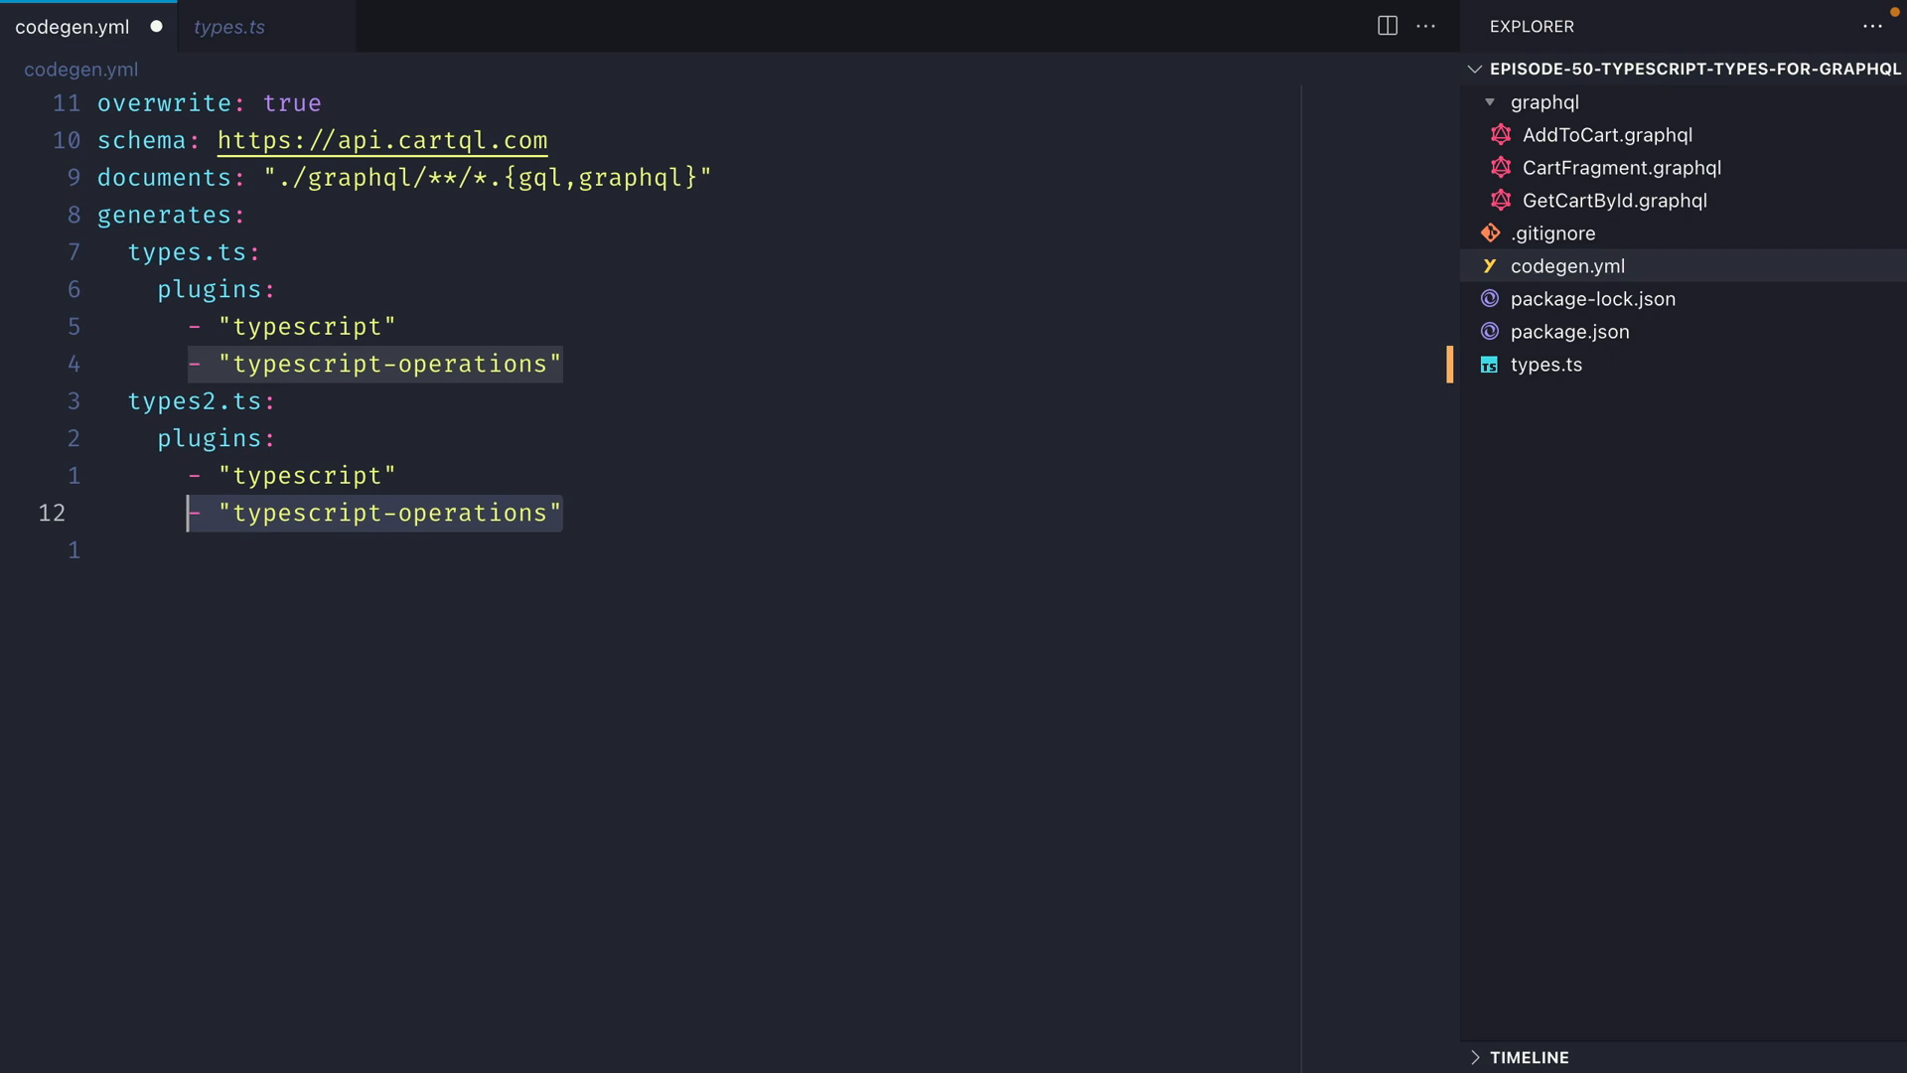
key("Delete")
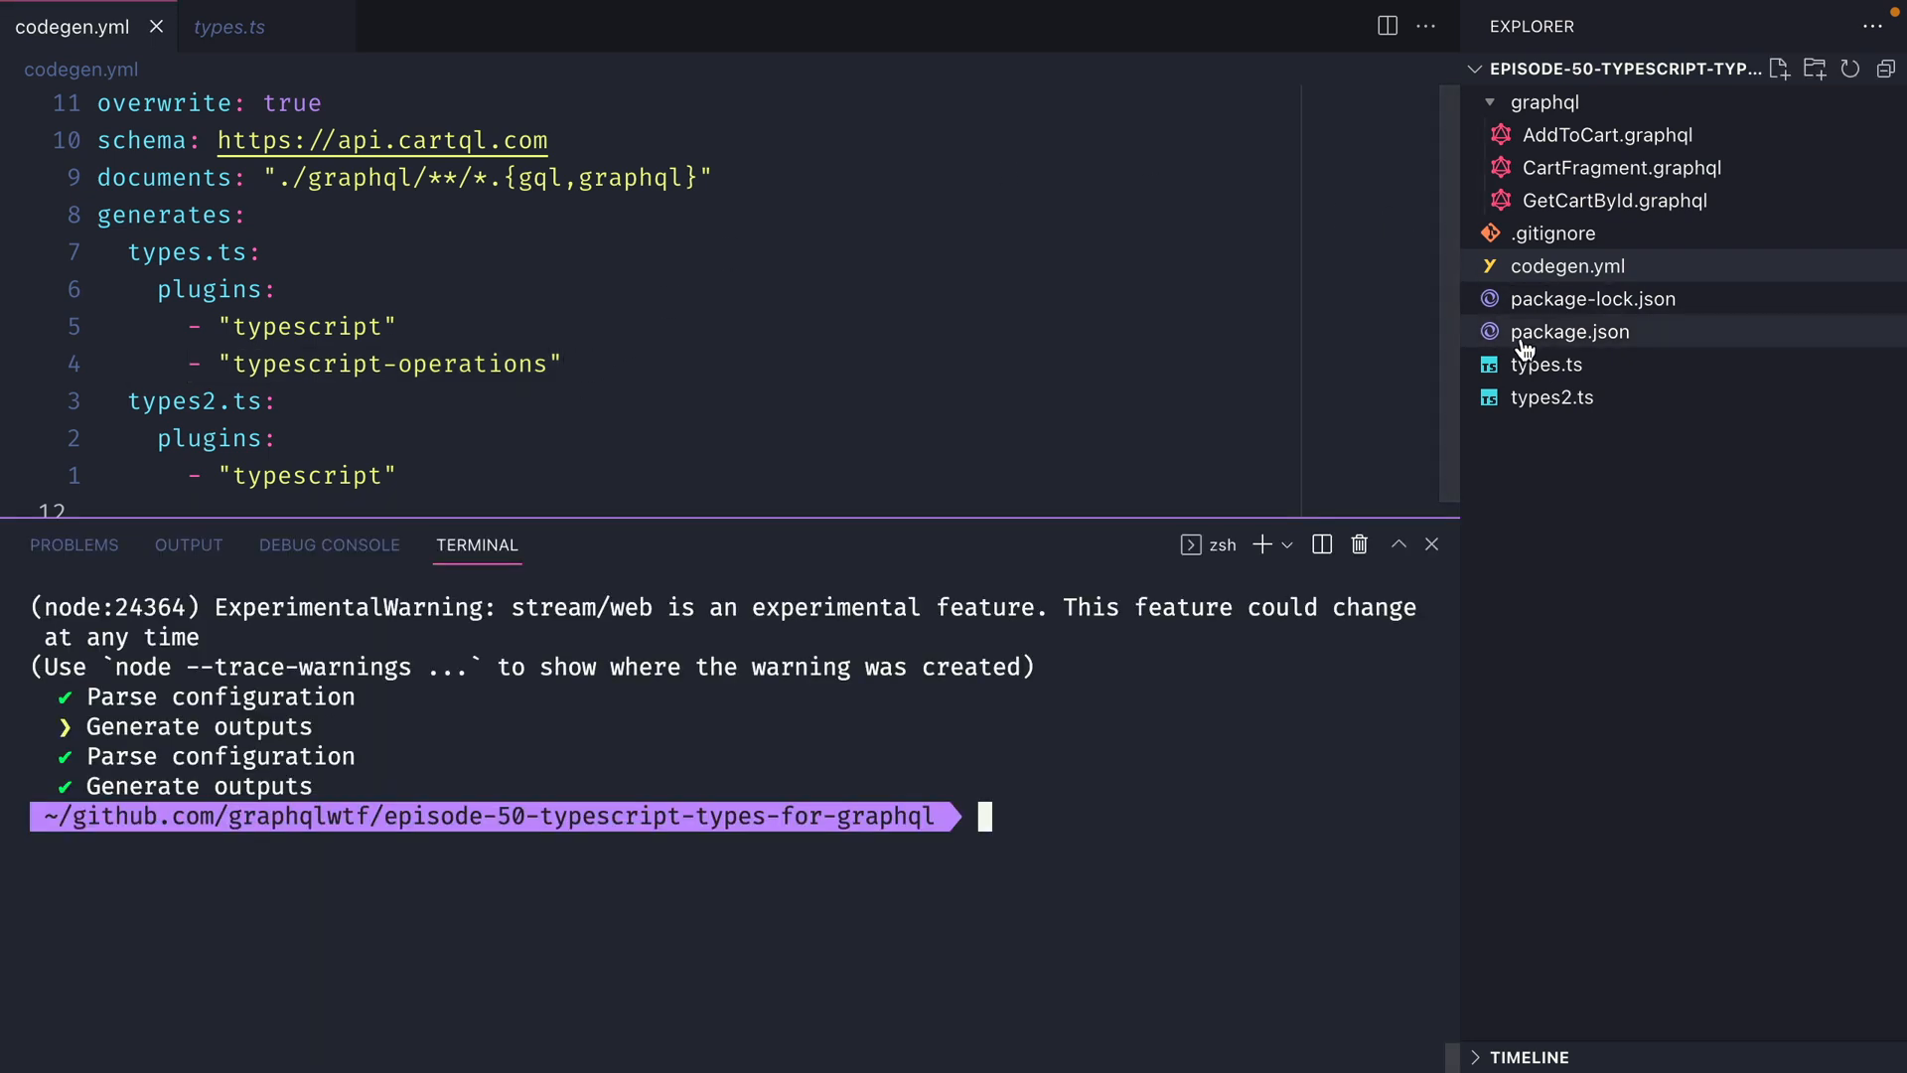
left_click(1551, 397)
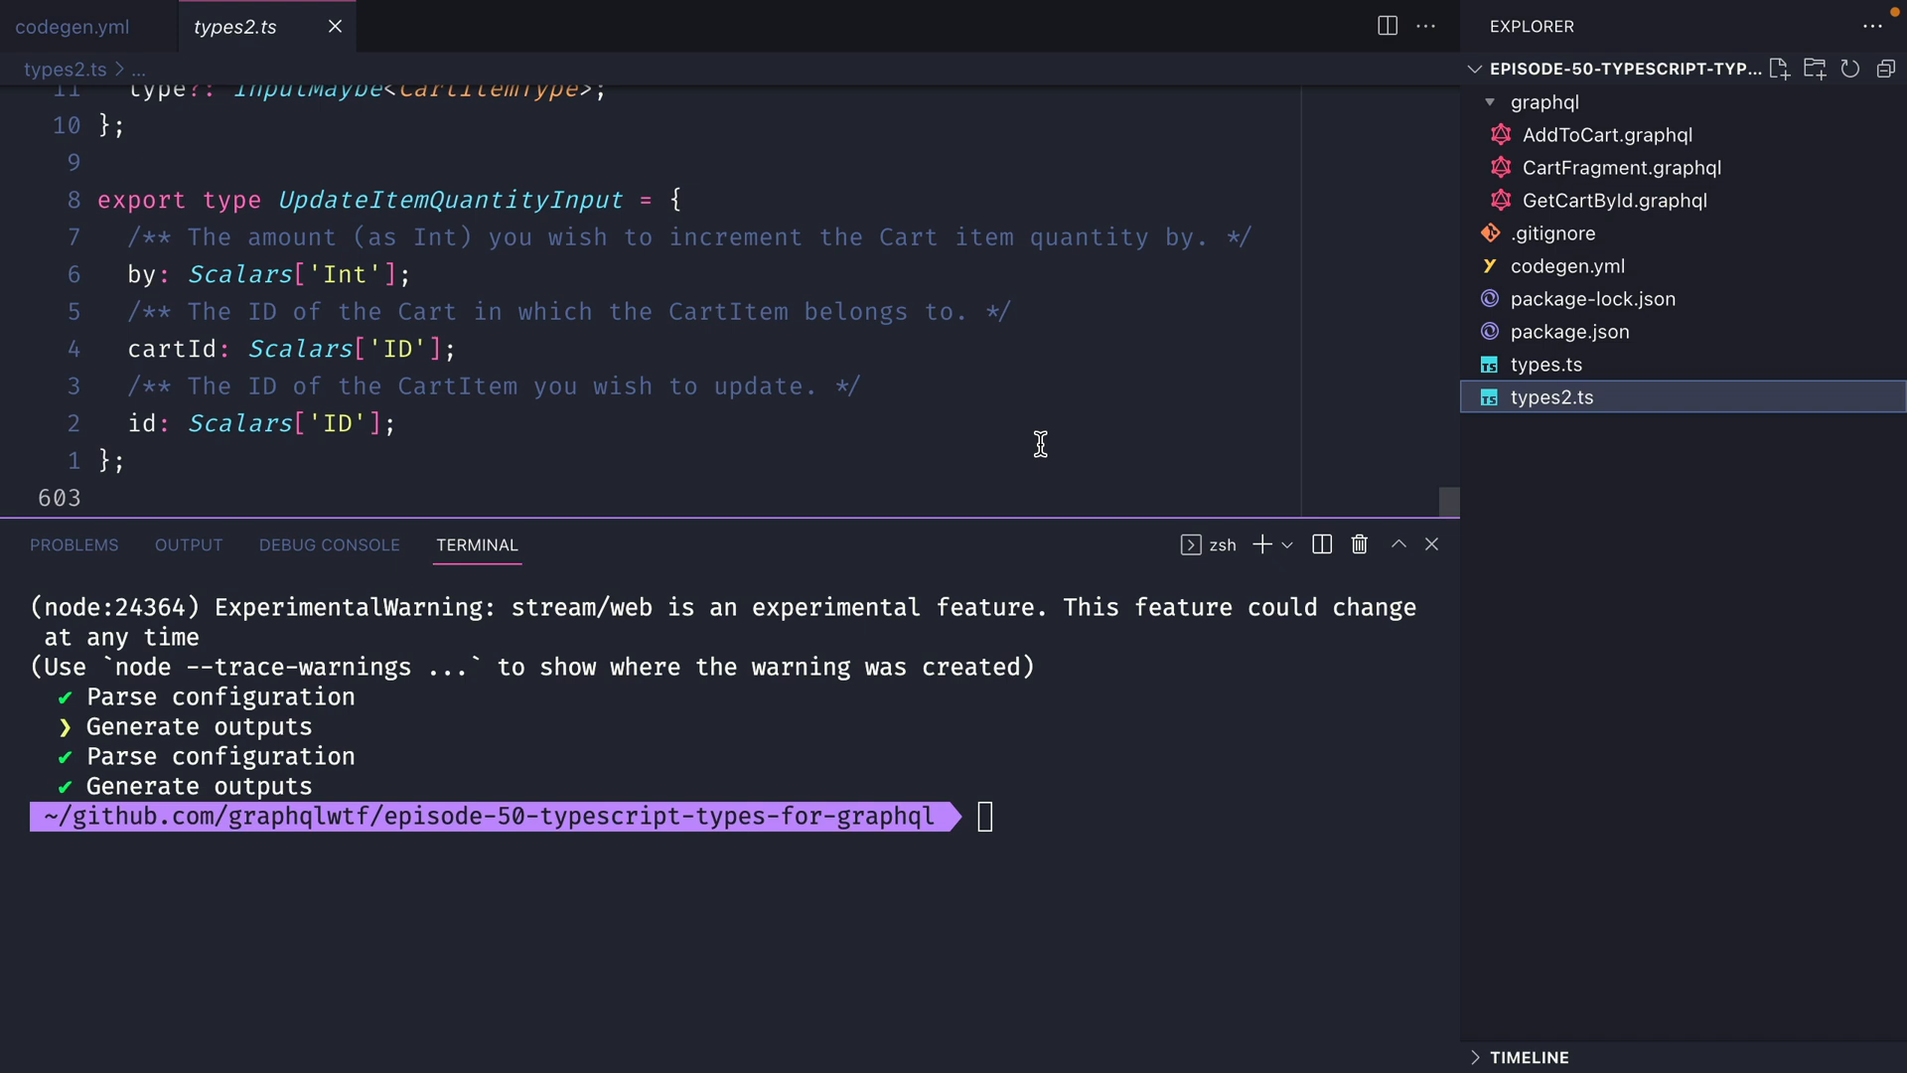
left_click(73, 26)
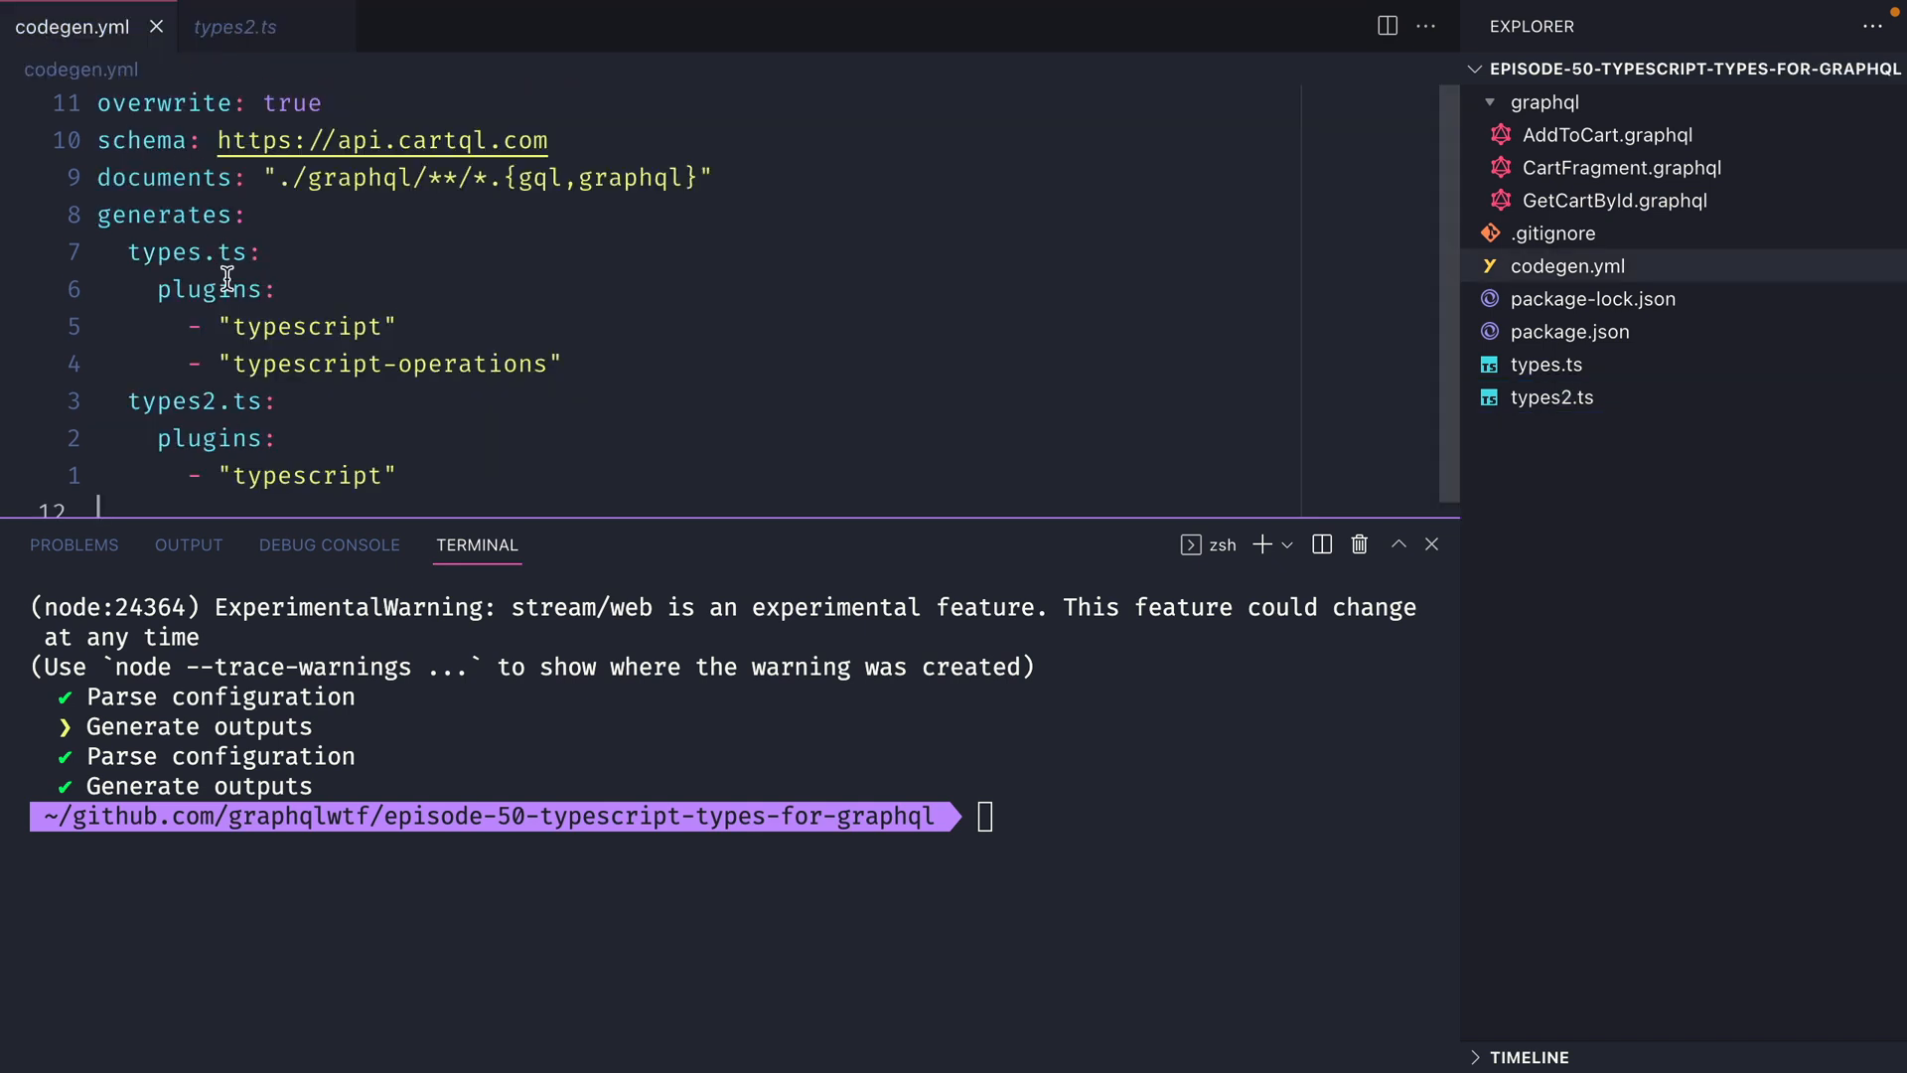
mouse_move(341, 441)
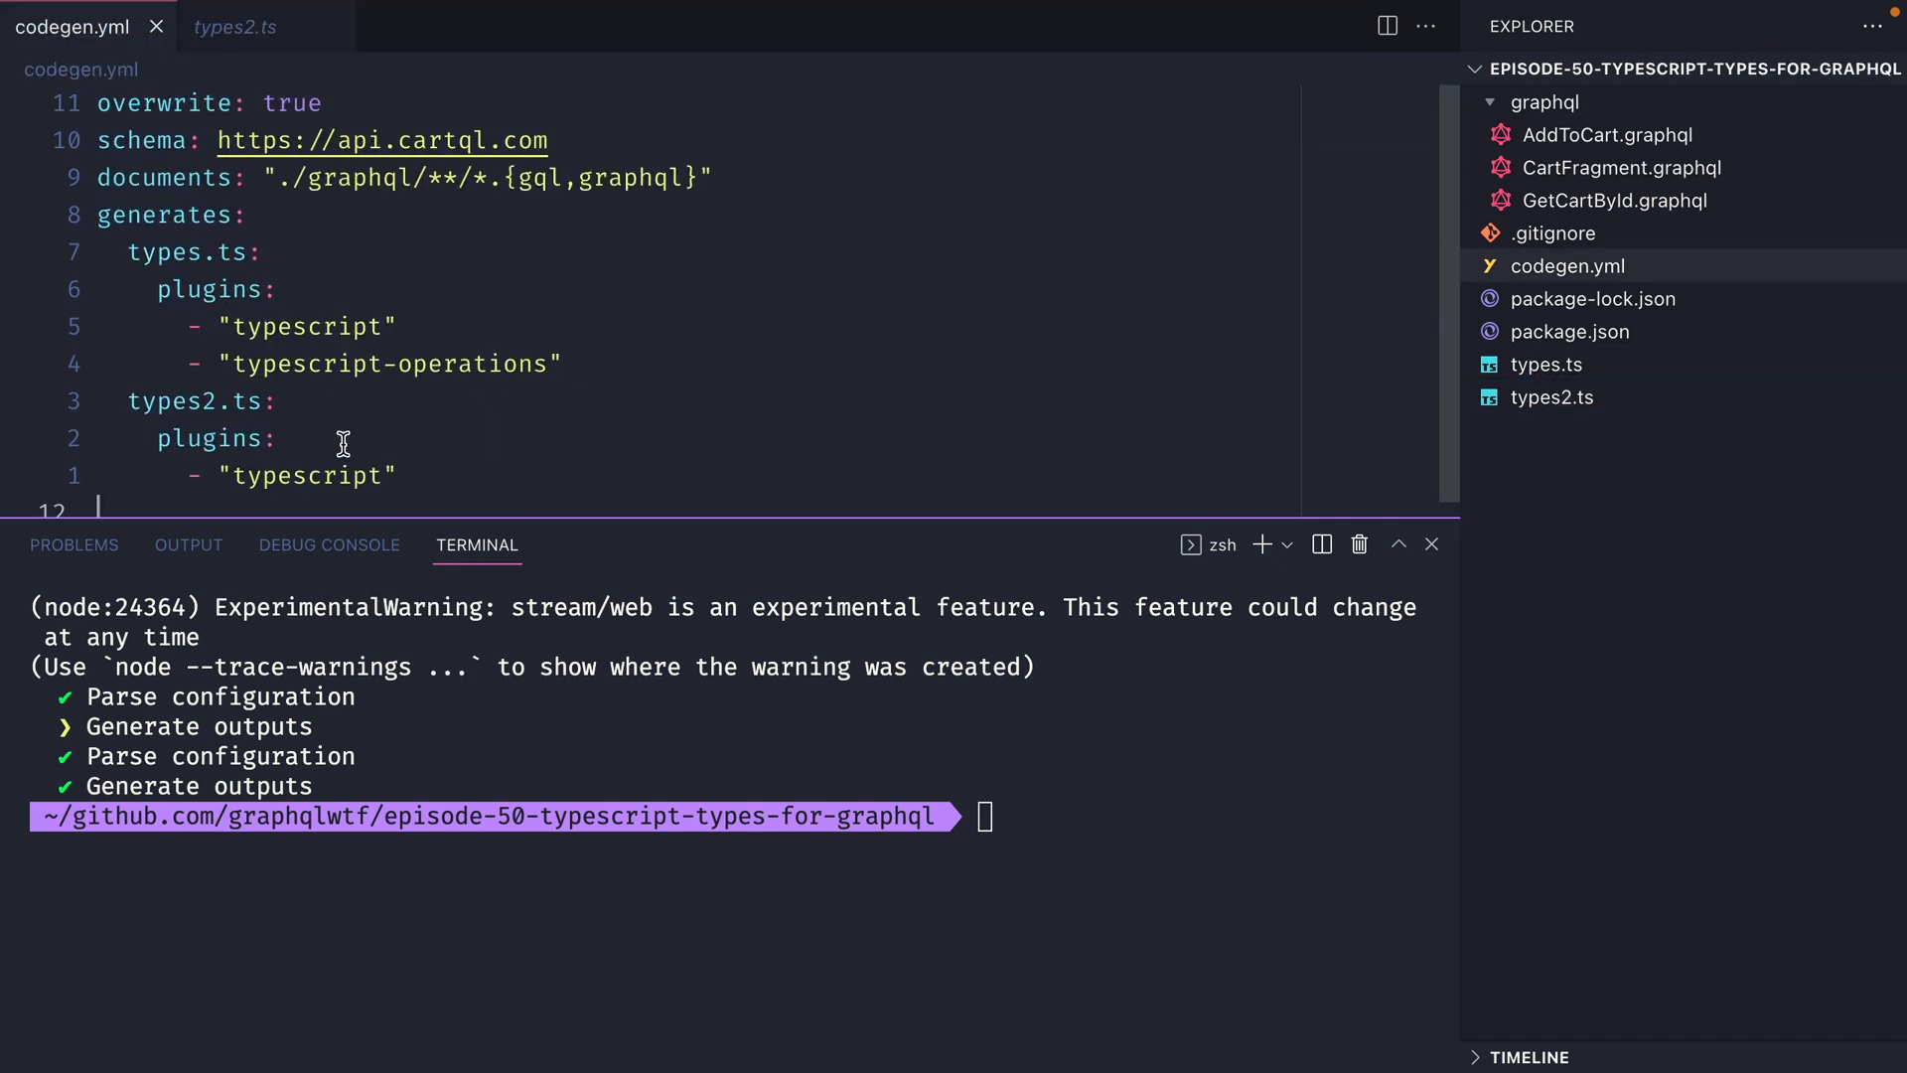